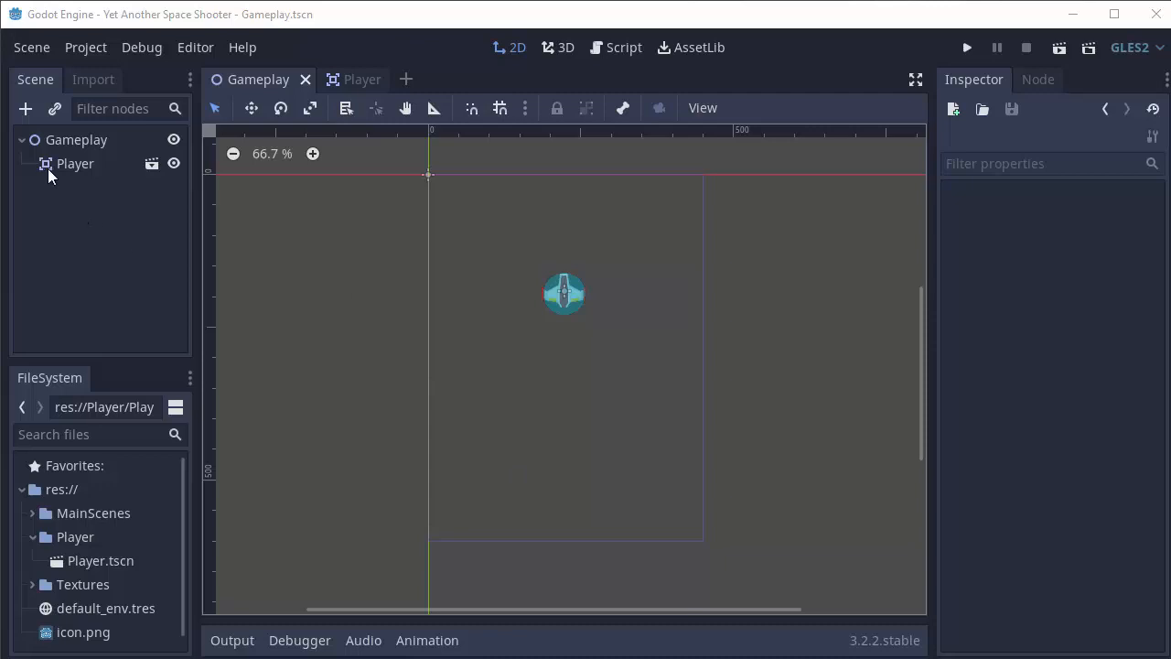
# Select the Player2 ship instance and save the Gameplay scene.
pyautogui.click(75, 162)
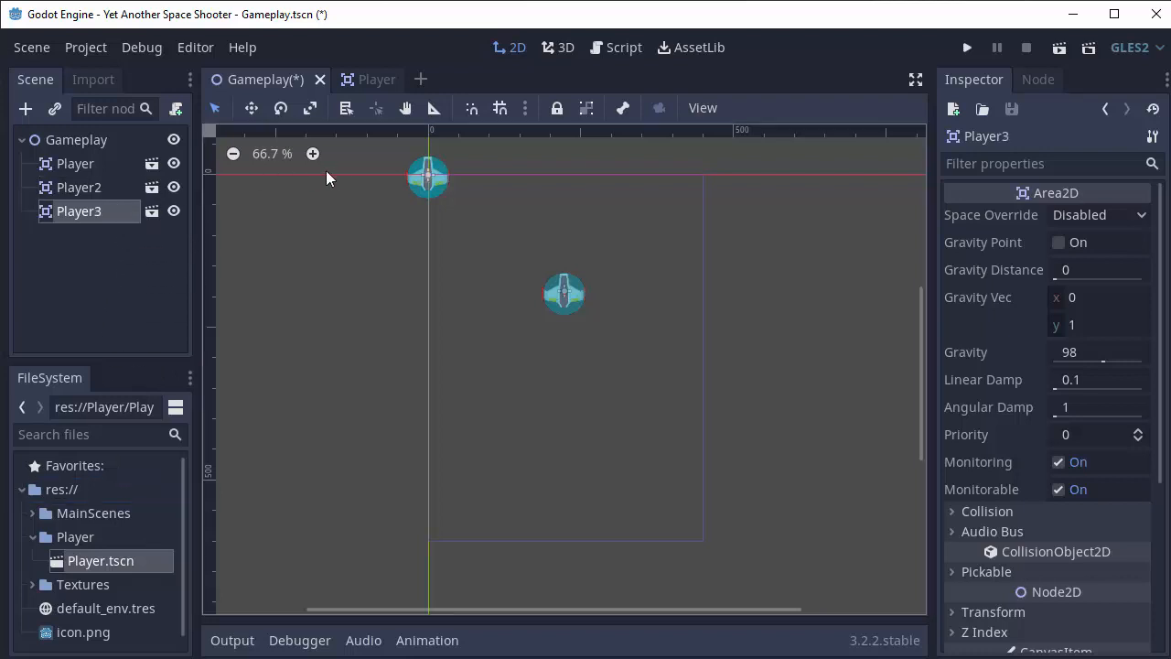
pyautogui.click(78, 187)
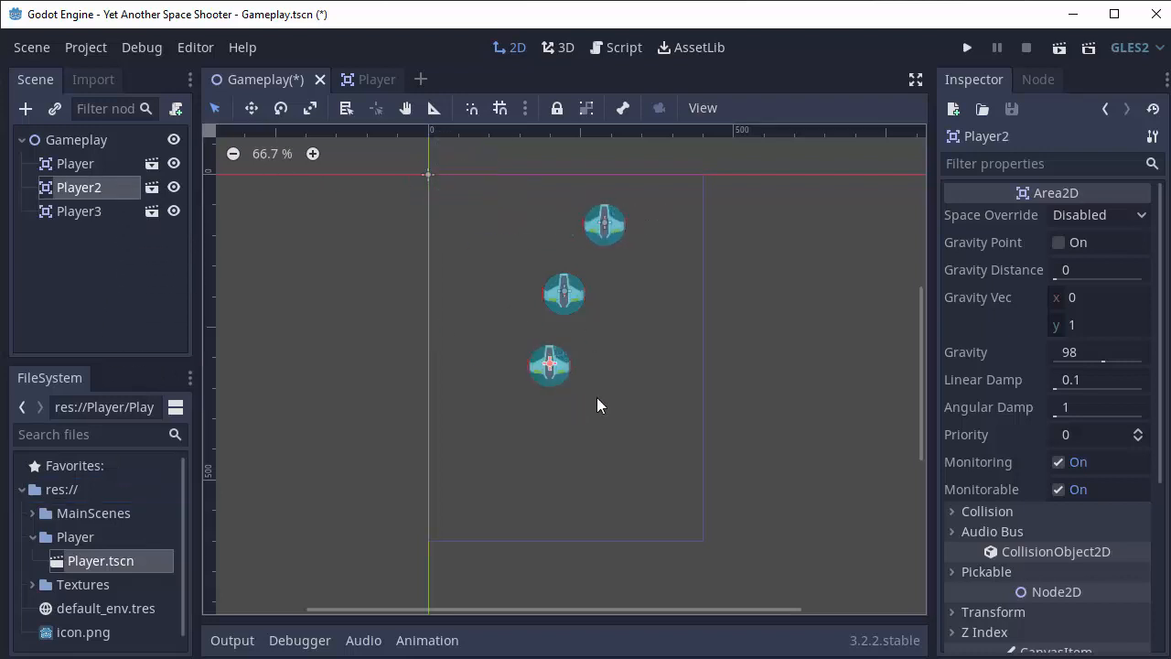
pyautogui.click(79, 210)
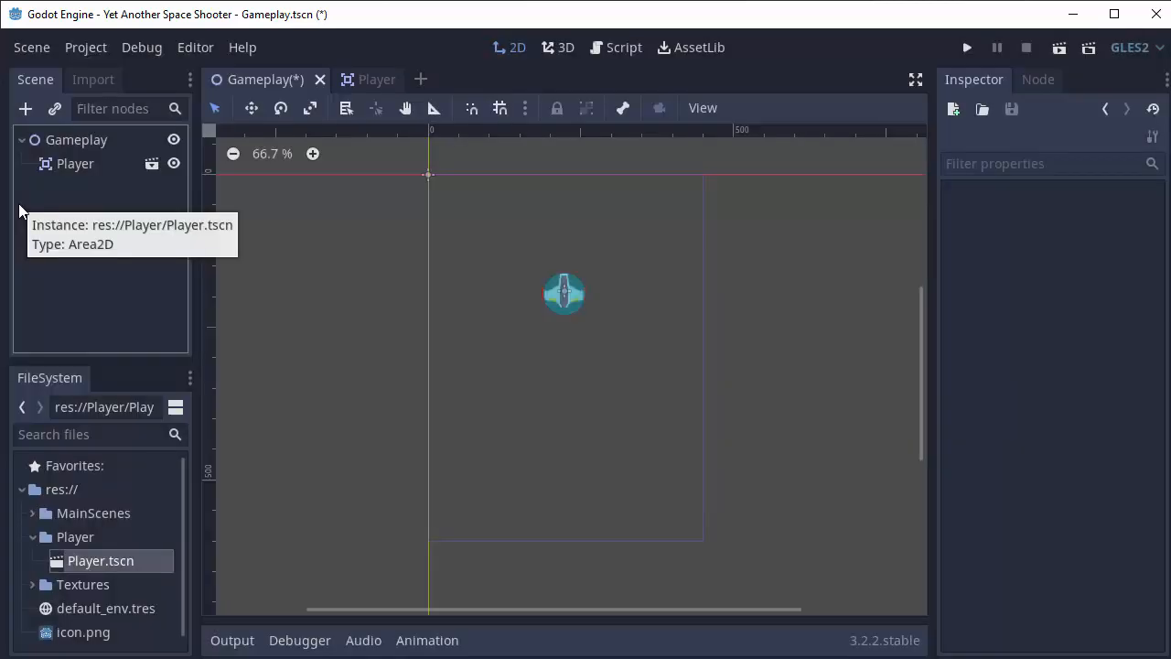
pyautogui.press('ctrl+s')
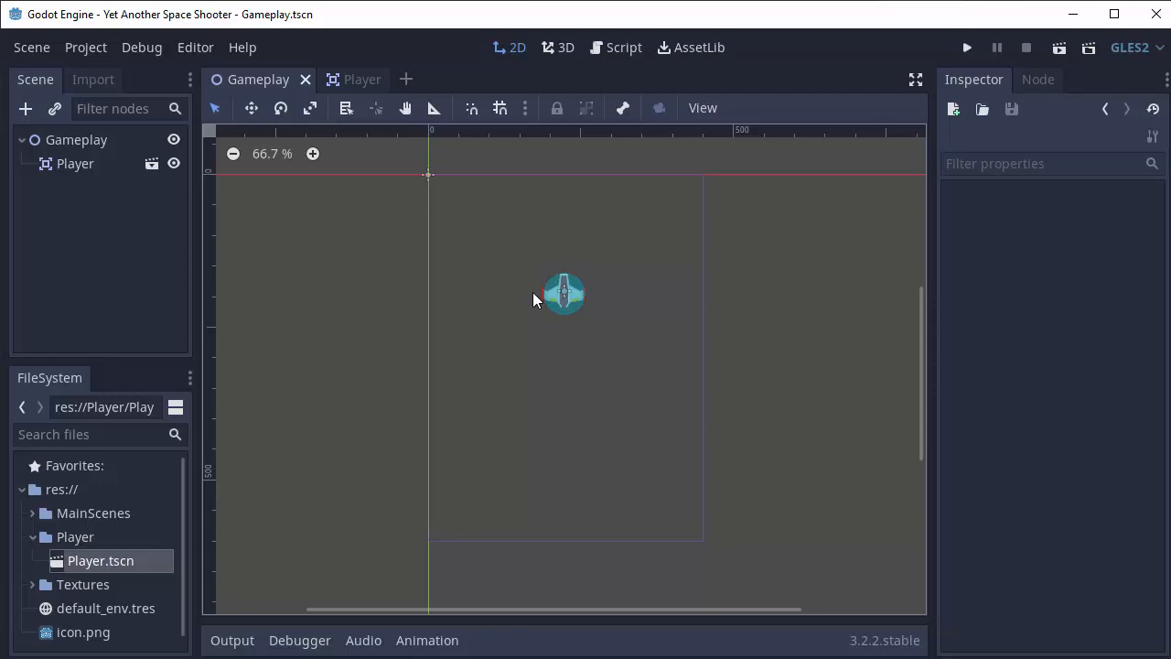
pyautogui.moveTo(536, 300)
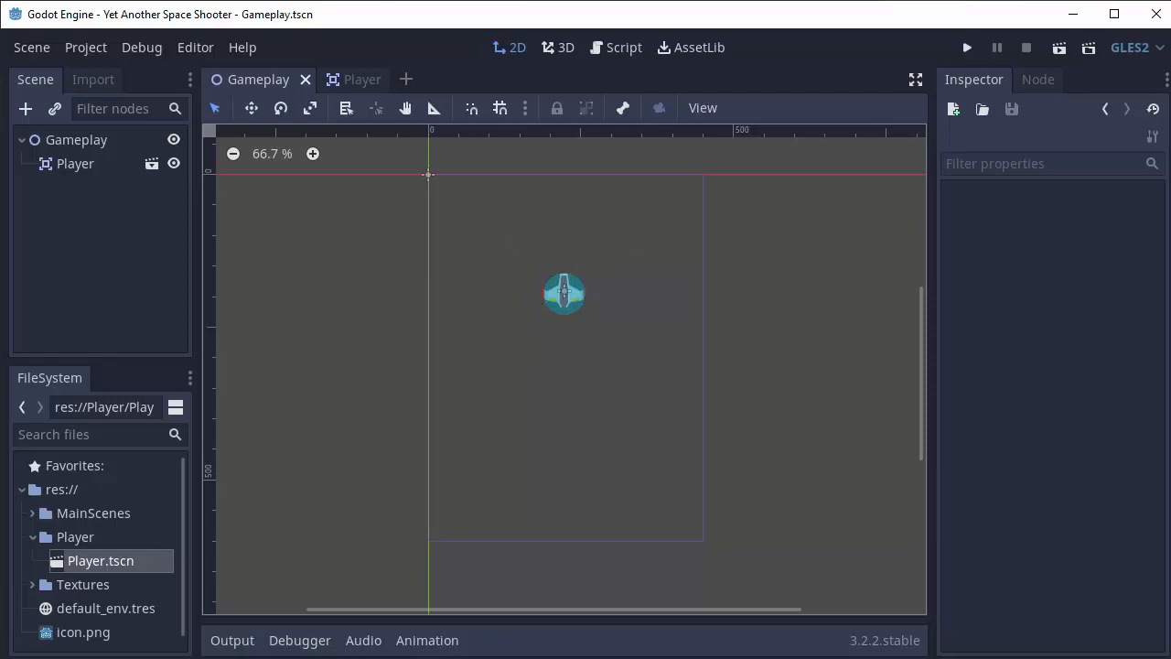
pyautogui.moveTo(285, 126)
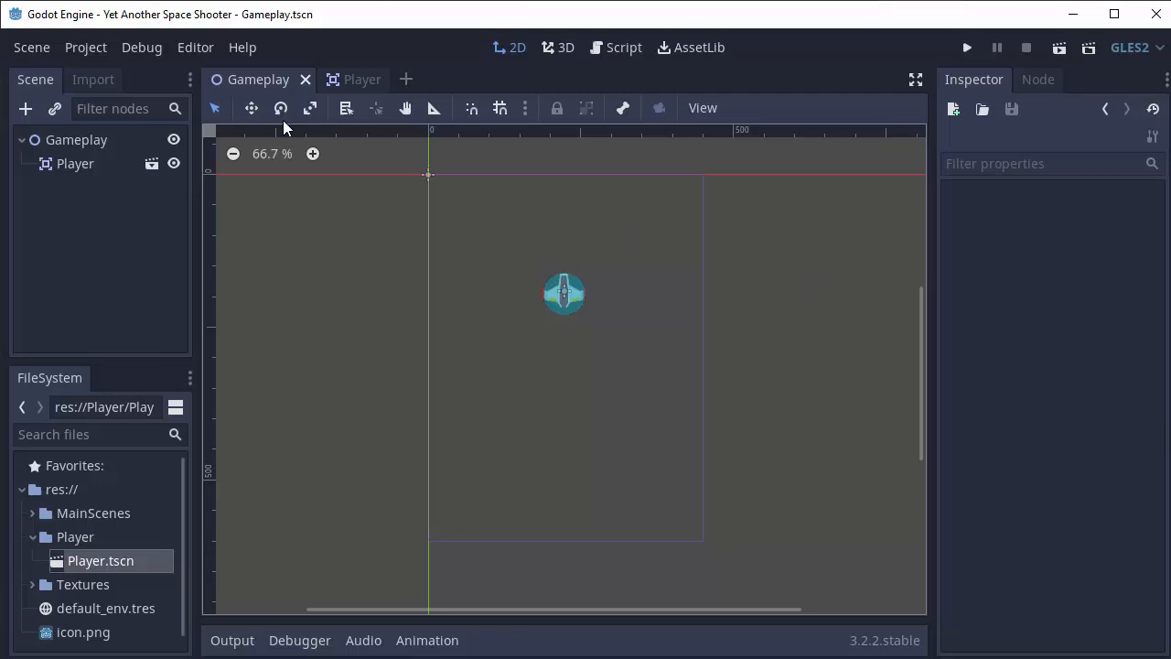
# Add the move_up and move_down actions to the Project Settings Input Map.
pyautogui.click(85, 47)
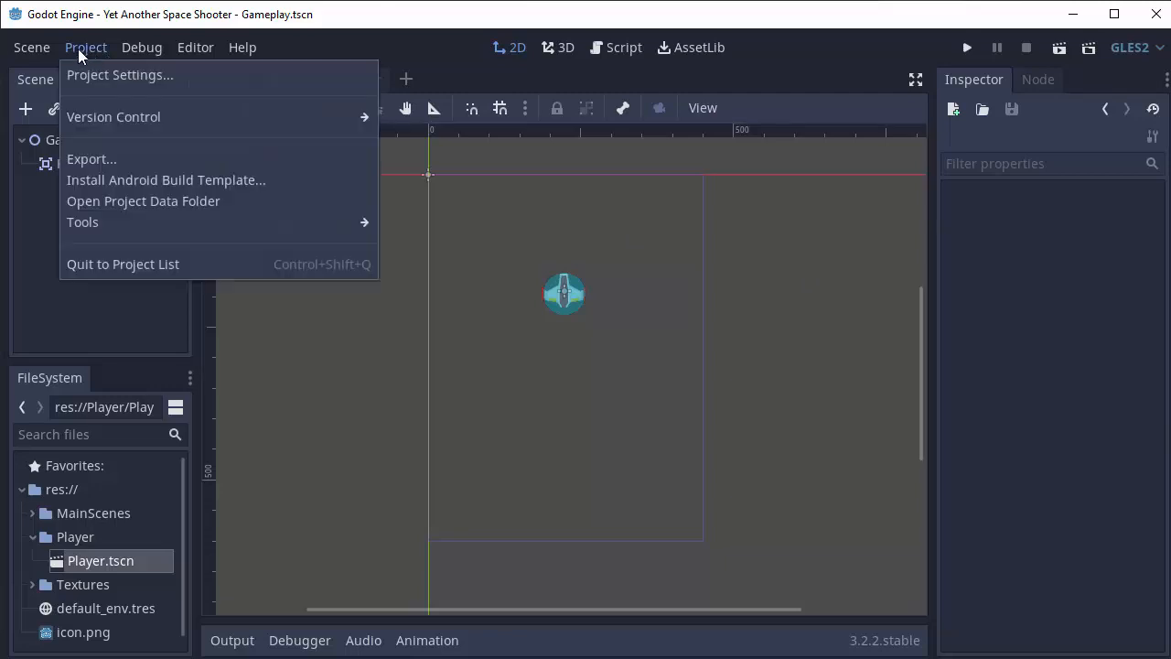
pyautogui.click(120, 75)
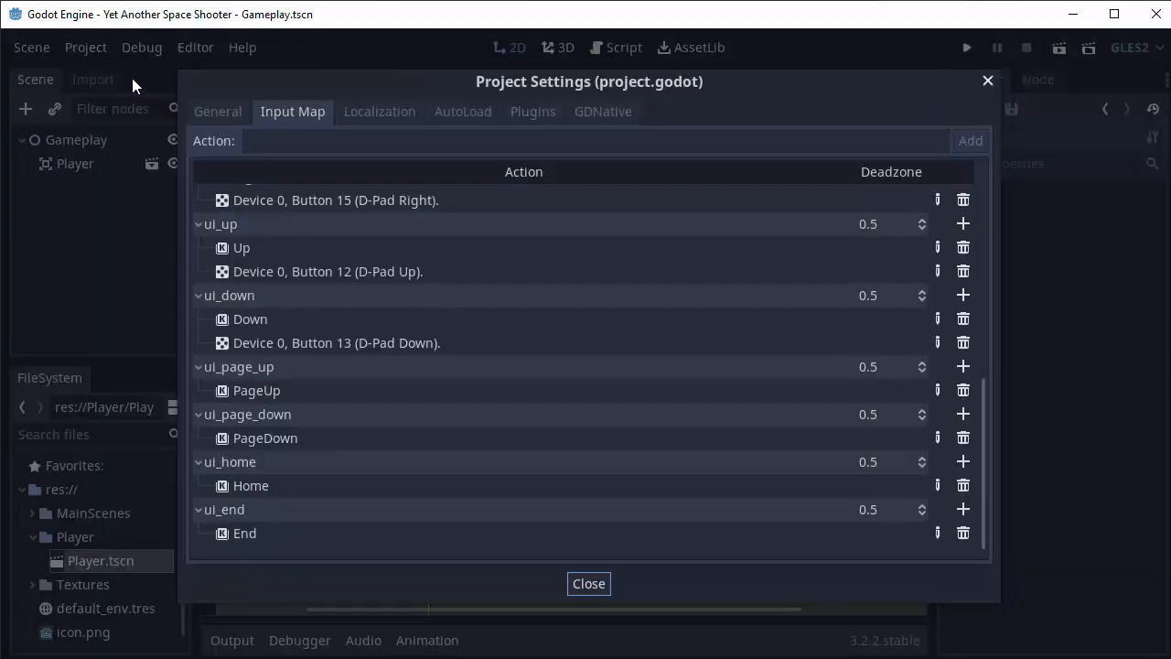
pyautogui.click(333, 140)
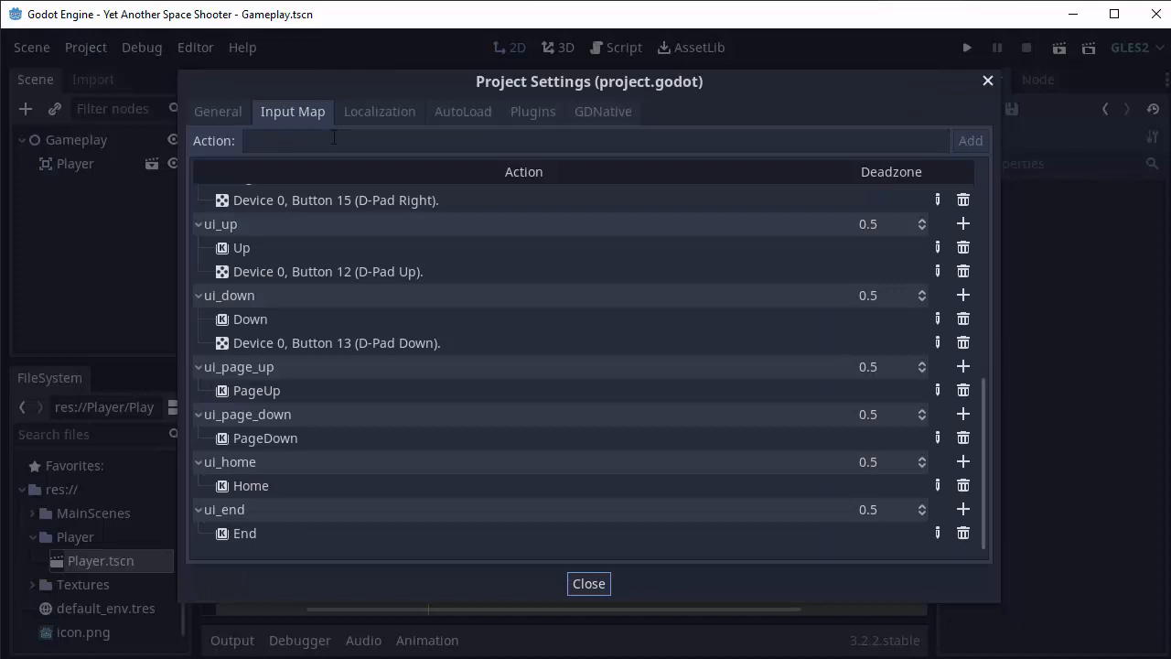
pyautogui.click(400, 141)
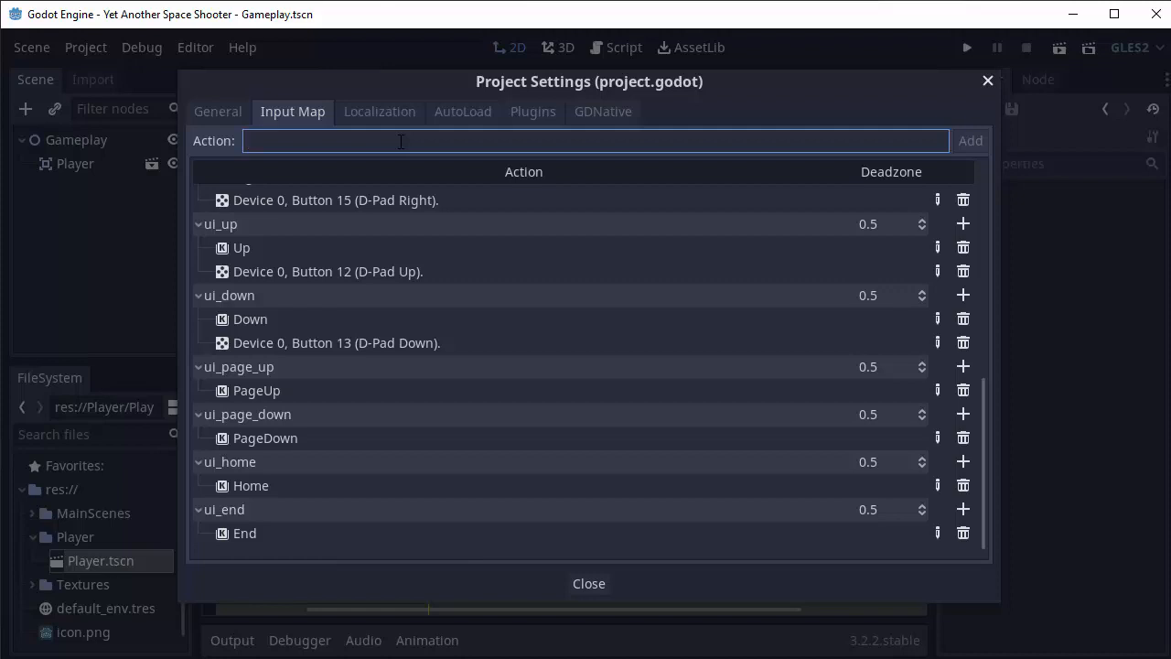
pyautogui.click(970, 140)
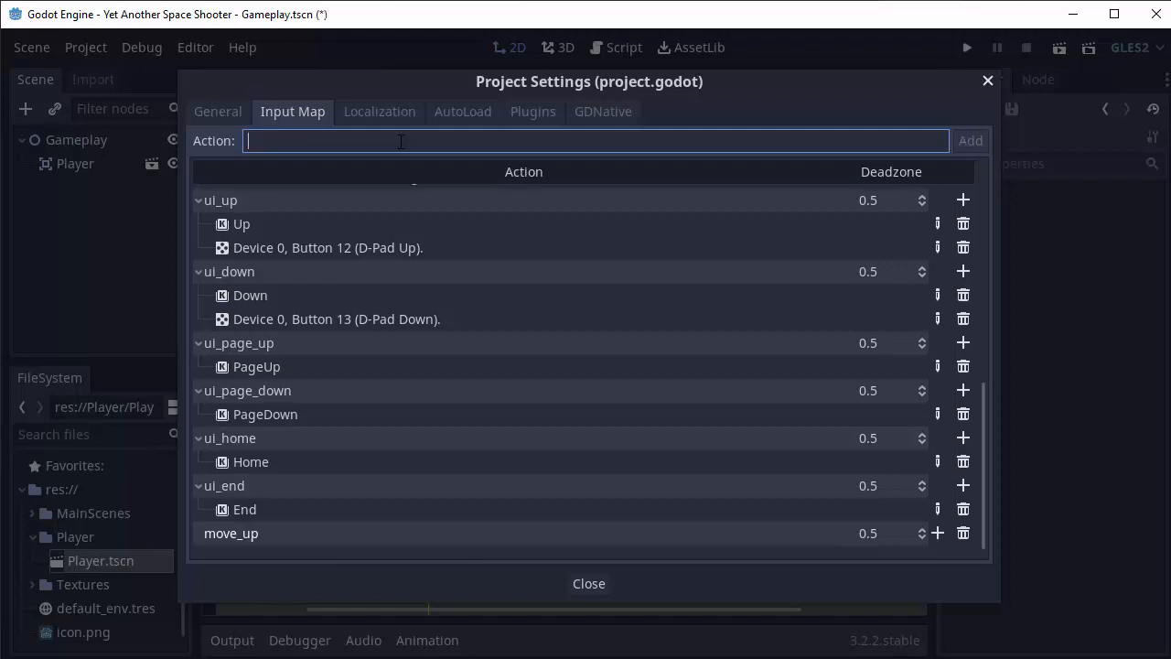
pyautogui.write('move_down')
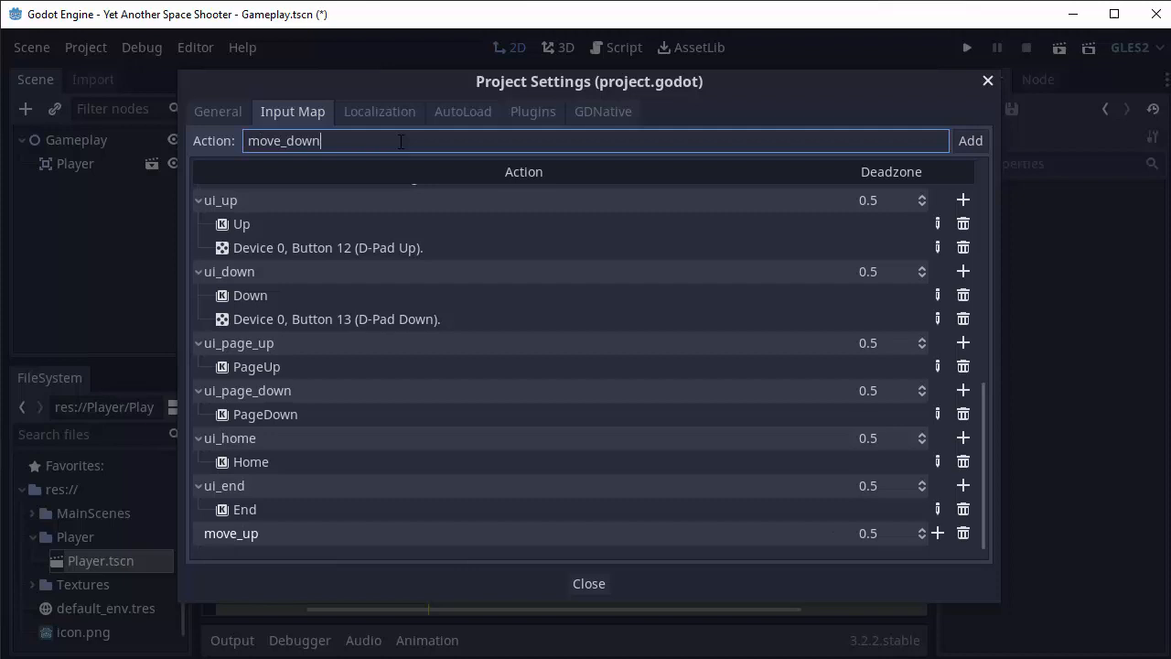
pyautogui.click(969, 140)
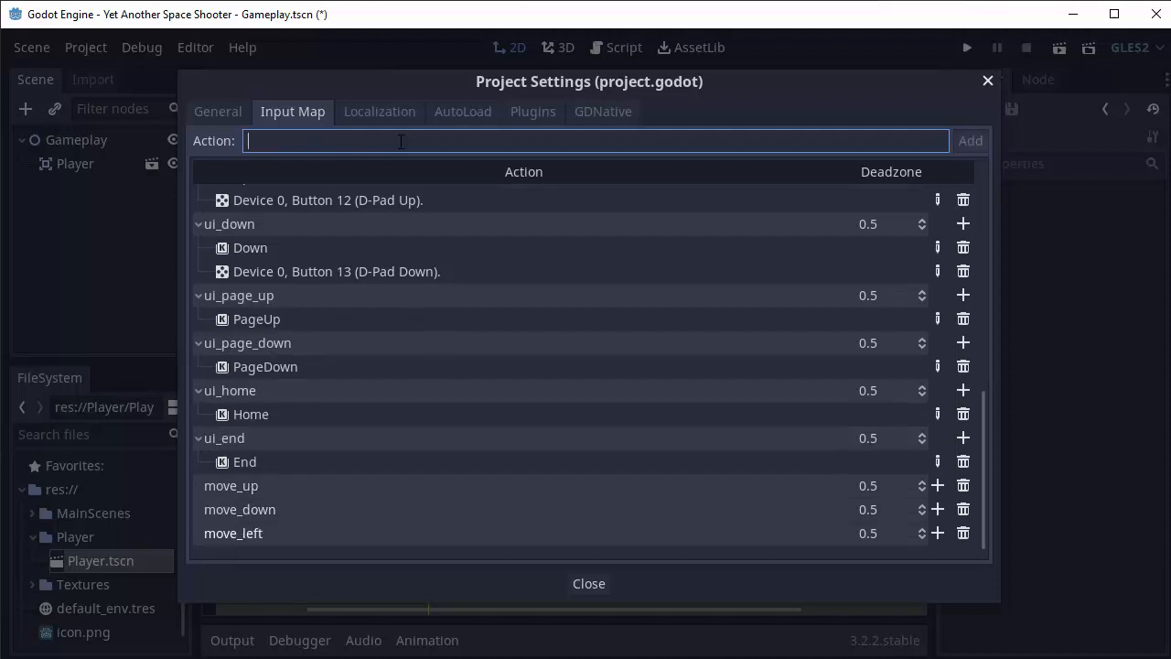
pyautogui.scroll(-3)
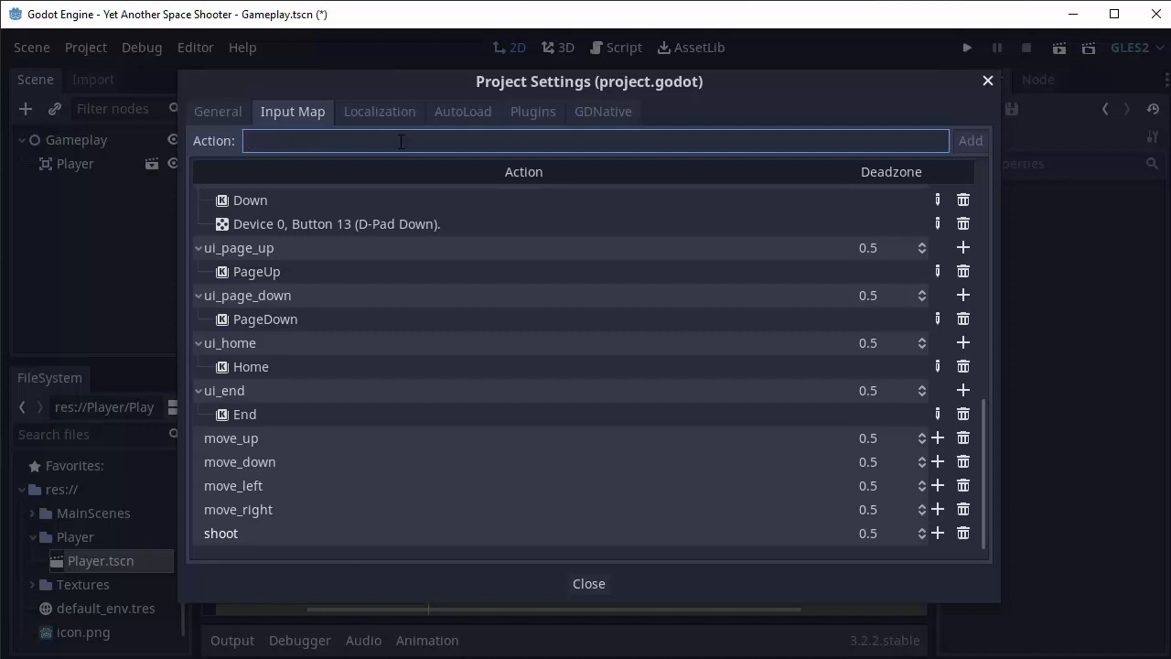
pyautogui.moveTo(441, 205)
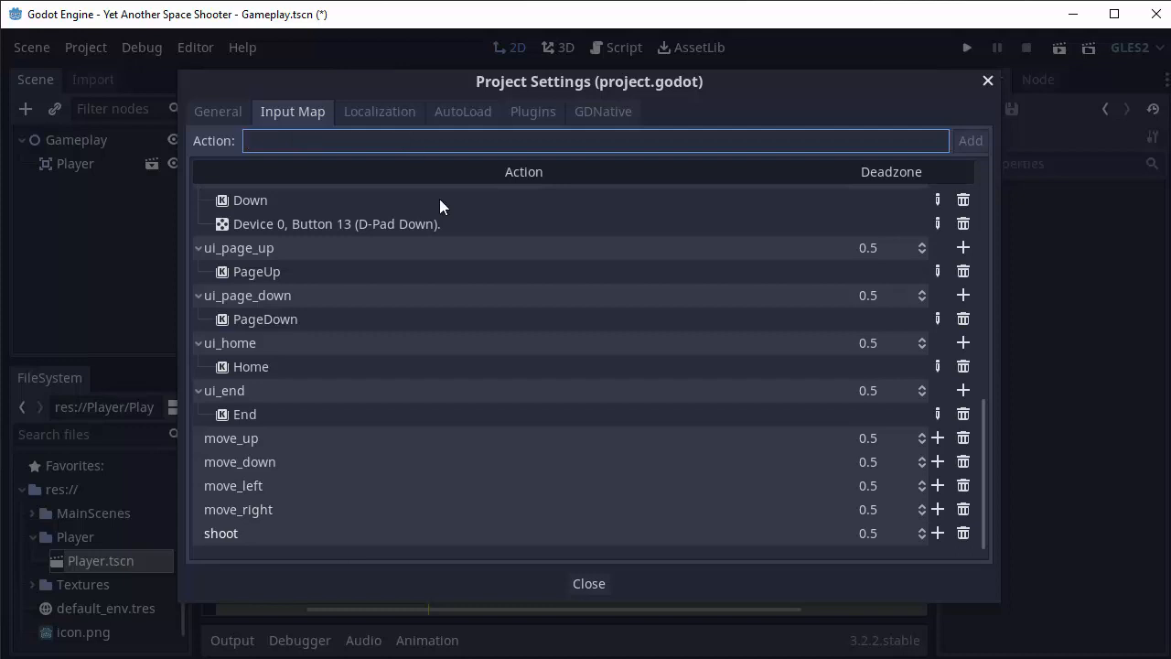
pyautogui.moveTo(279, 440)
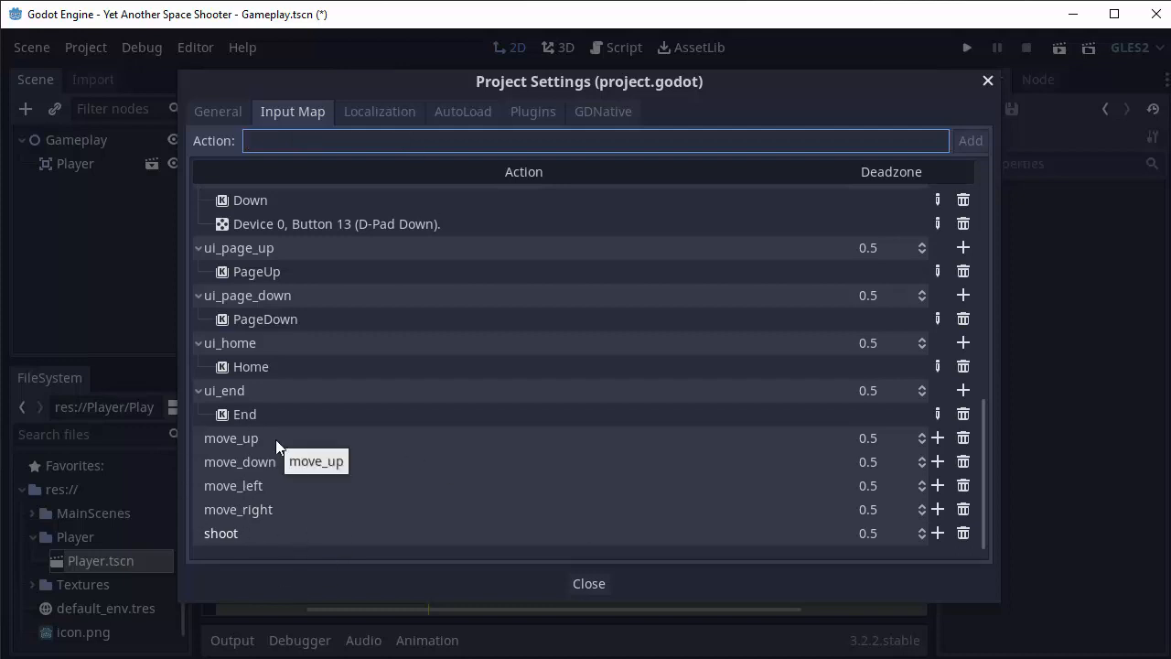
pyautogui.moveTo(302, 448)
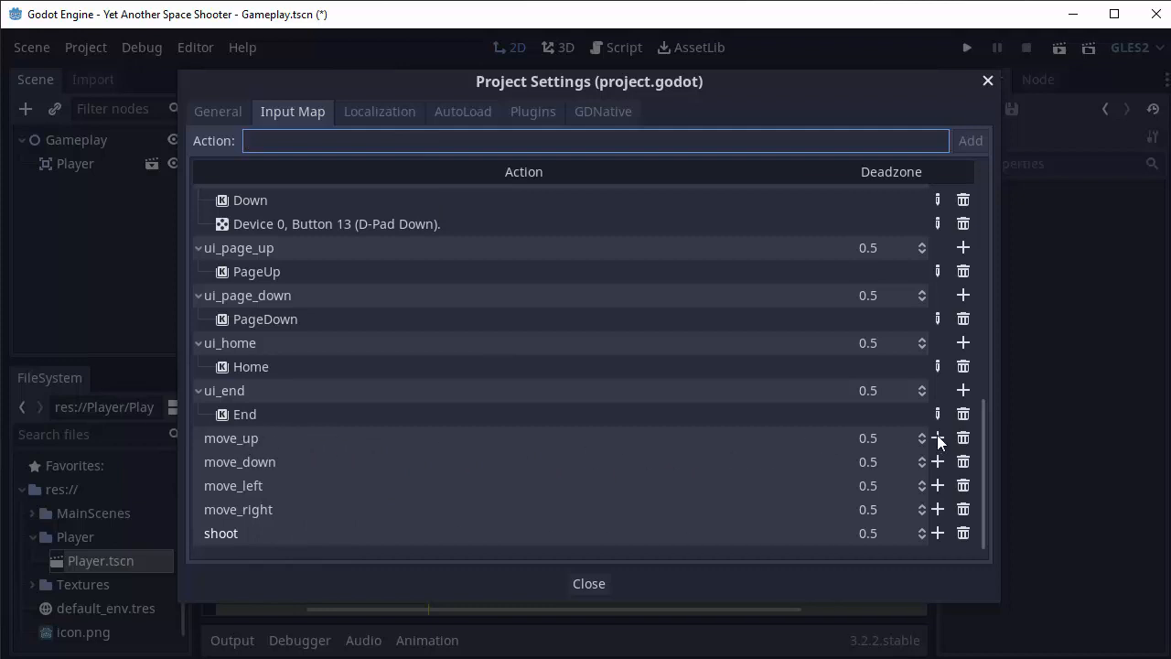
# Bind the W key to move_up and the S key to move_down.
pyautogui.click(938, 438)
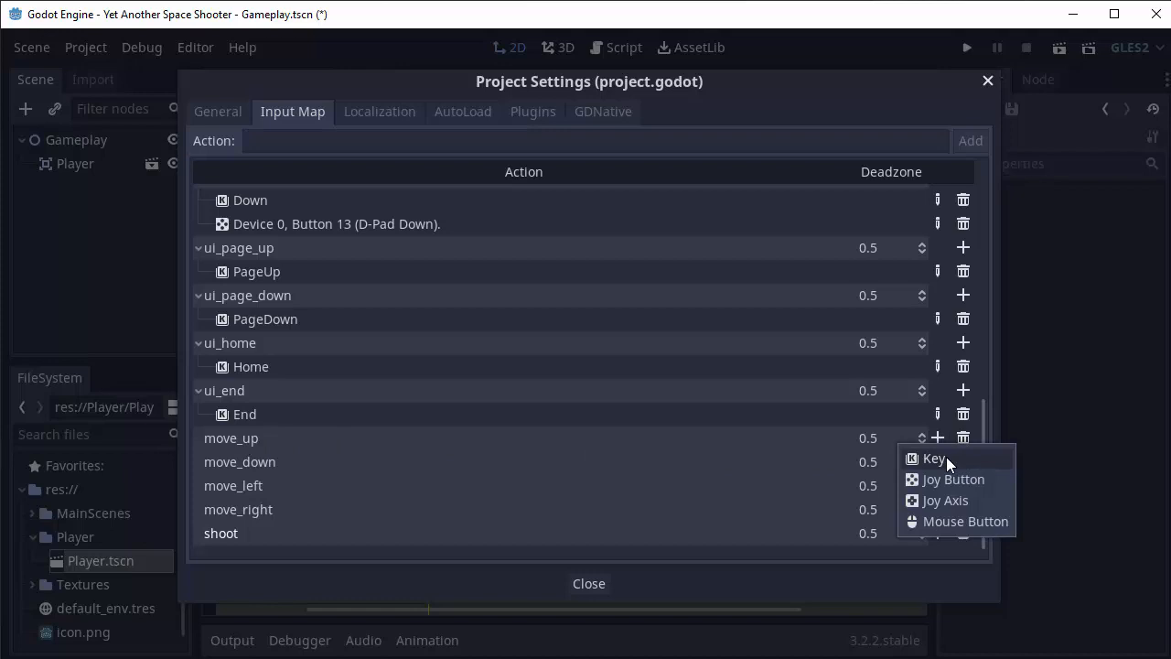
pyautogui.click(934, 459)
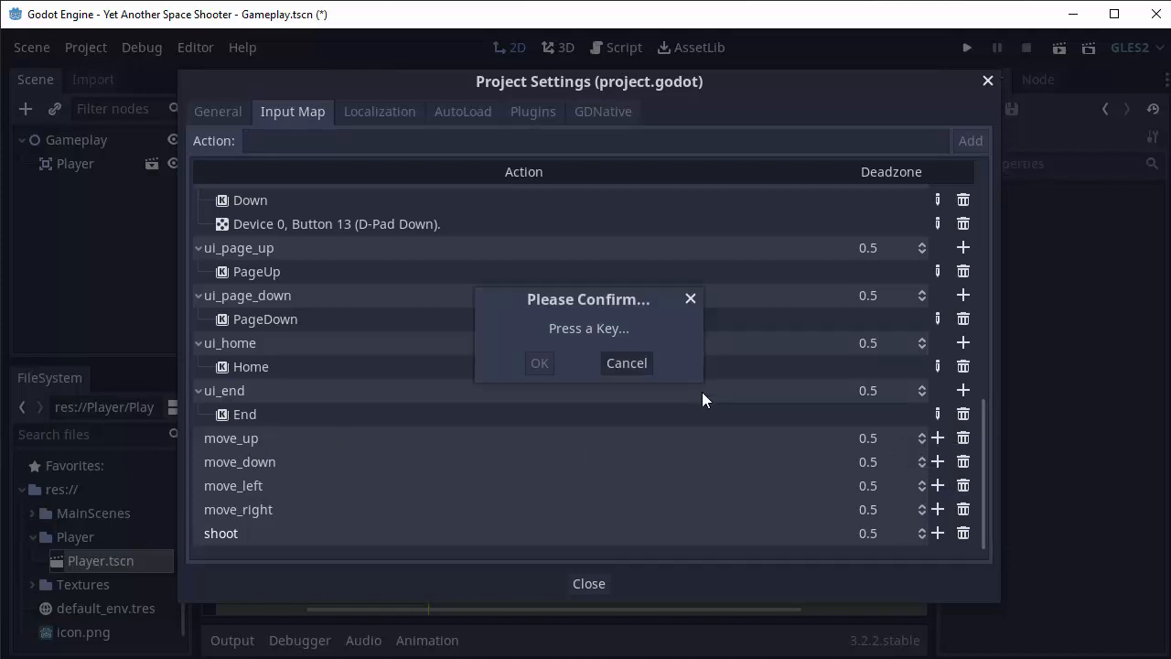
pyautogui.press('W')
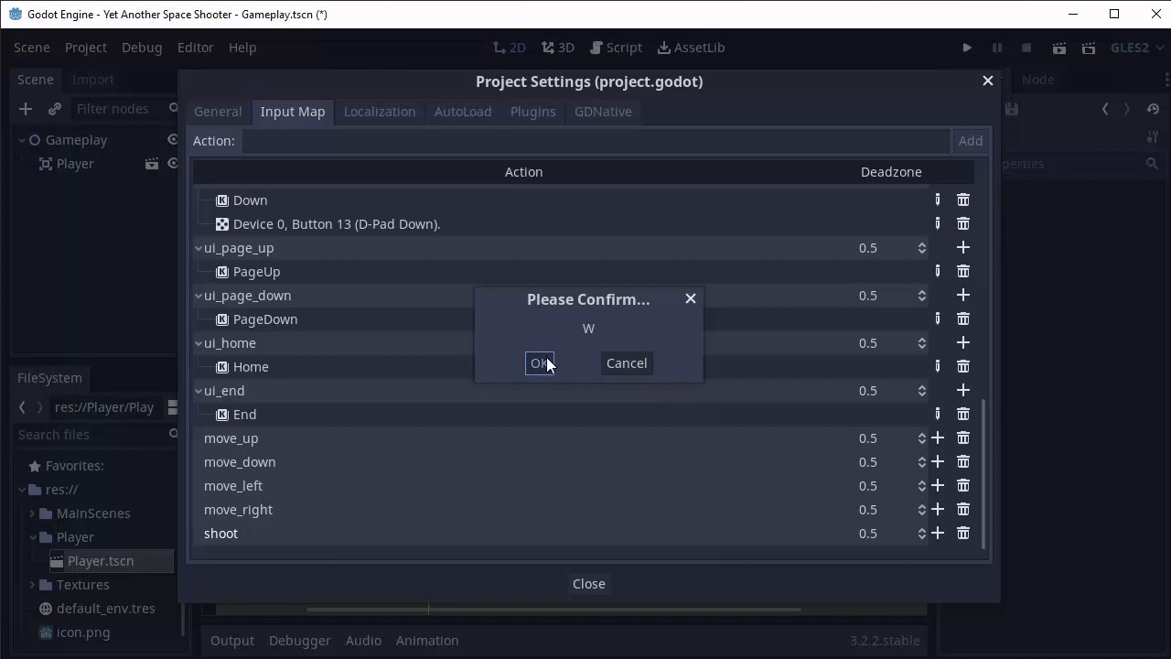
pyautogui.click(540, 363)
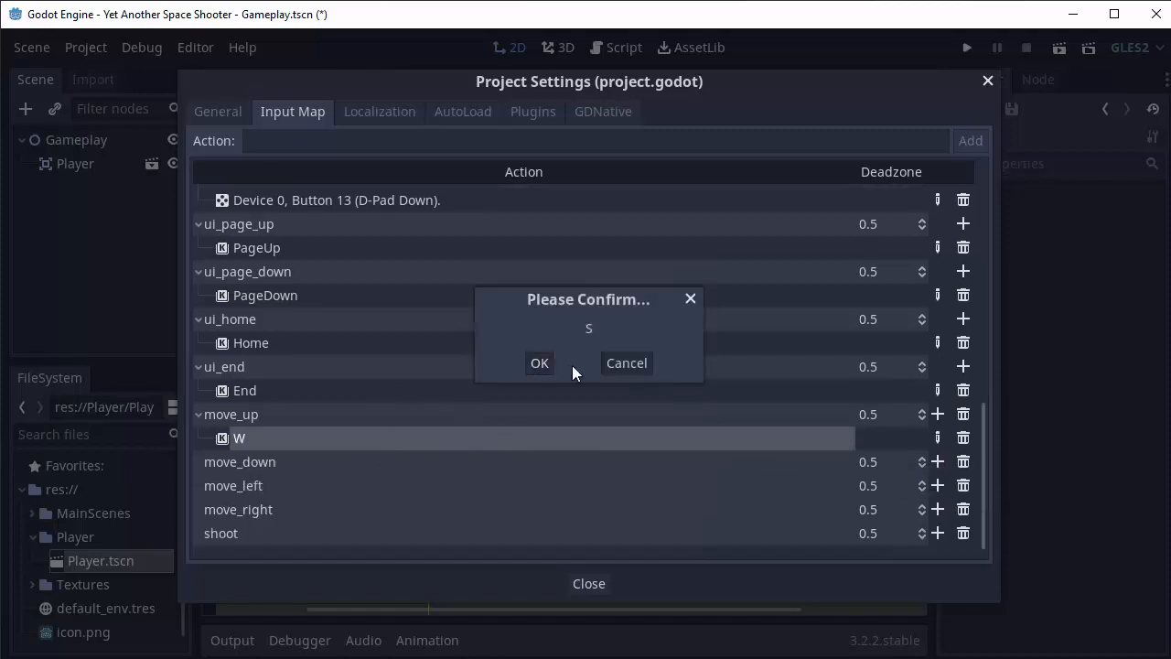
pyautogui.click(539, 362)
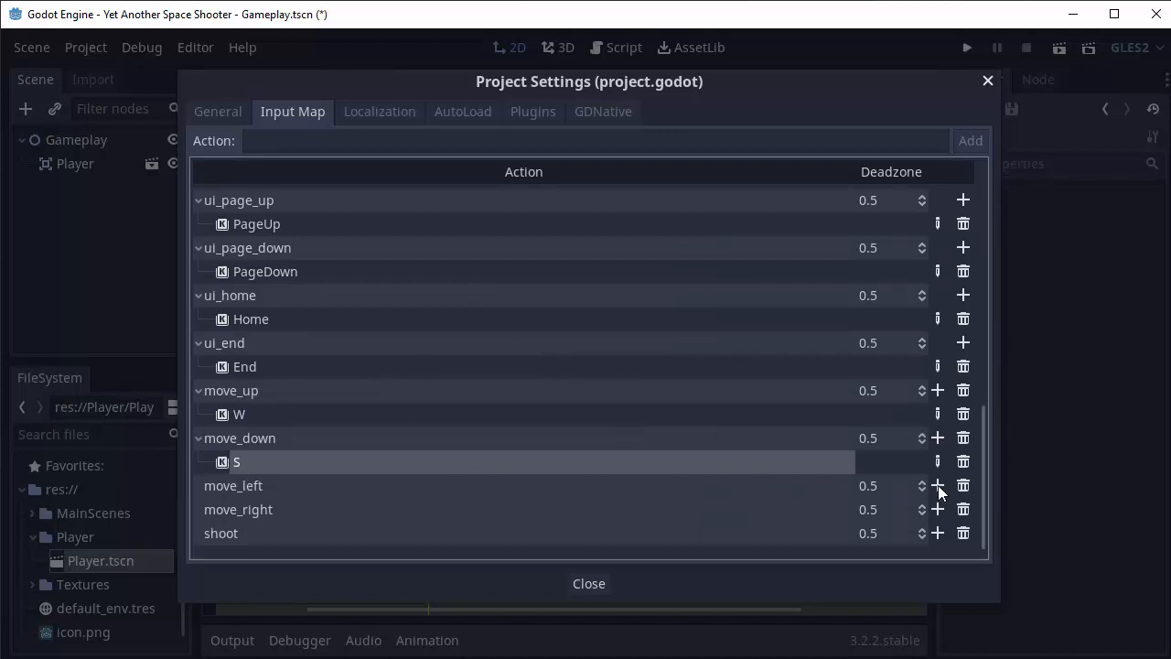
# Bind A to move_left, D to move_right and Space to shoot.
pyautogui.click(938, 485)
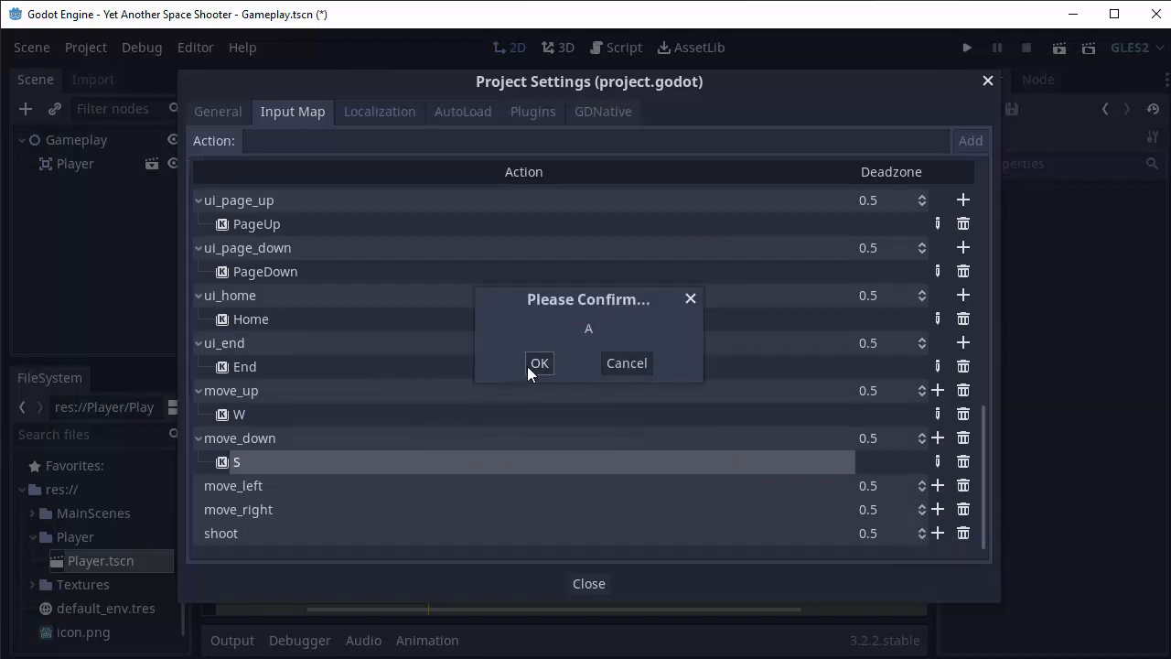
pyautogui.click(539, 362)
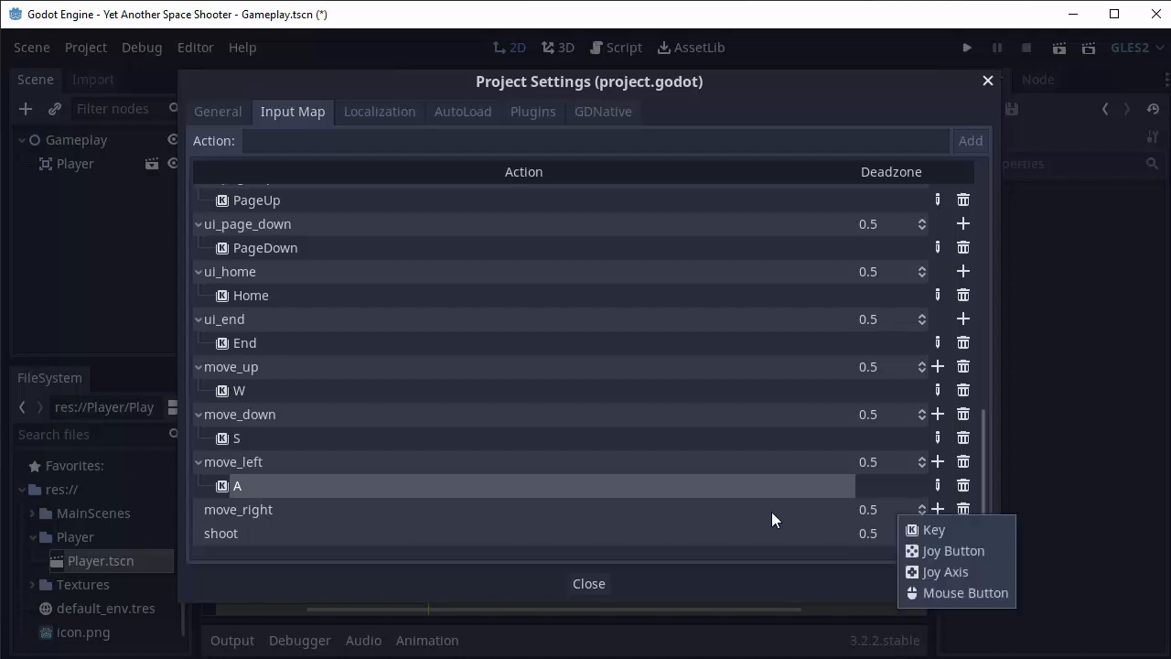
pyautogui.click(933, 530)
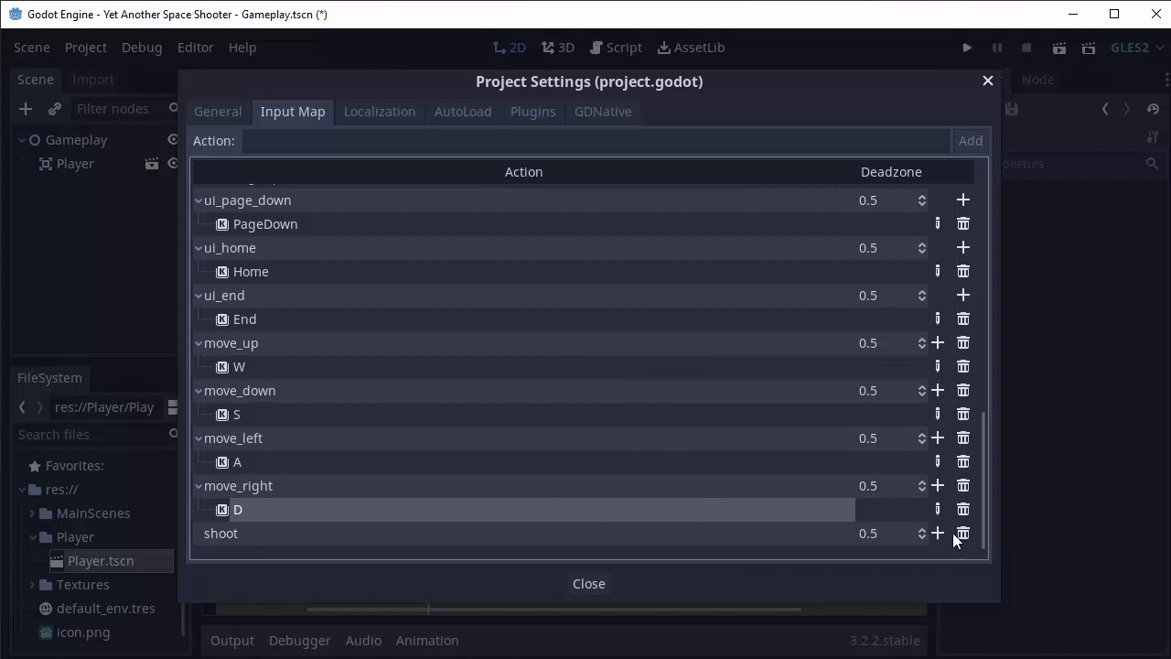
pyautogui.click(937, 533)
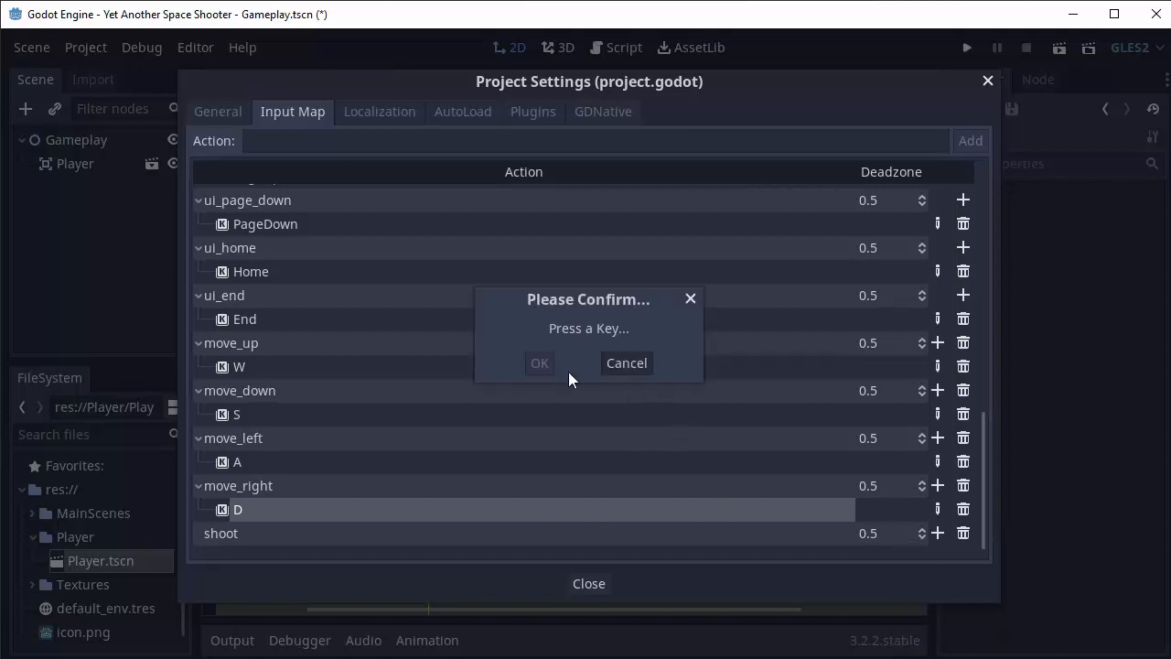
pyautogui.press('space')
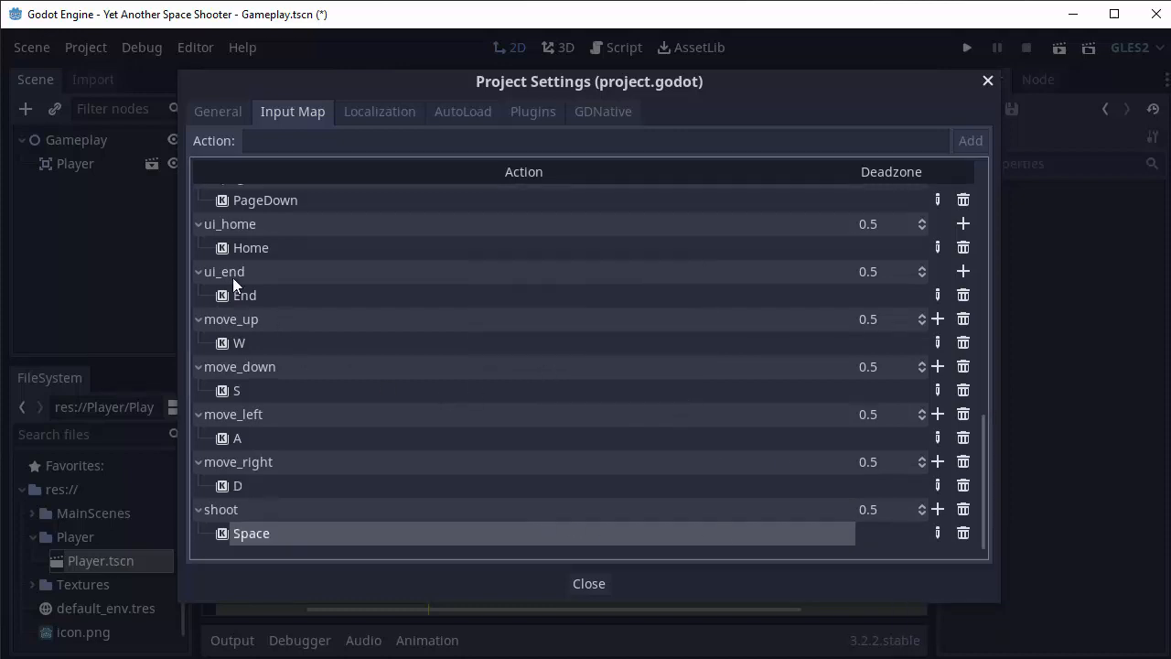
pyautogui.moveTo(297, 319)
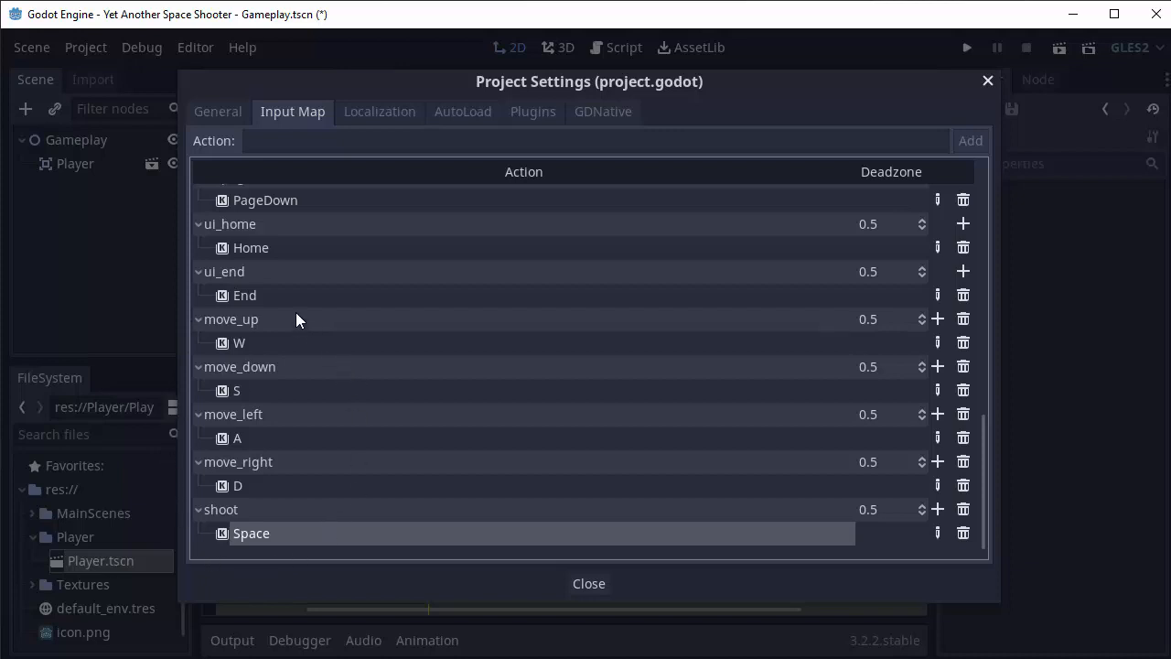
pyautogui.moveTo(254, 396)
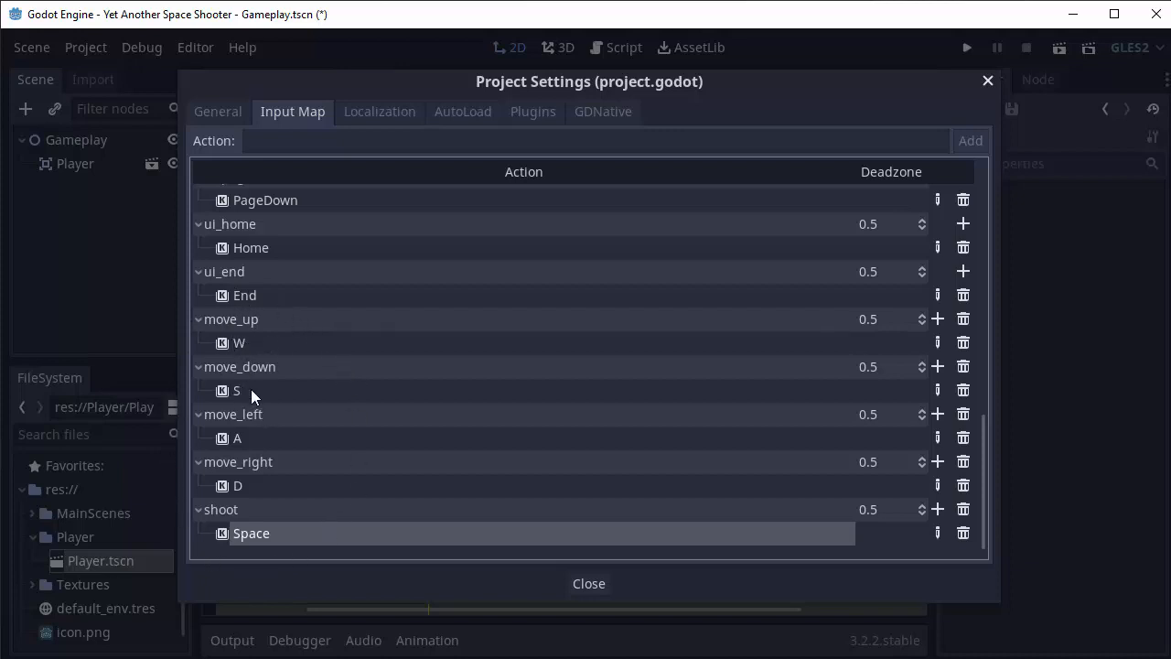
pyautogui.moveTo(335, 570)
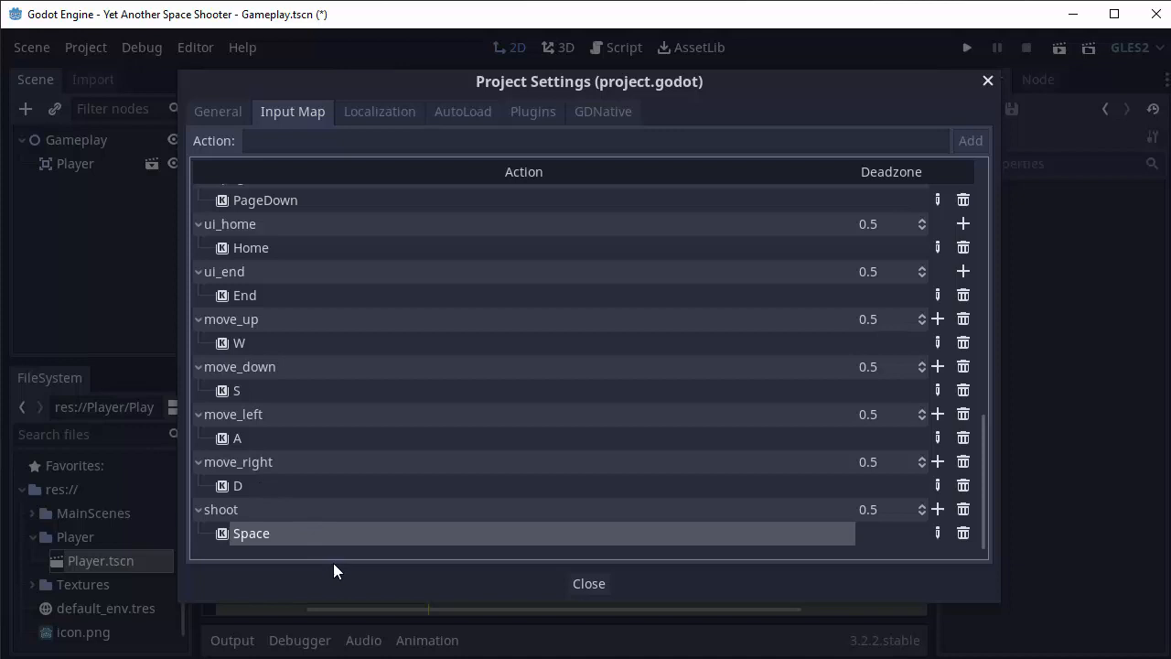
pyautogui.moveTo(590, 584)
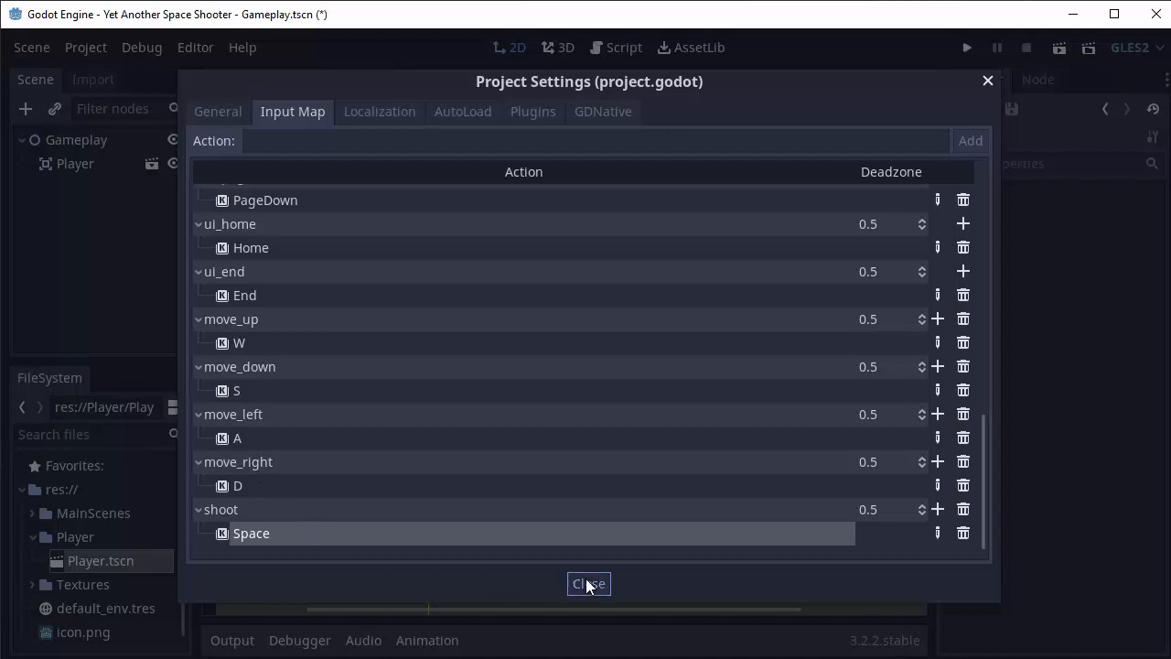
# Close Project Settings and create res://Player/Player.gd attached to the Player node.
pyautogui.click(588, 584)
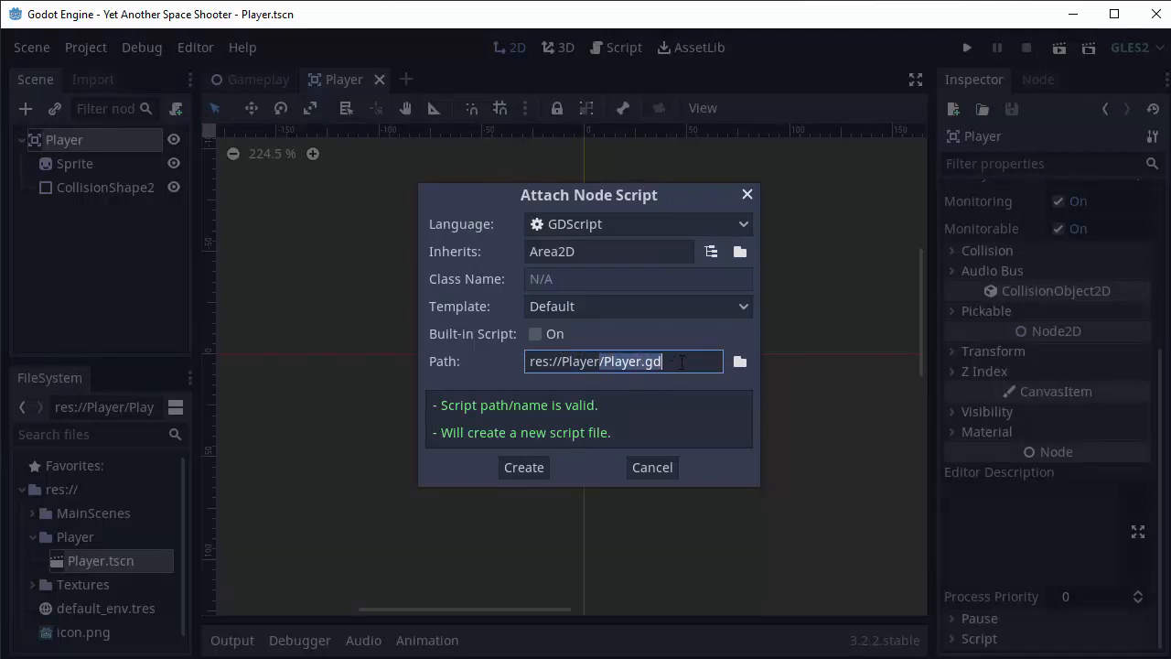
pyautogui.click(523, 466)
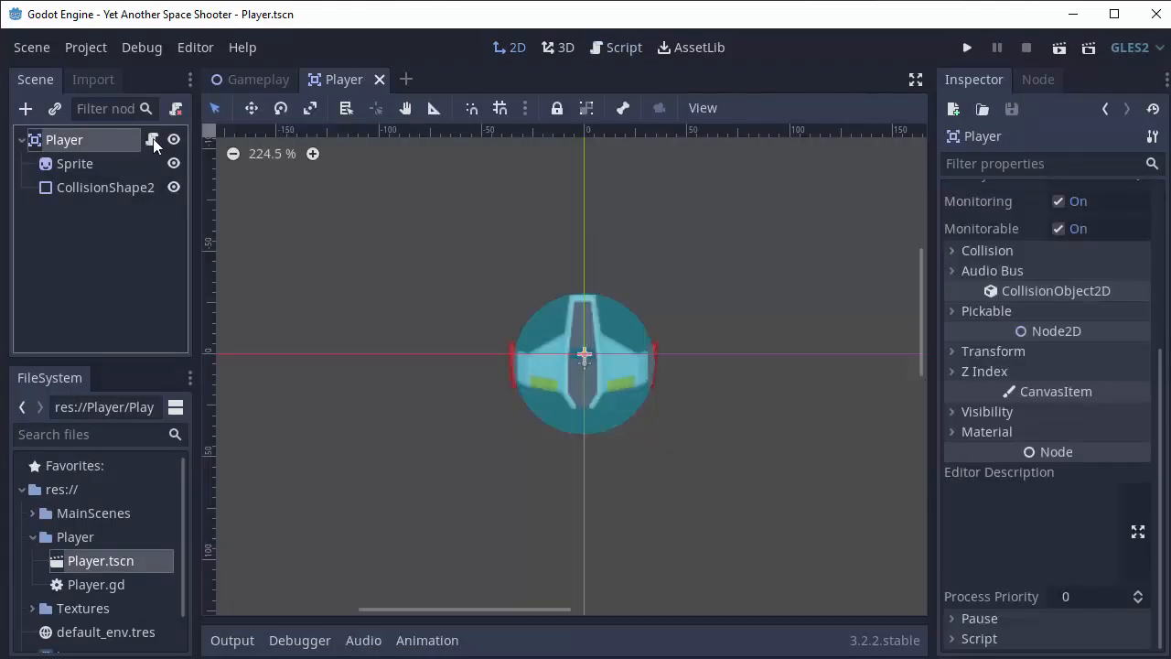
# Open Player.gd, check its extends Area2D base type, then reopen the script.
pyautogui.click(615, 46)
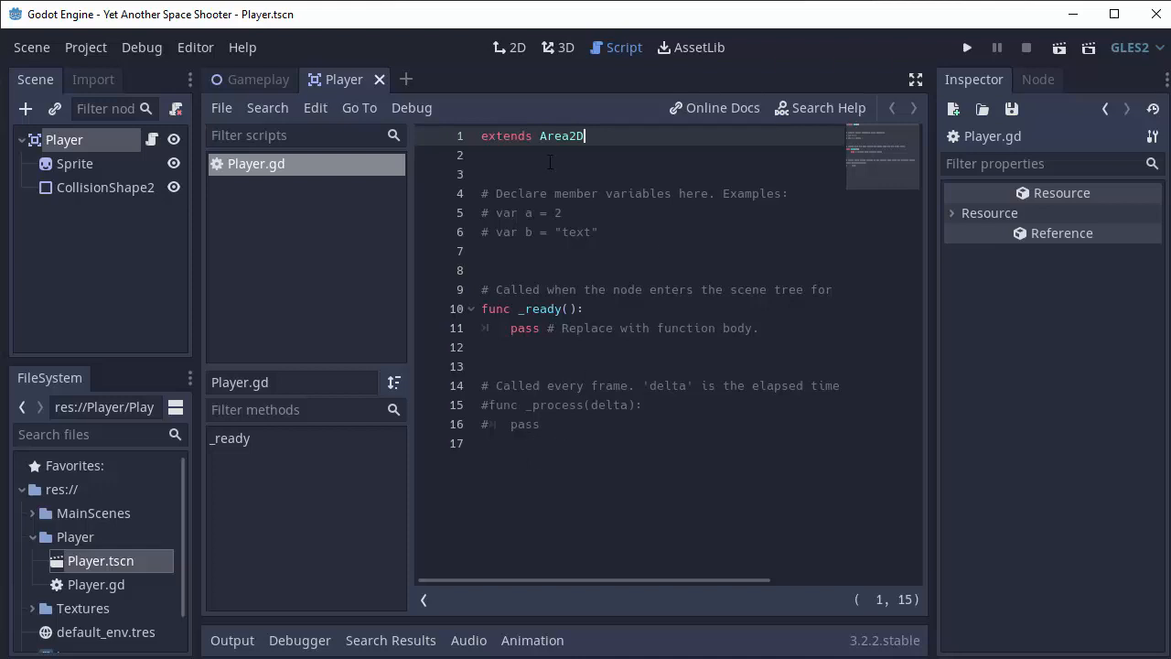
pyautogui.doubleClick(560, 135)
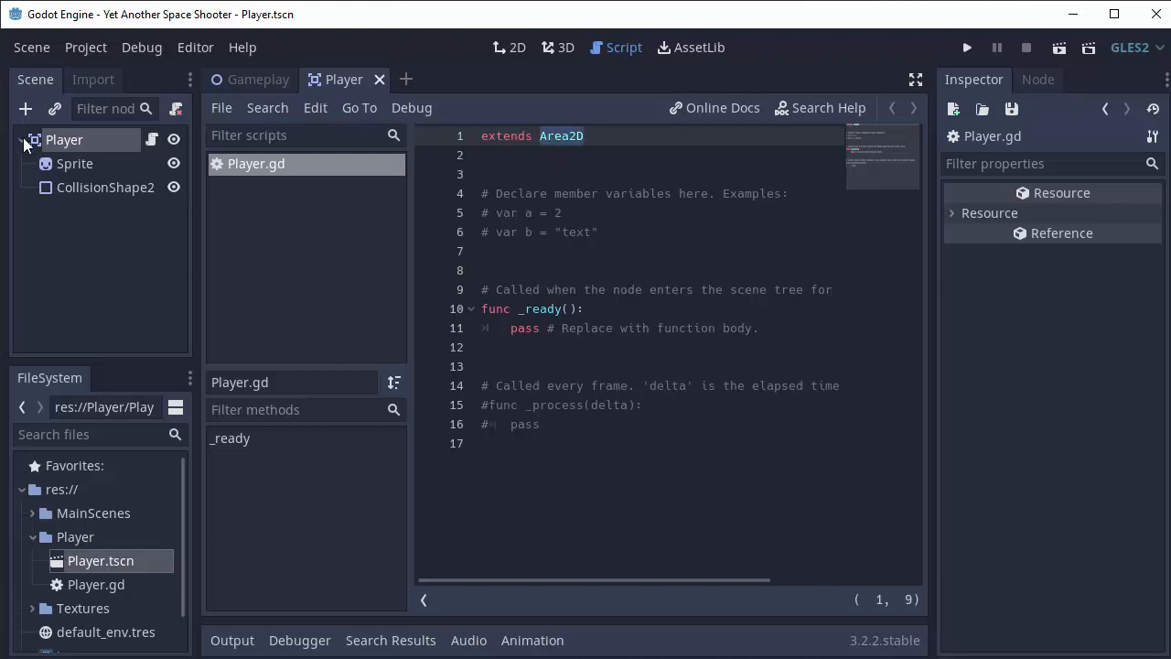
pyautogui.click(64, 139)
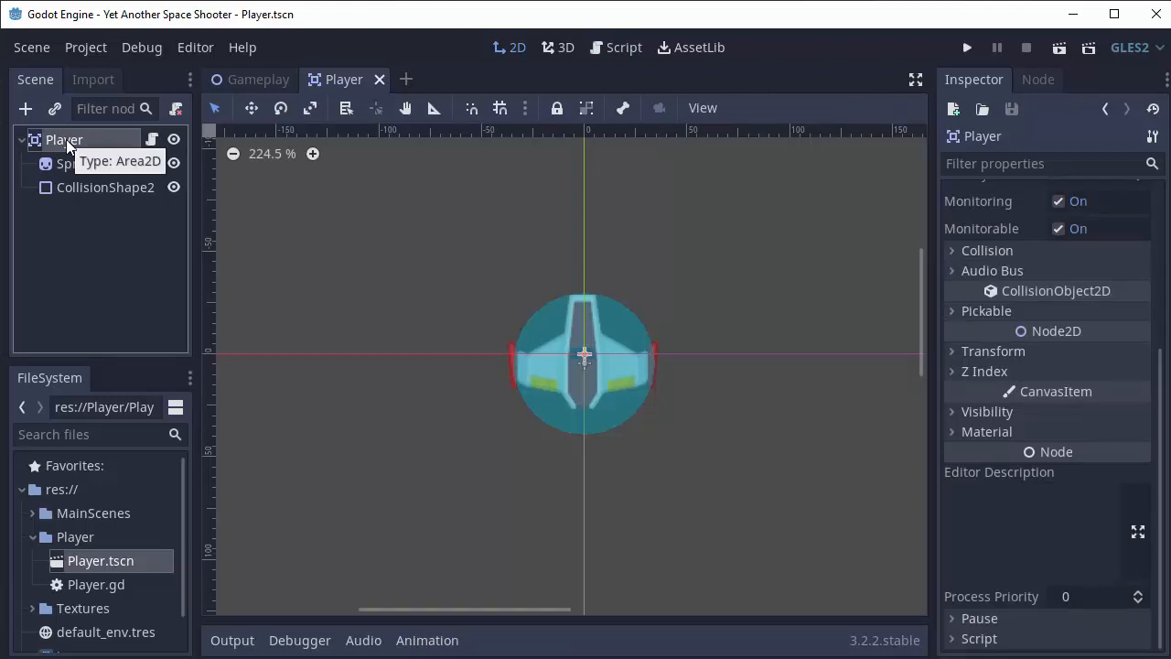
pyautogui.click(622, 47)
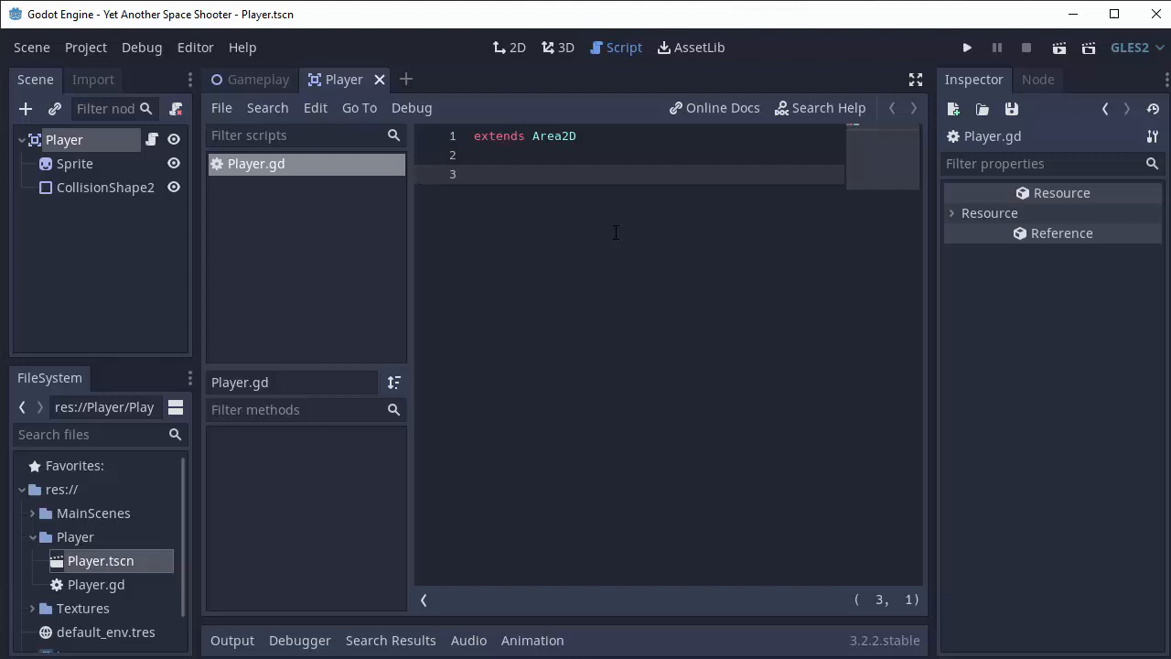
pyautogui.moveTo(567, 202)
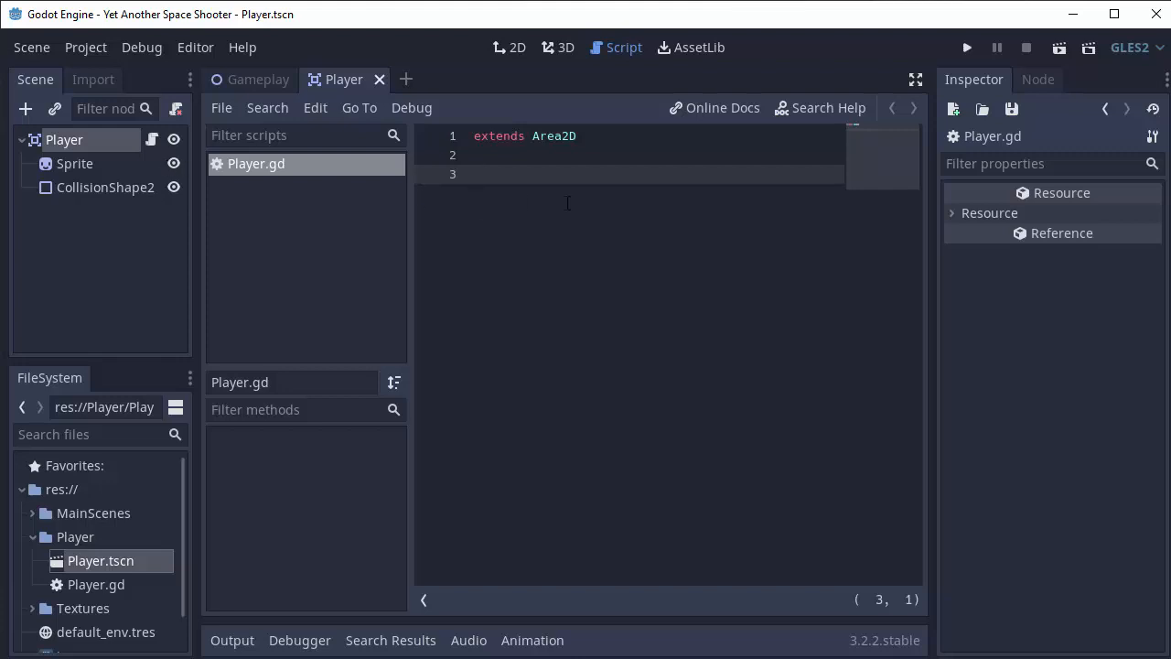
# Declare var speed: float = 100 in Player.gd.
pyautogui.write('var spee')
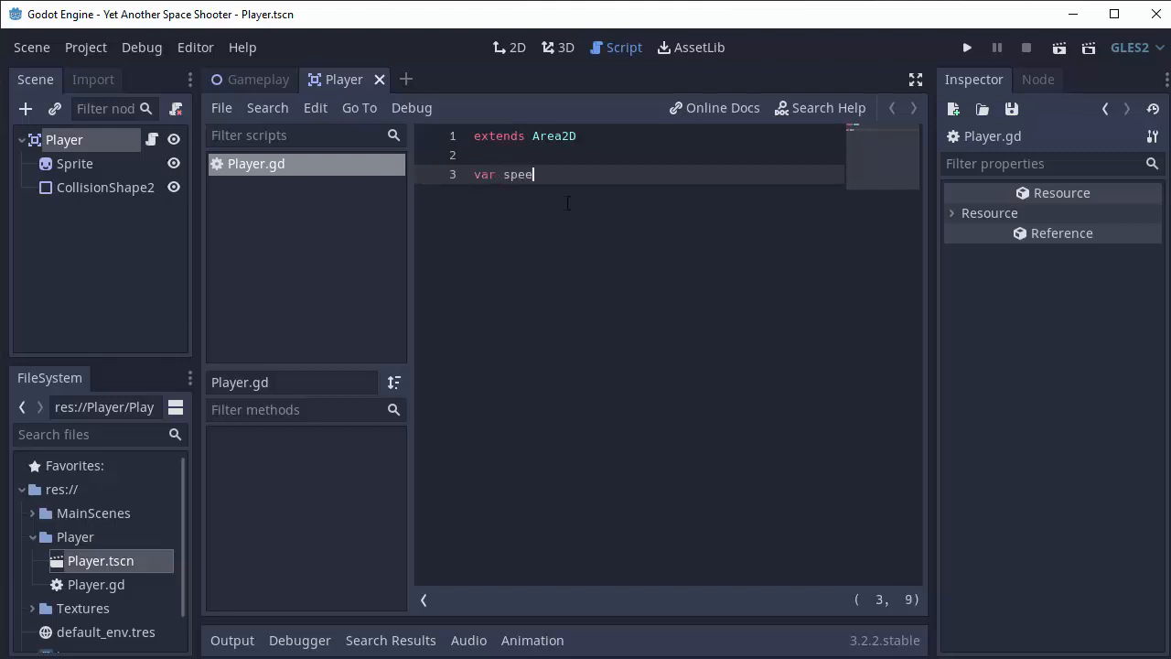
pyautogui.write('d =')
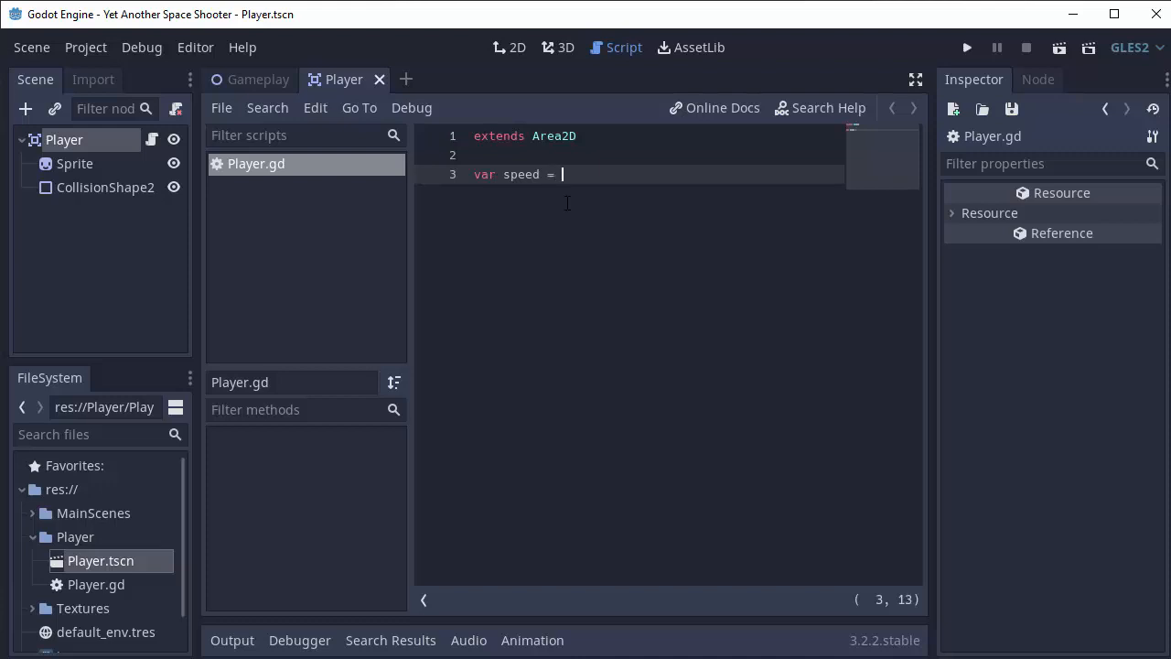
pyautogui.write('0')
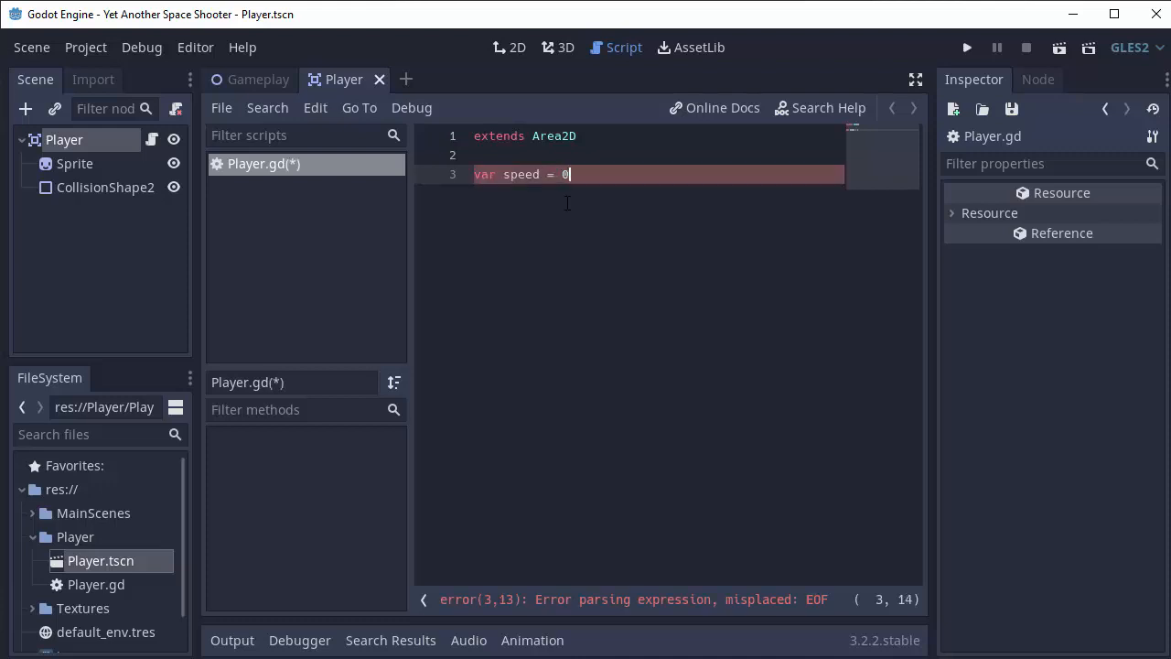
pyautogui.write('00')
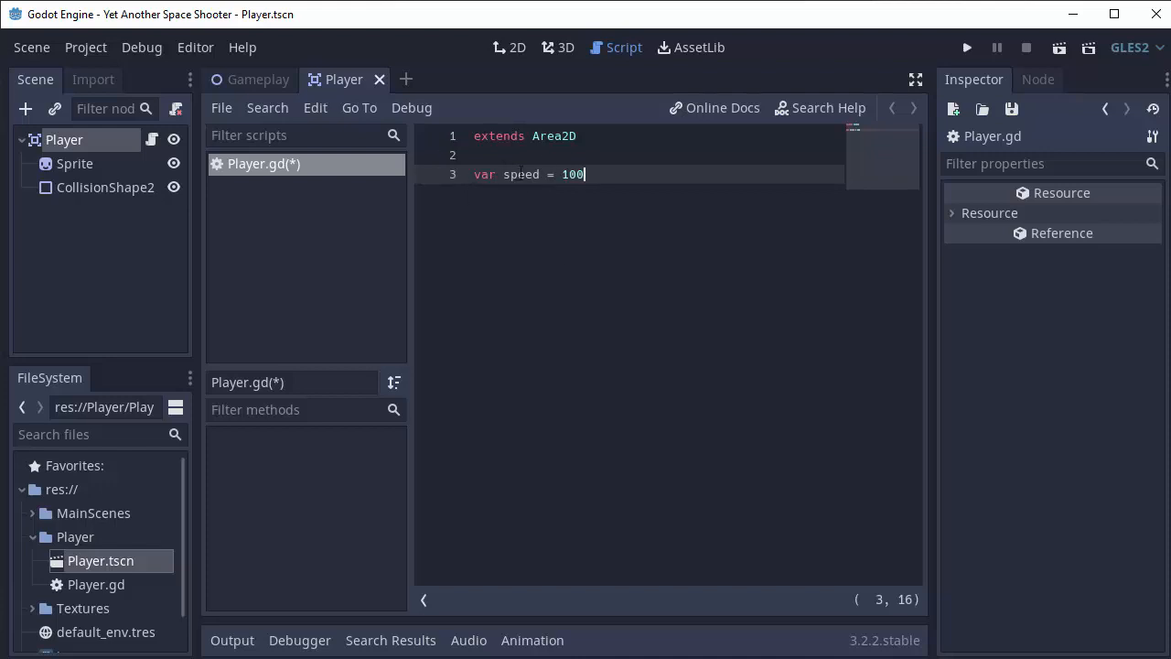
pyautogui.click(539, 174)
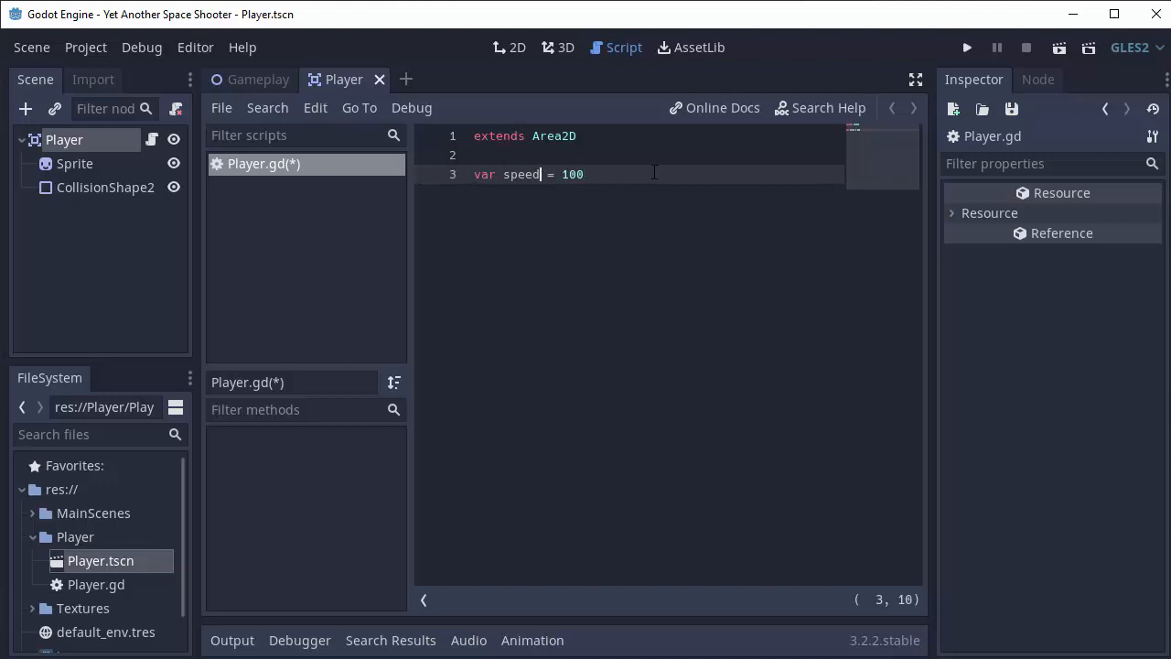
pyautogui.write(':')
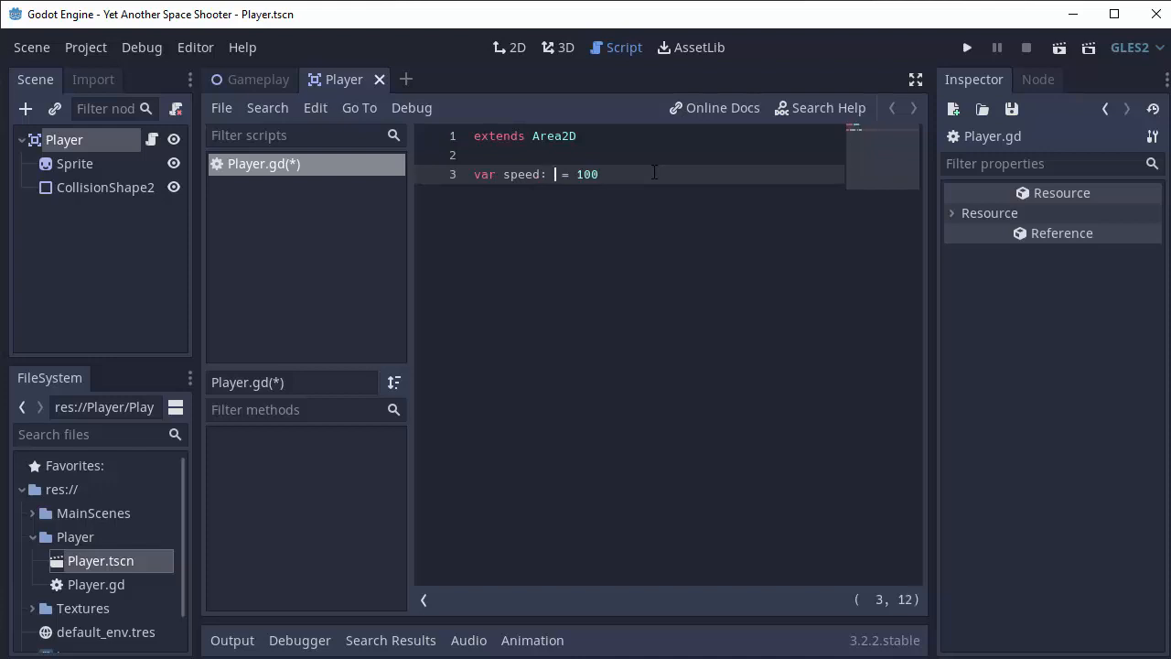
pyautogui.write('float')
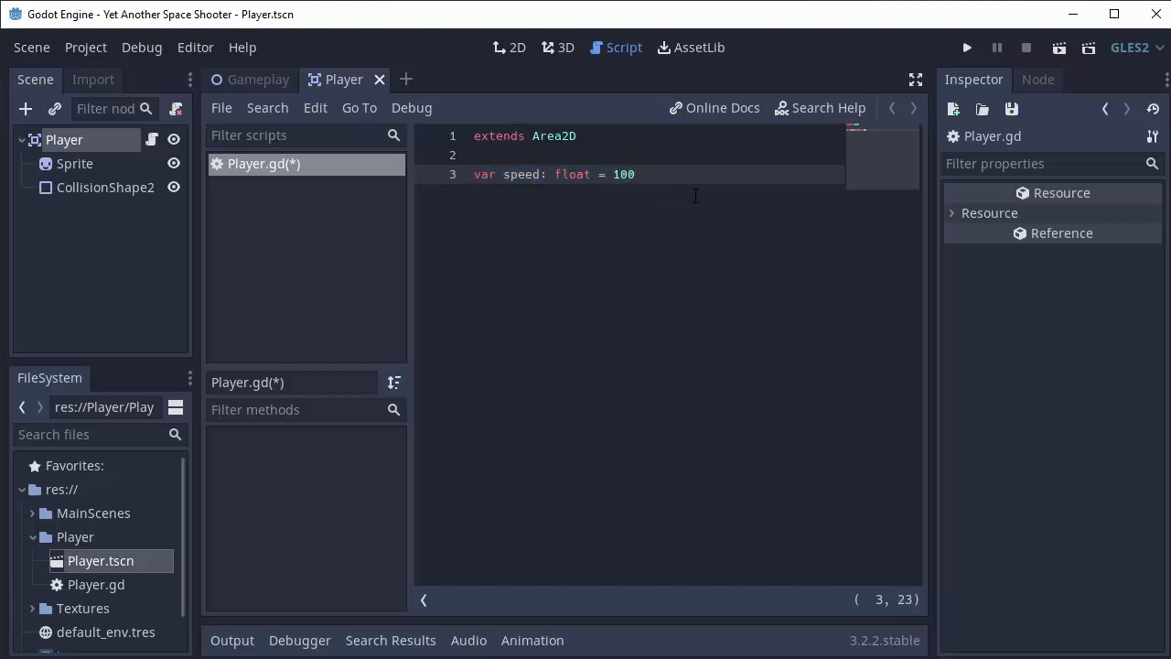
pyautogui.press('Enter')
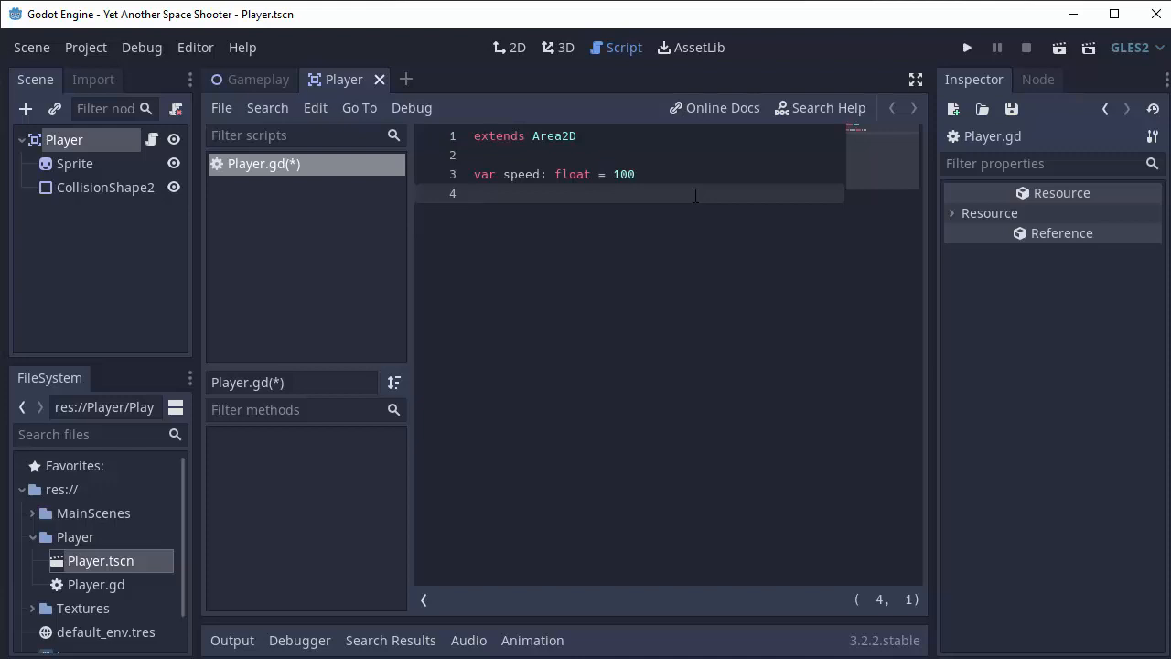
# Add var vel := Vector2(0, 0), save, and start a new line.
pyautogui.write('var')
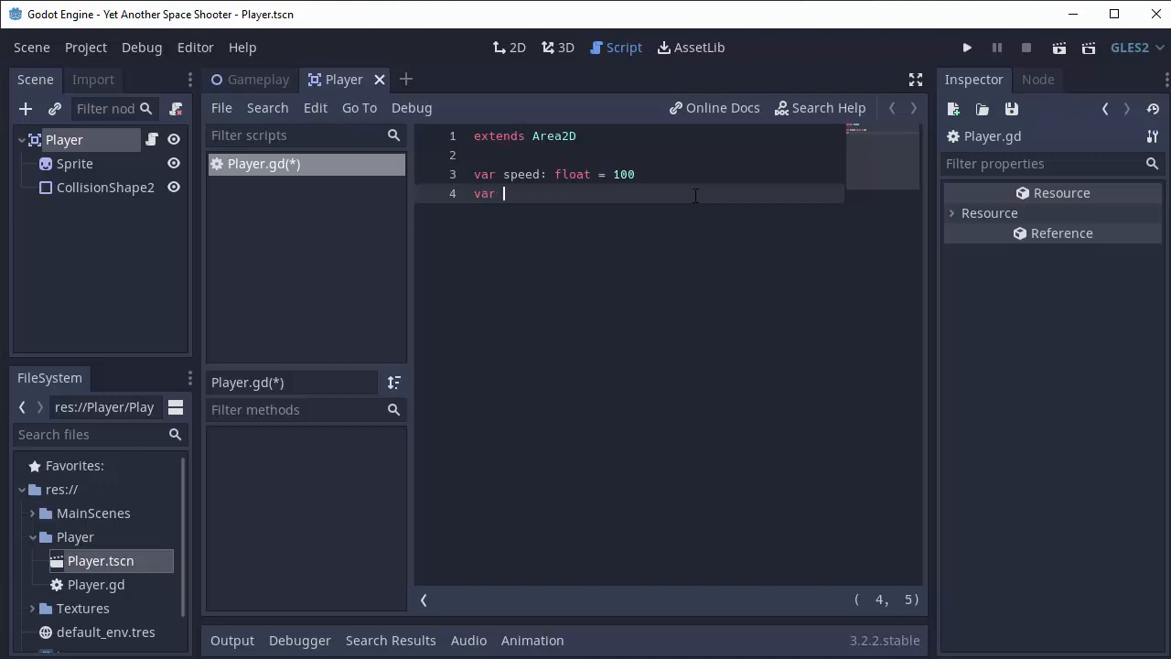
pyautogui.write('vel :=')
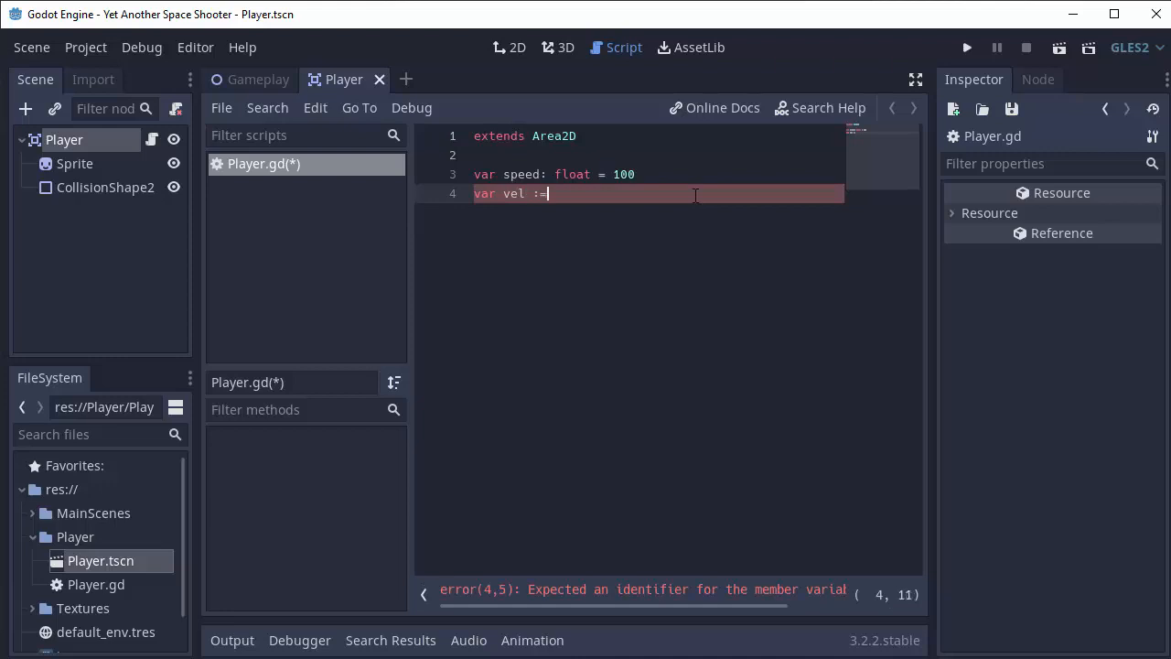
pyautogui.write('Vector2(')
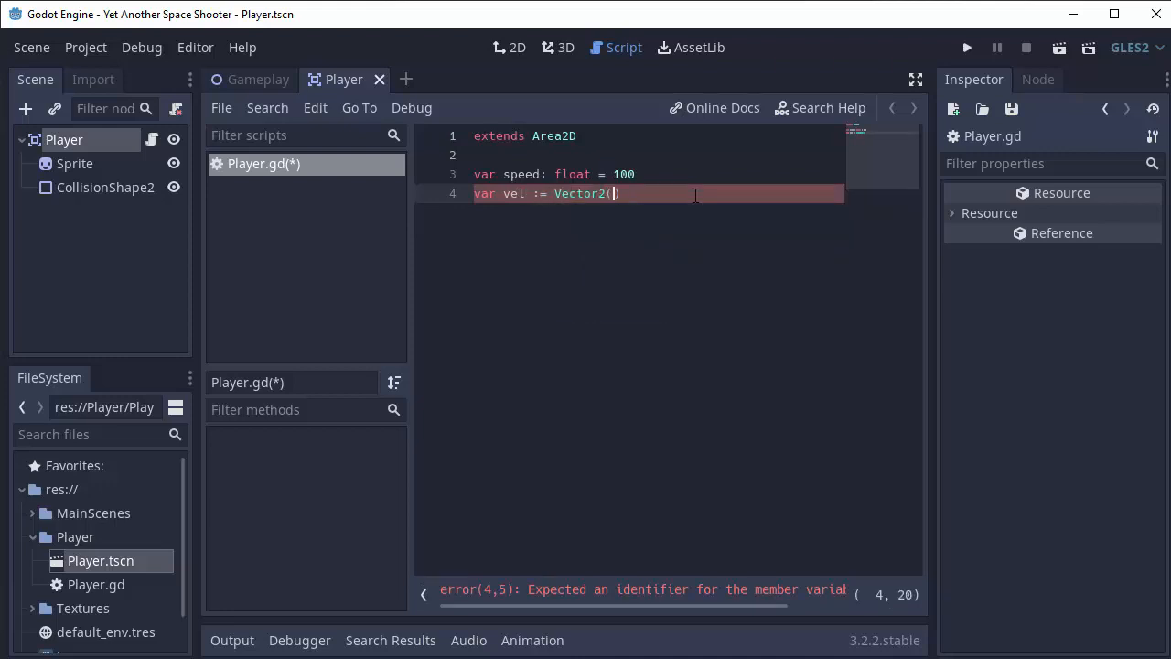
pyautogui.write('0,')
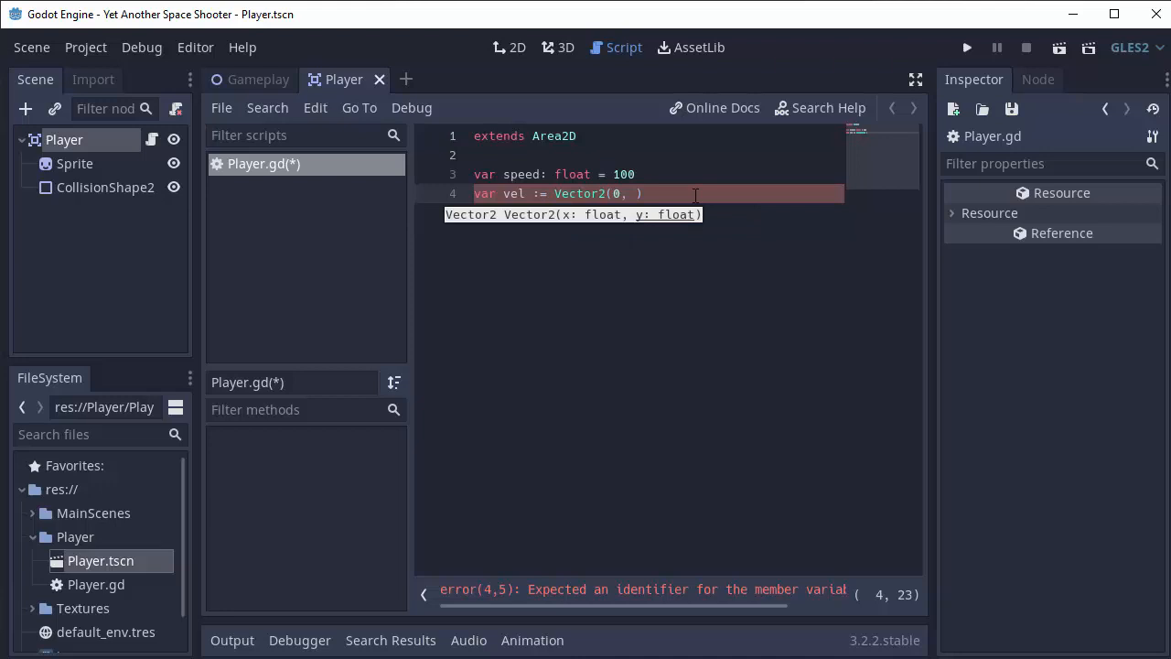
pyautogui.write('0')
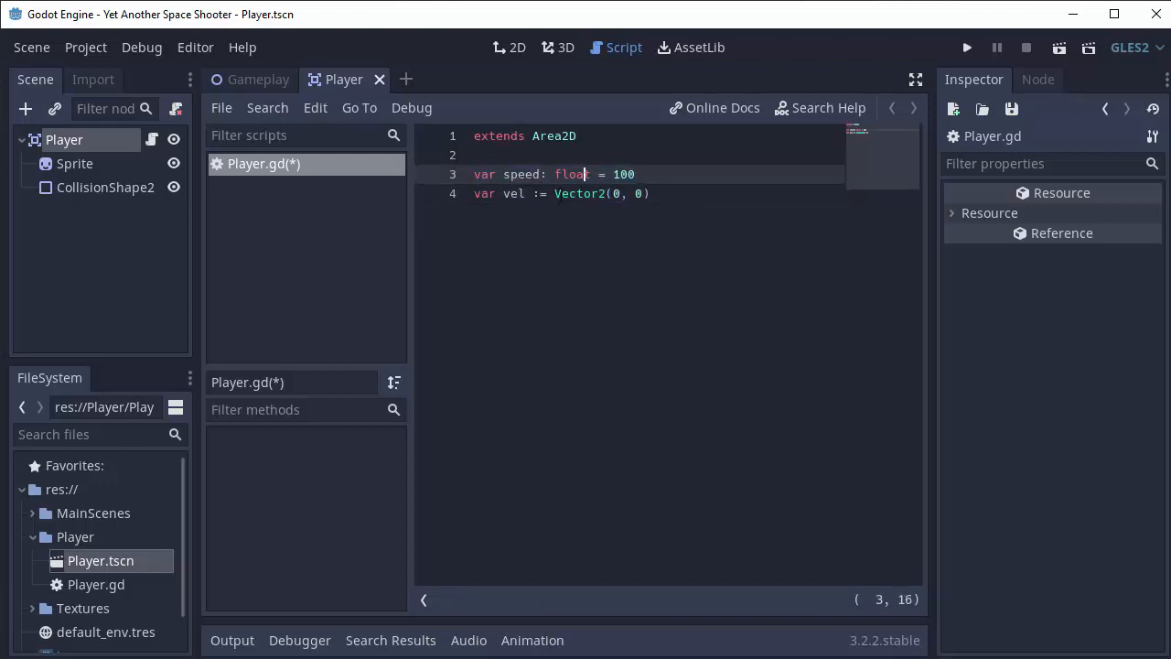
pyautogui.click(555, 194)
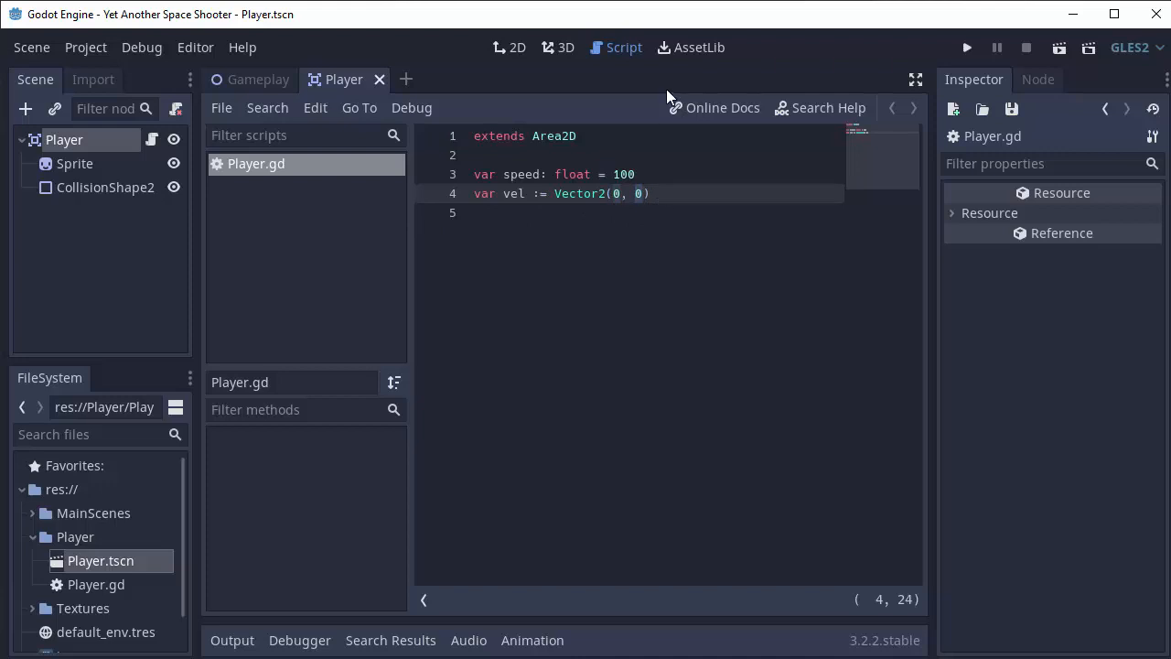
pyautogui.moveTo(683, 358)
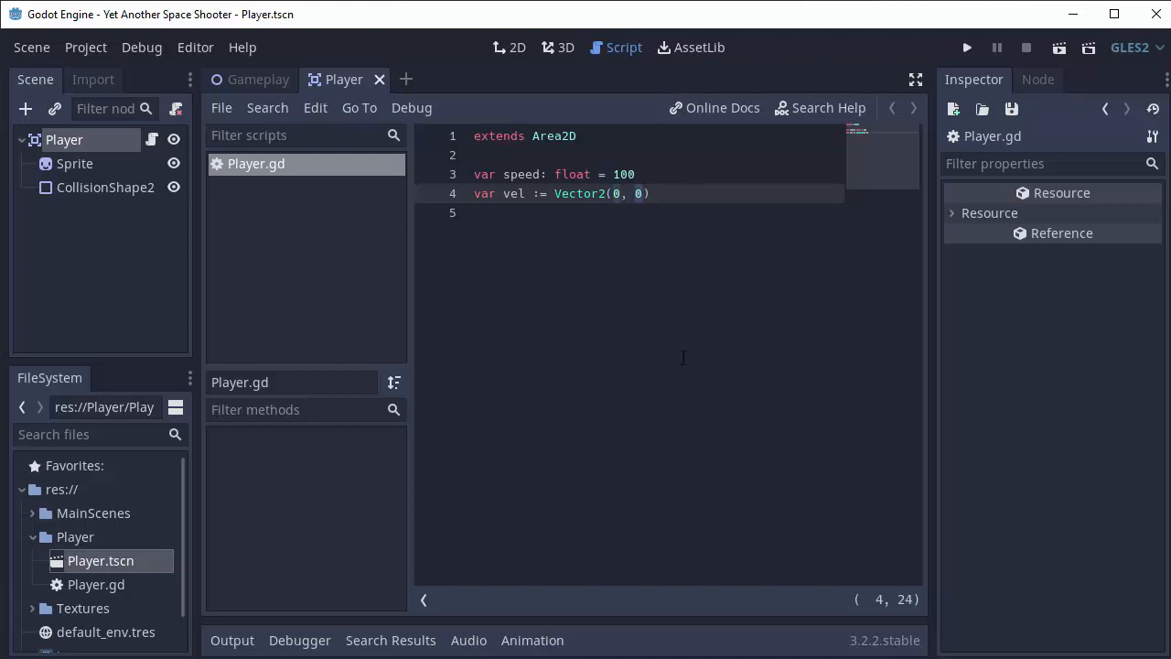
pyautogui.press('Enter')
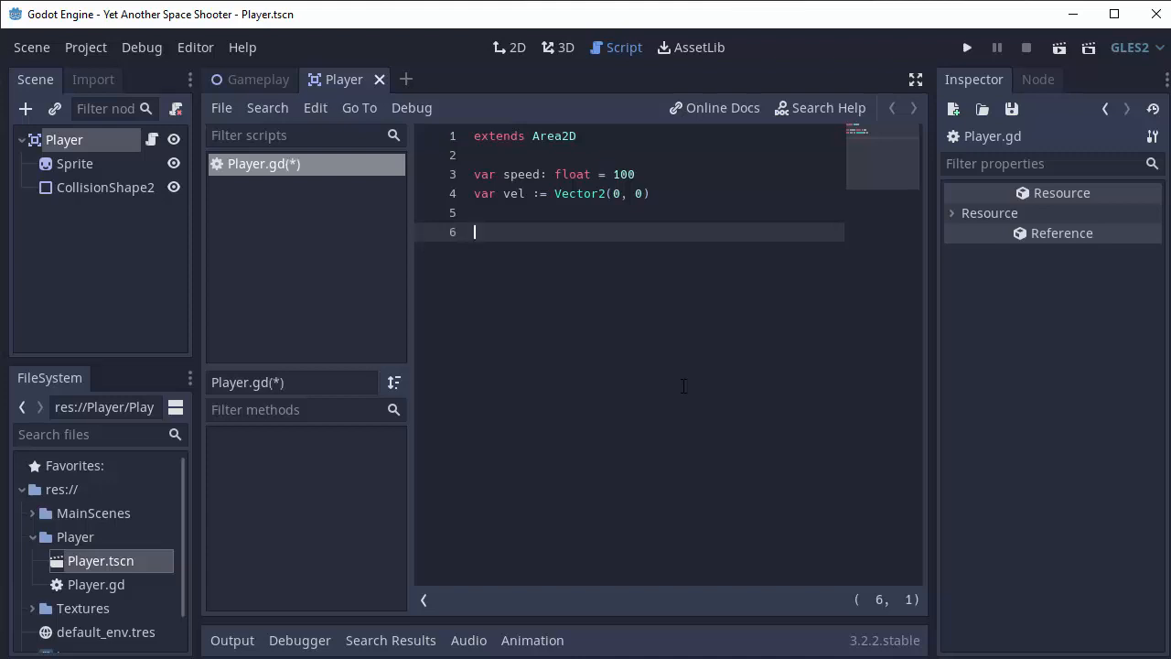
# Add empty _process(delta) and _physics_process(delta), replacing the latter's pass with if.
pyautogui.write('func _process(delta):')
pyautogui.write('pass')
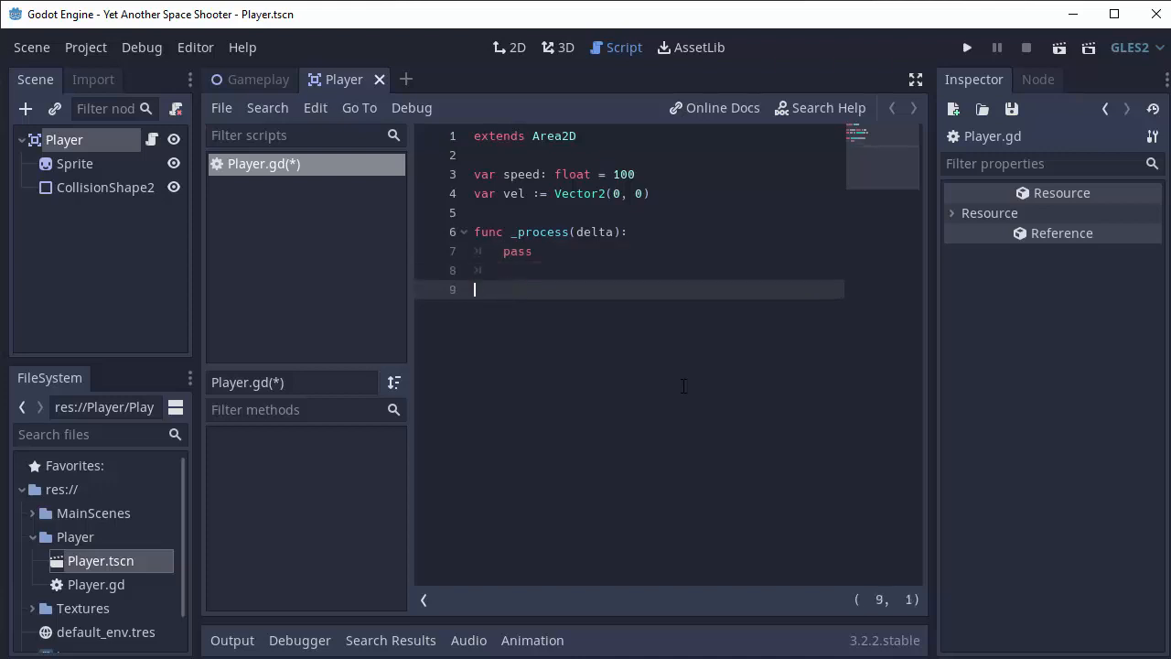
pyautogui.write('func _physics_process(delta):')
pyautogui.write('pass')
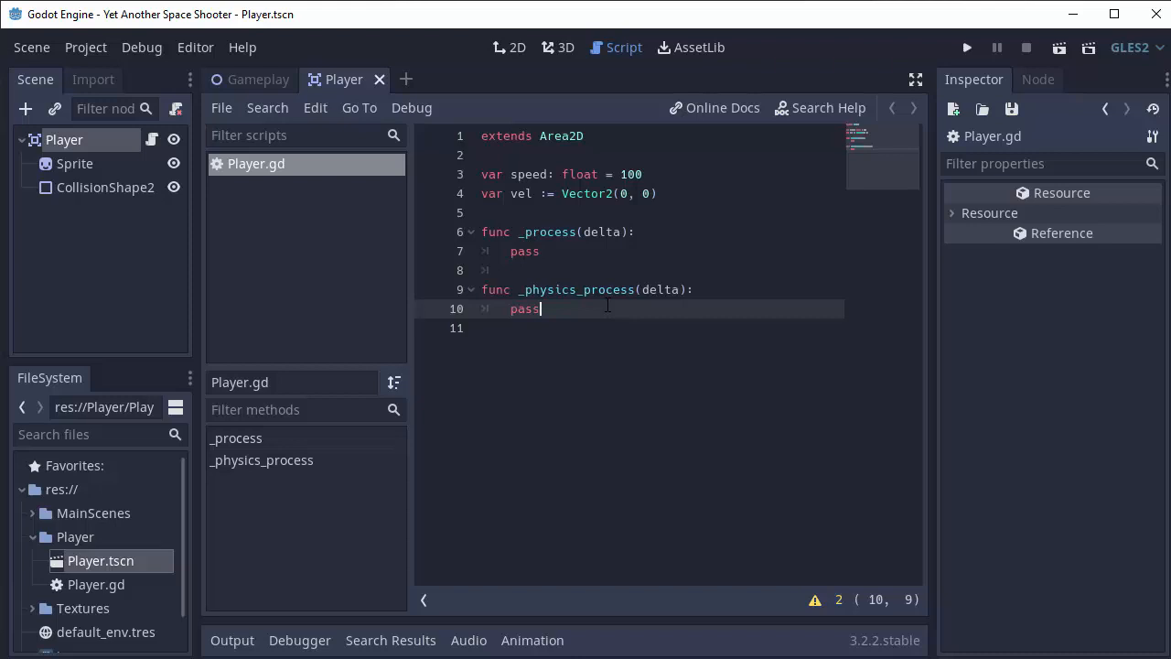
pyautogui.click(540, 251)
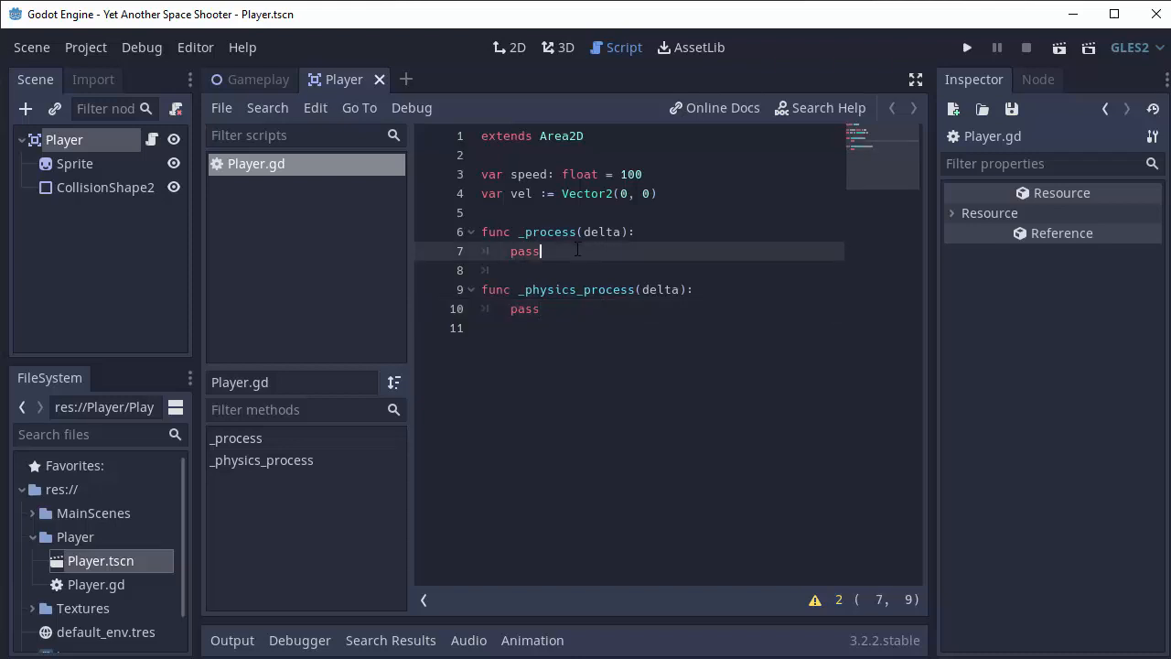
pyautogui.click(539, 309)
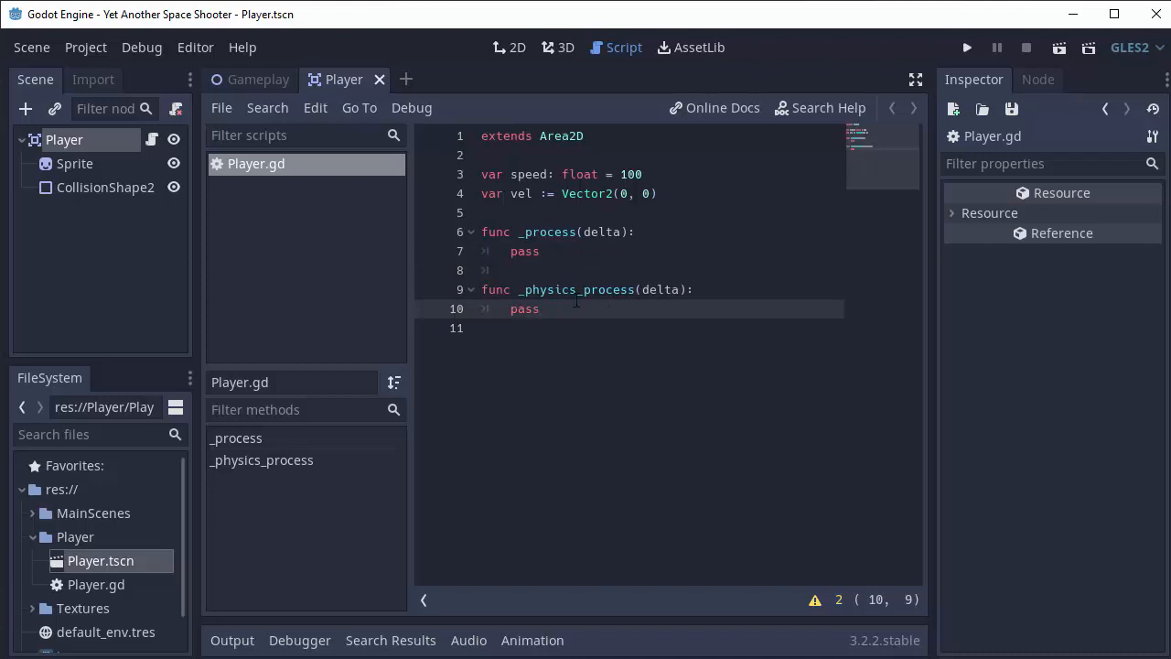
pyautogui.moveTo(594, 308)
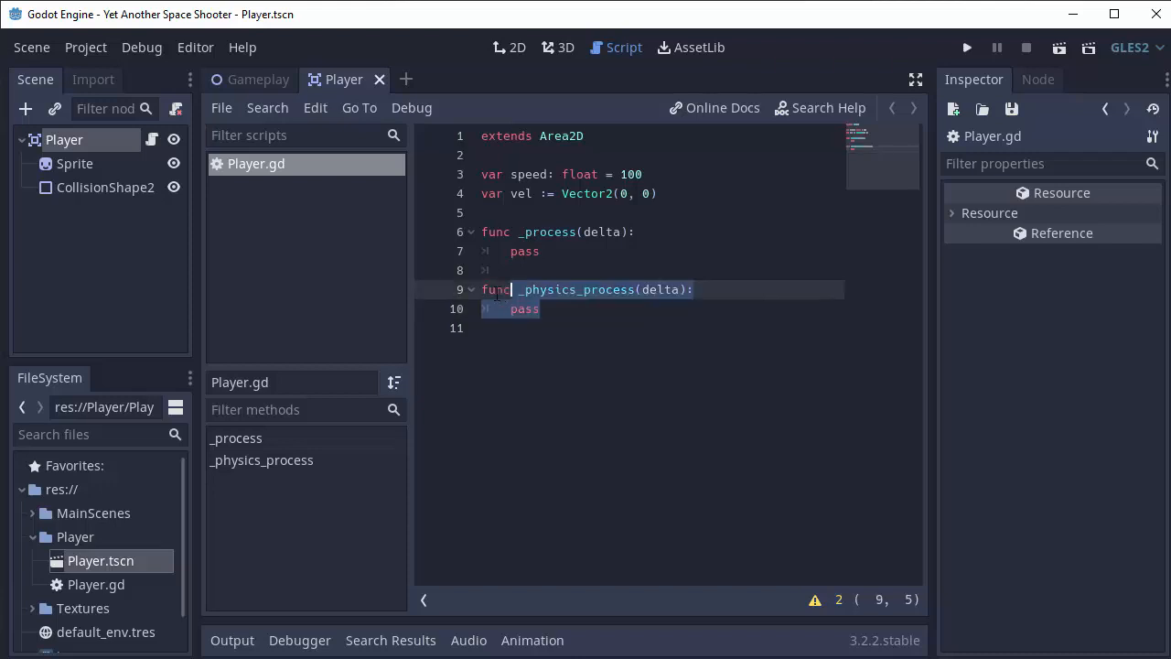
pyautogui.click(539, 308)
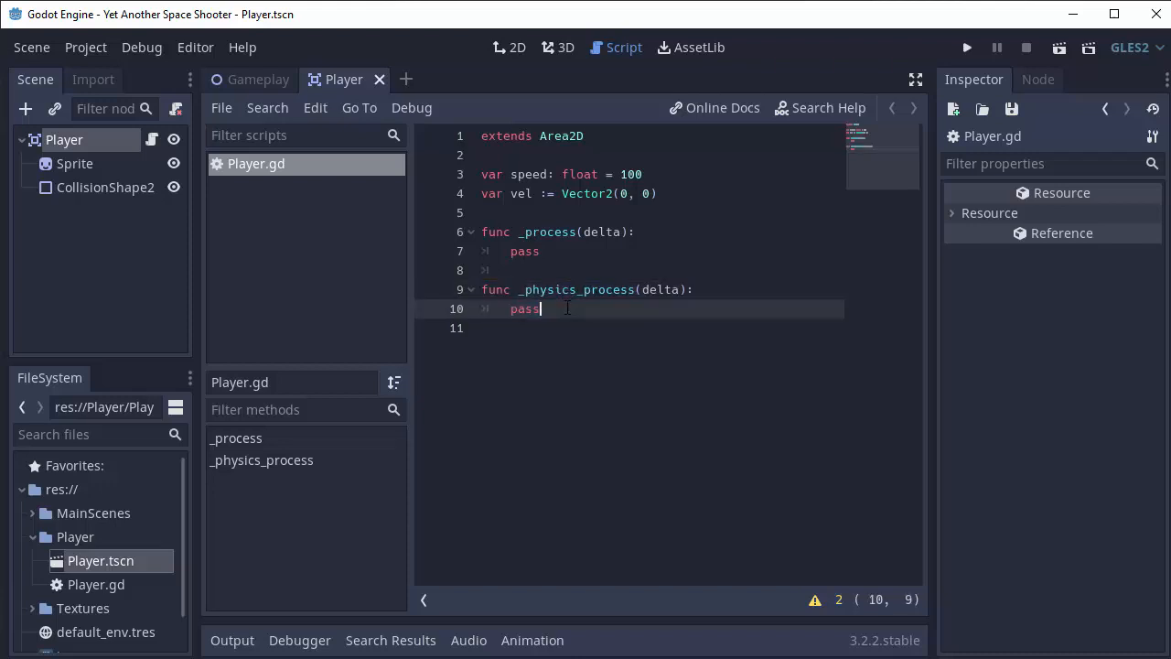
pyautogui.moveTo(595, 309)
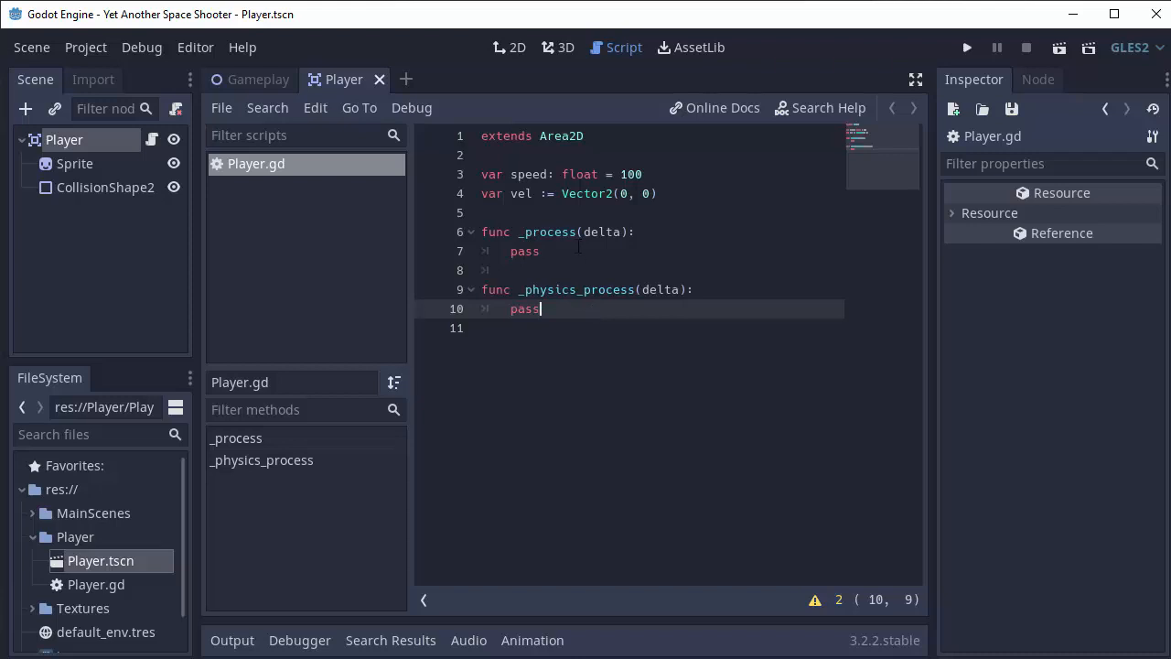
pyautogui.doubleClick(525, 308)
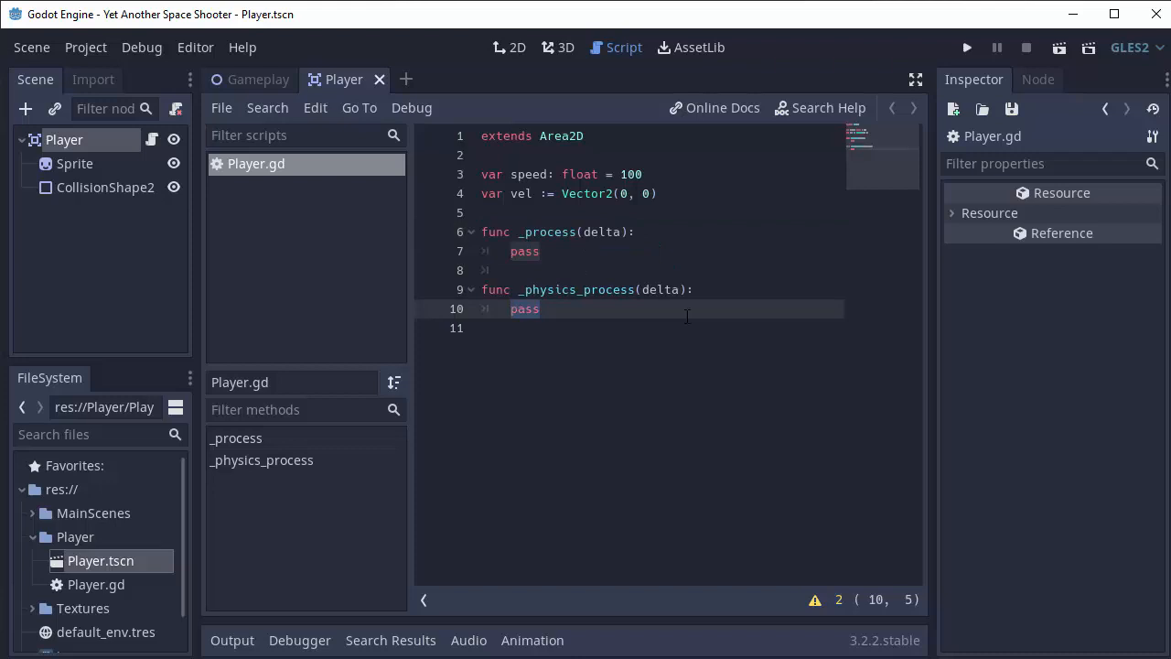
pyautogui.write('if')
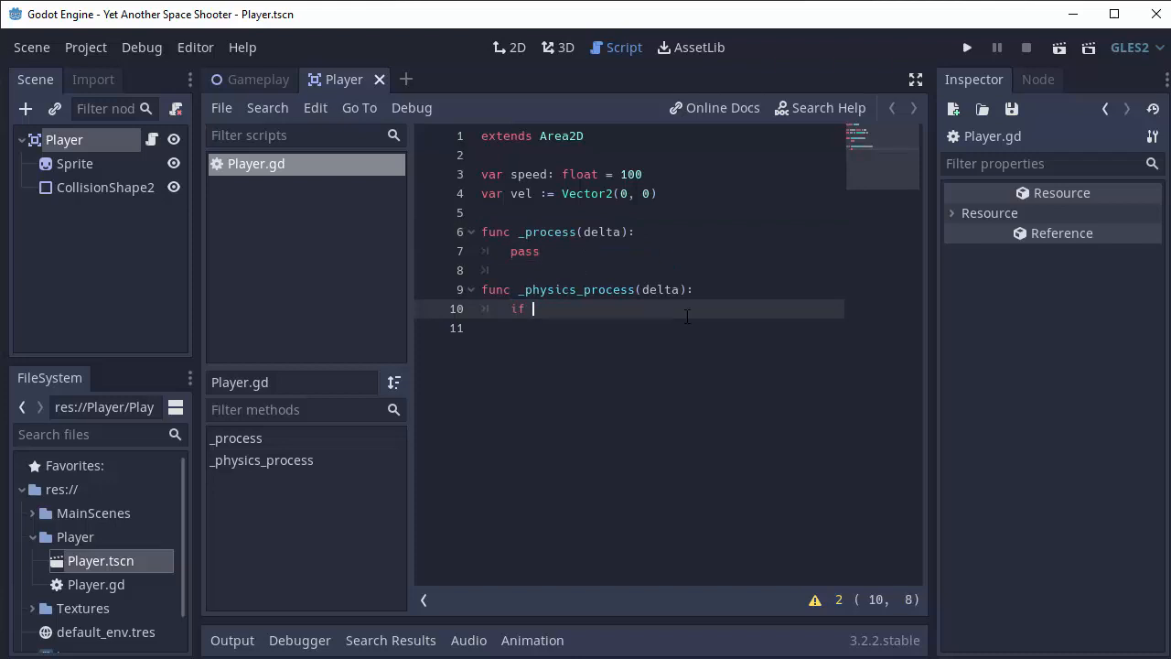
# Write if Input.is_action_pressed("move_left"): vel.x = -speed.
pyautogui.write('Input.')
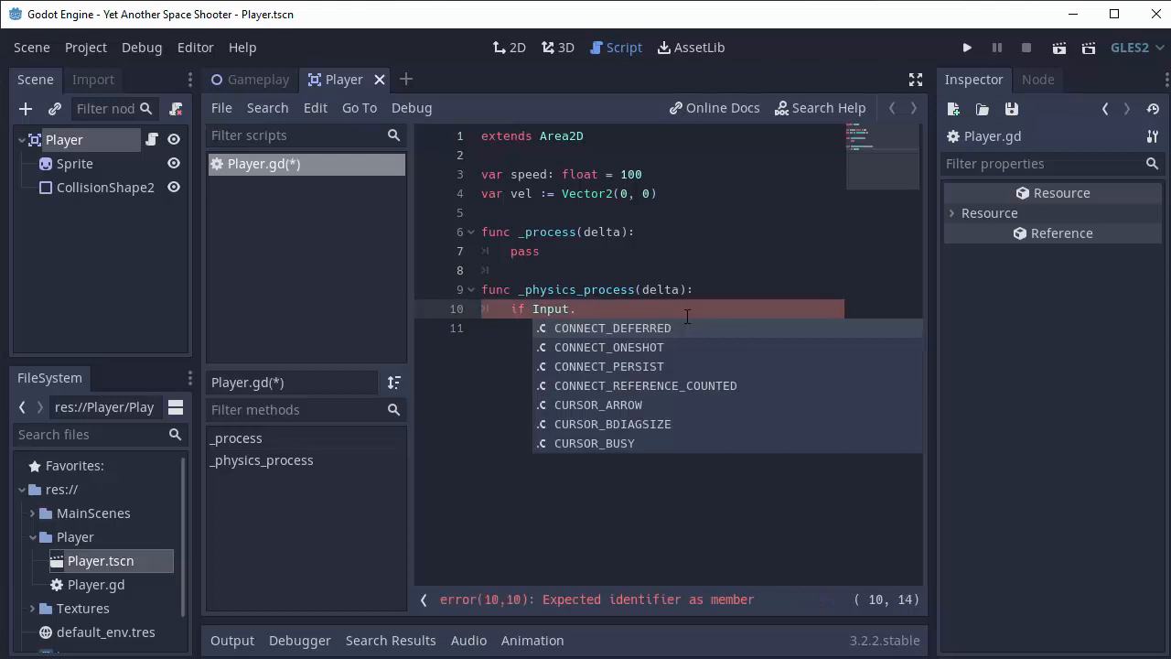
pyautogui.write('is_action')
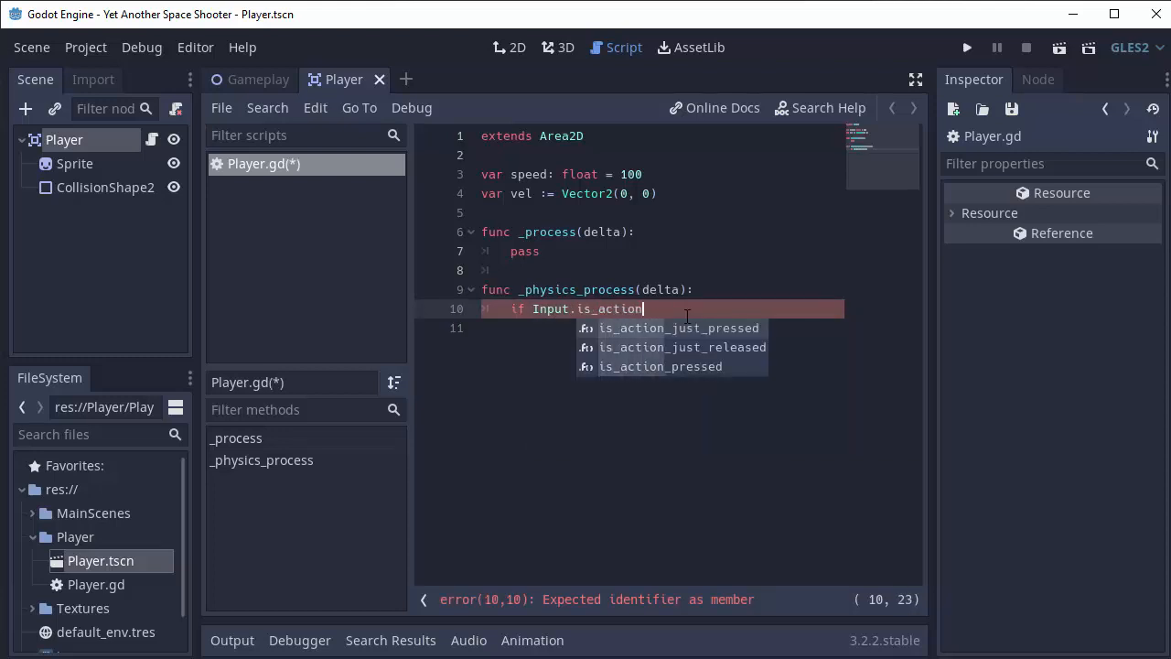
pyautogui.click(660, 366)
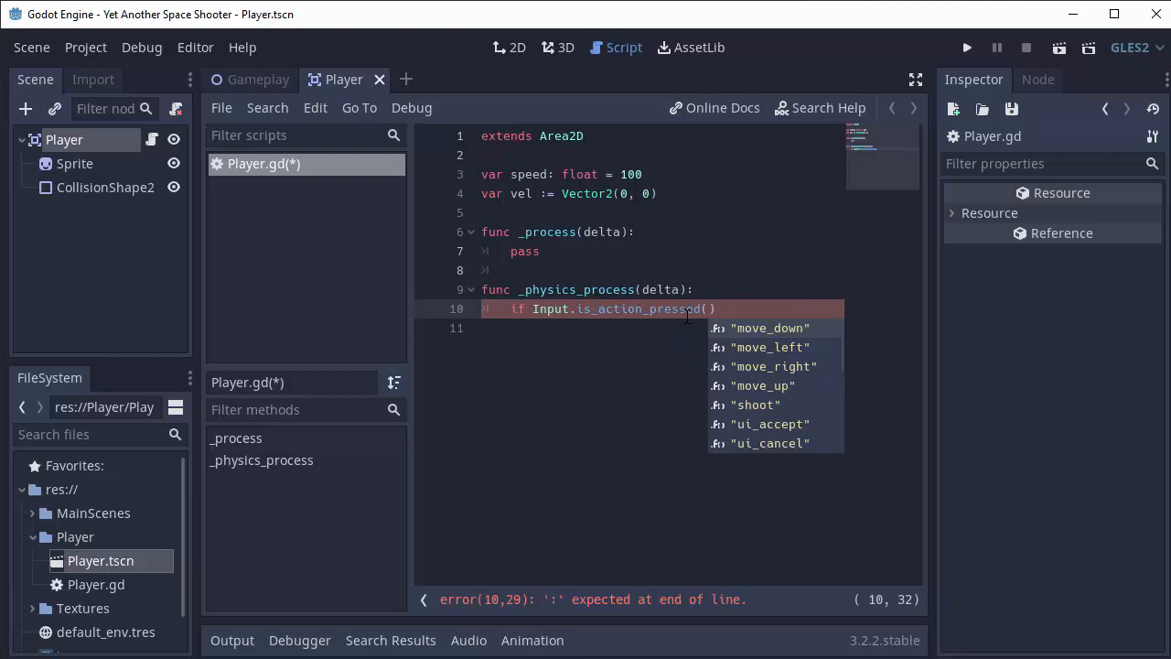
pyautogui.click(769, 347)
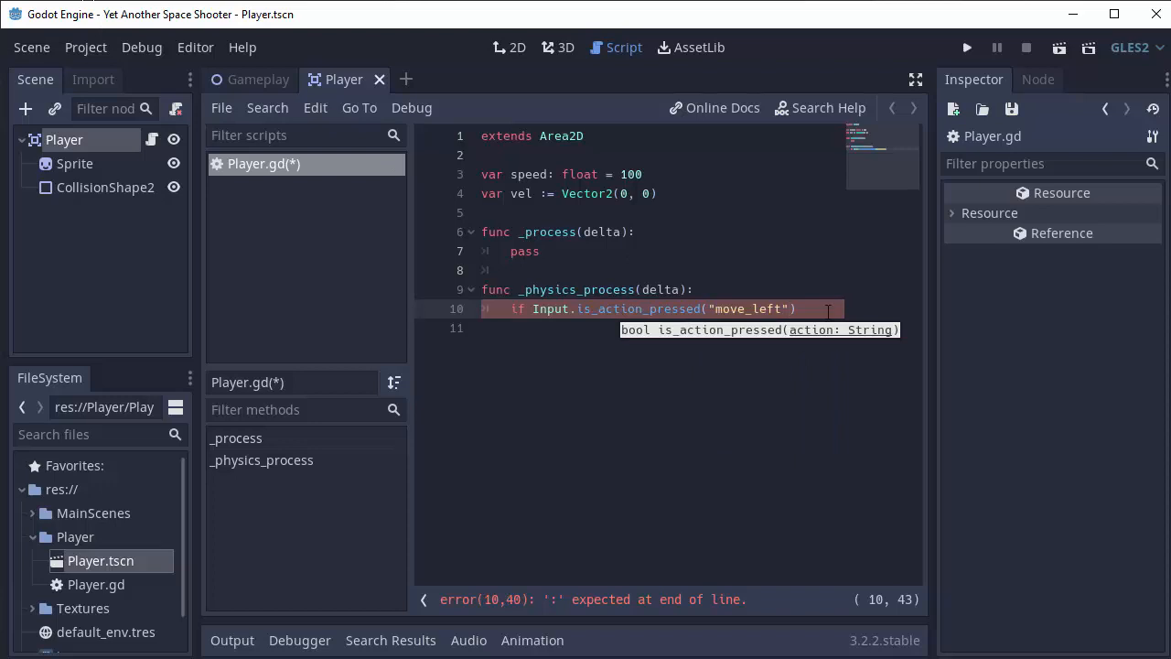
pyautogui.write(':')
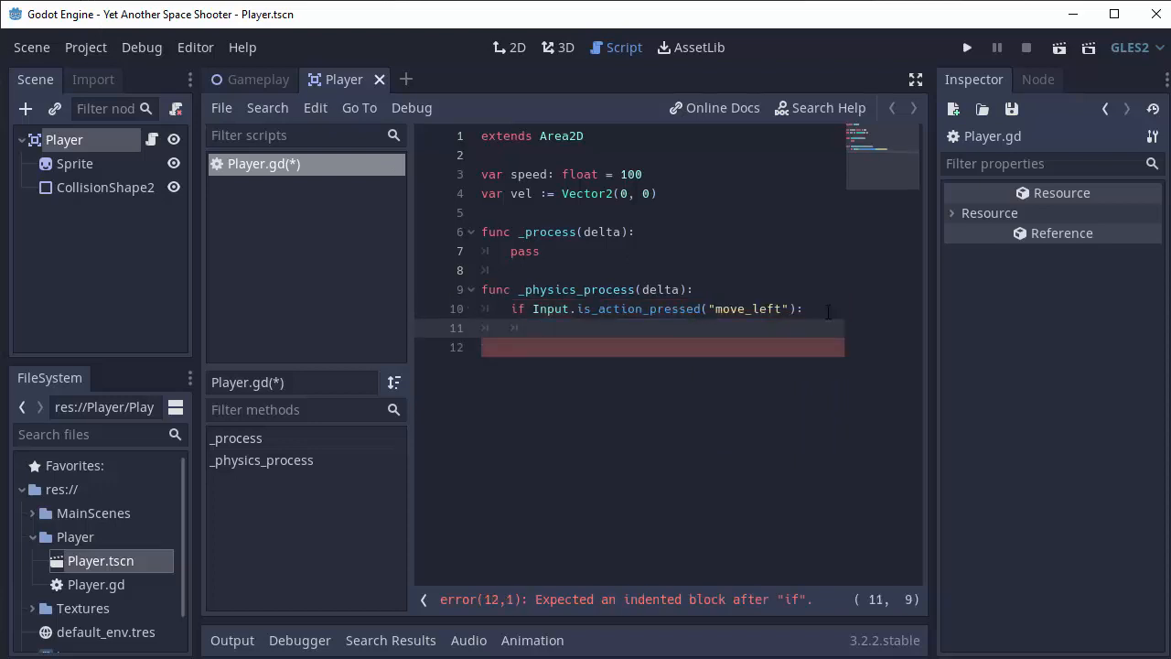
pyautogui.write('vel.x')
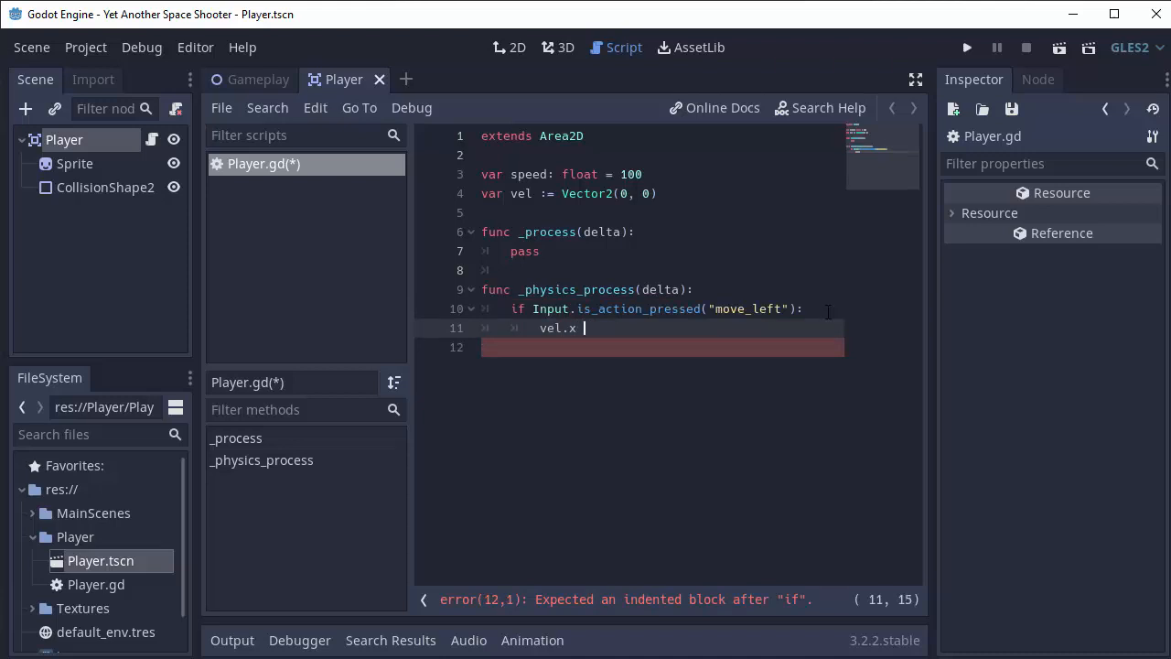
pyautogui.write('= -speed')
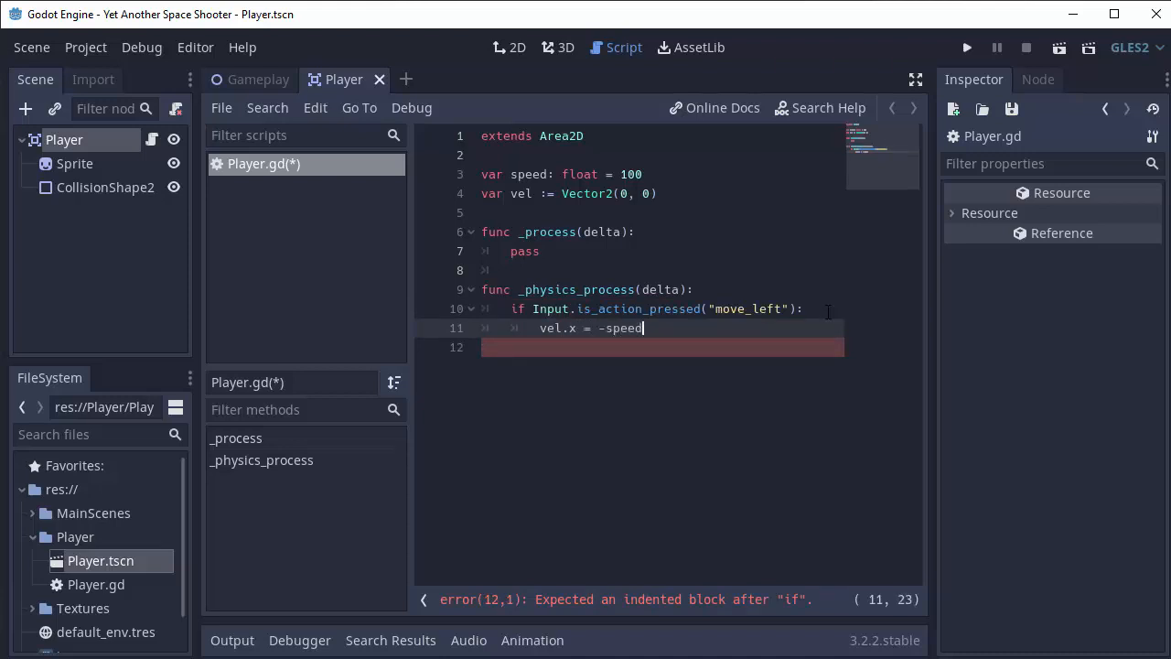
# Add elif Input.is_action_pressed("move_right"): vel.x = speed.
pyautogui.write('elif')
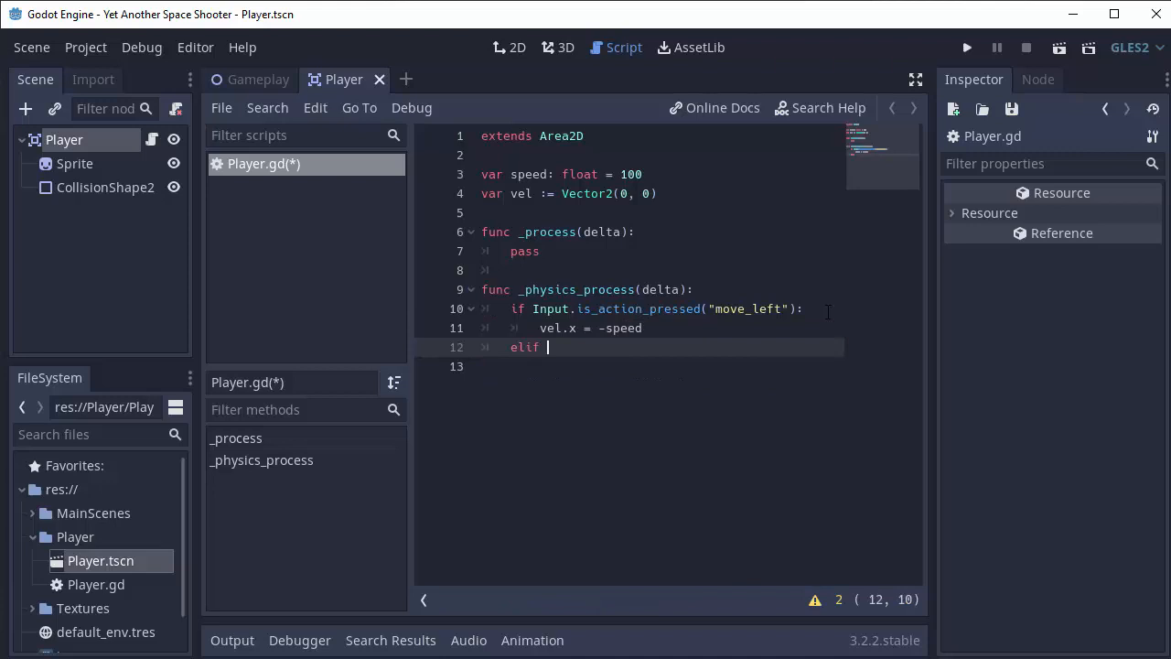
pyautogui.write('Input.is_')
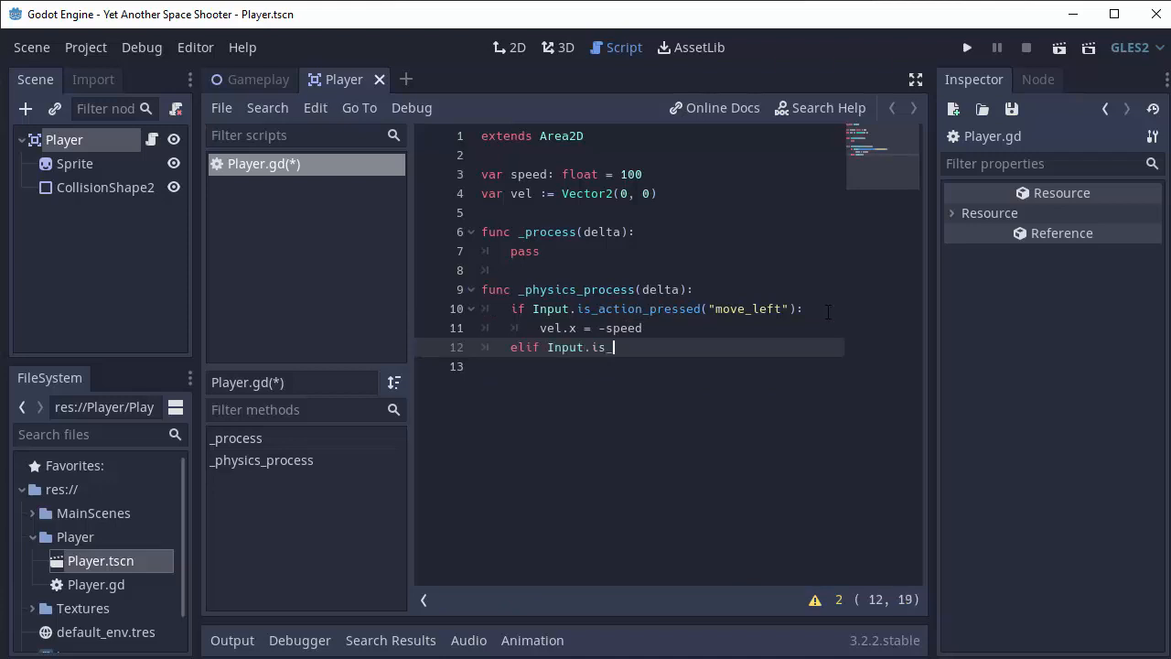
pyautogui.write('action_pressed("move_right')
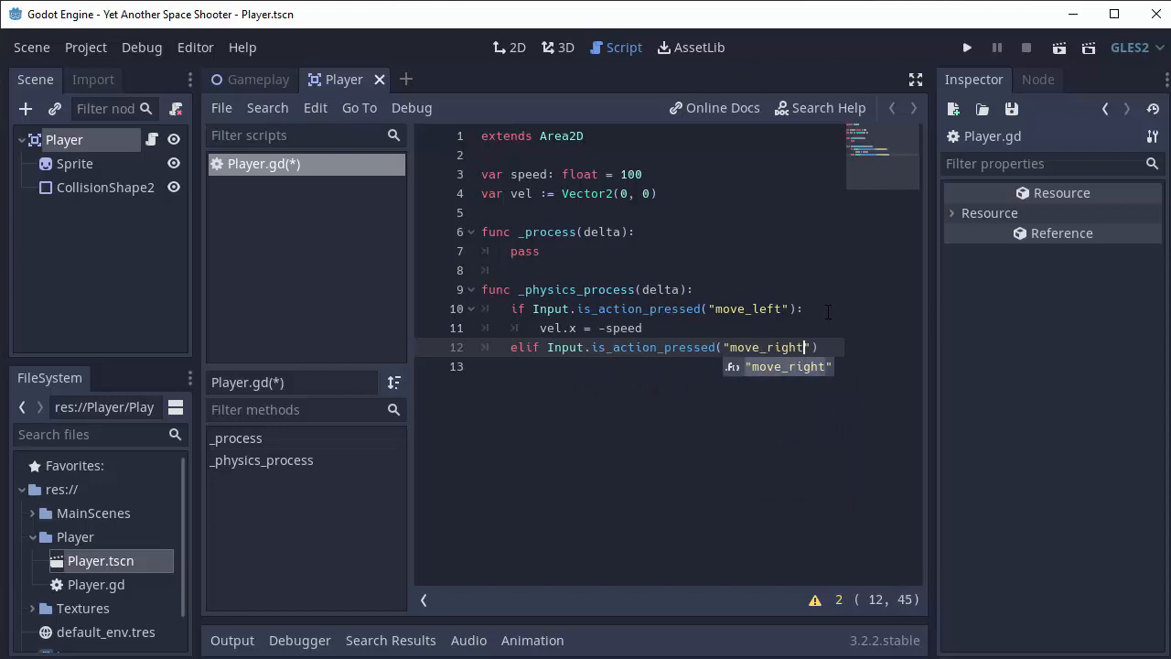
pyautogui.press('Enter')
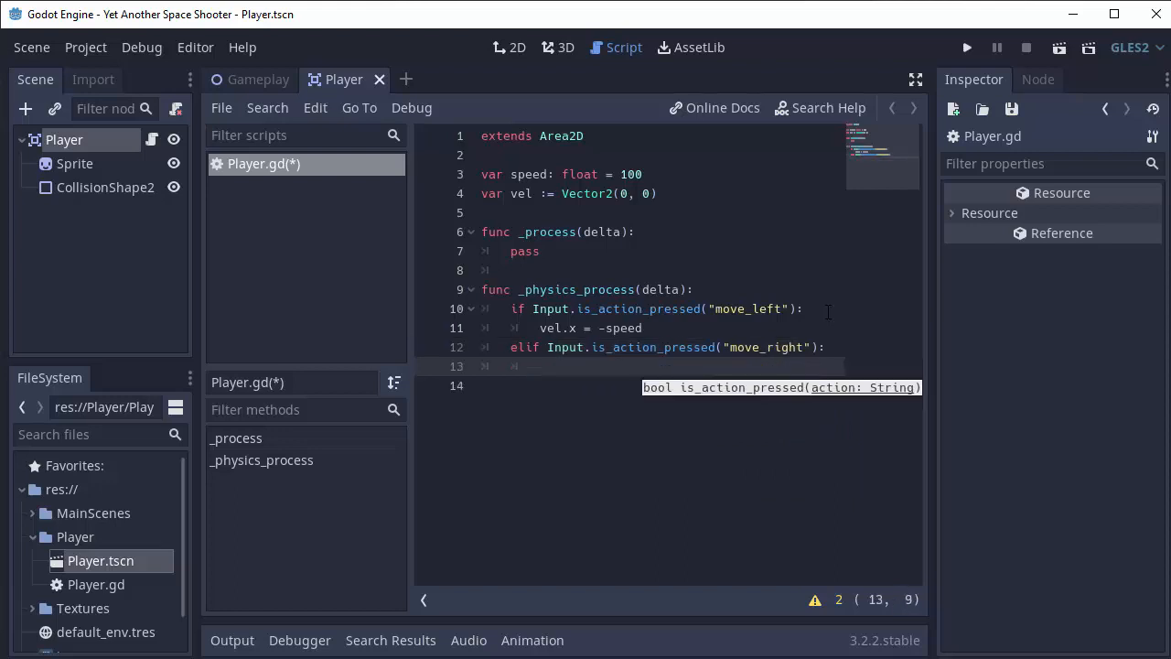
pyautogui.write('vel.x')
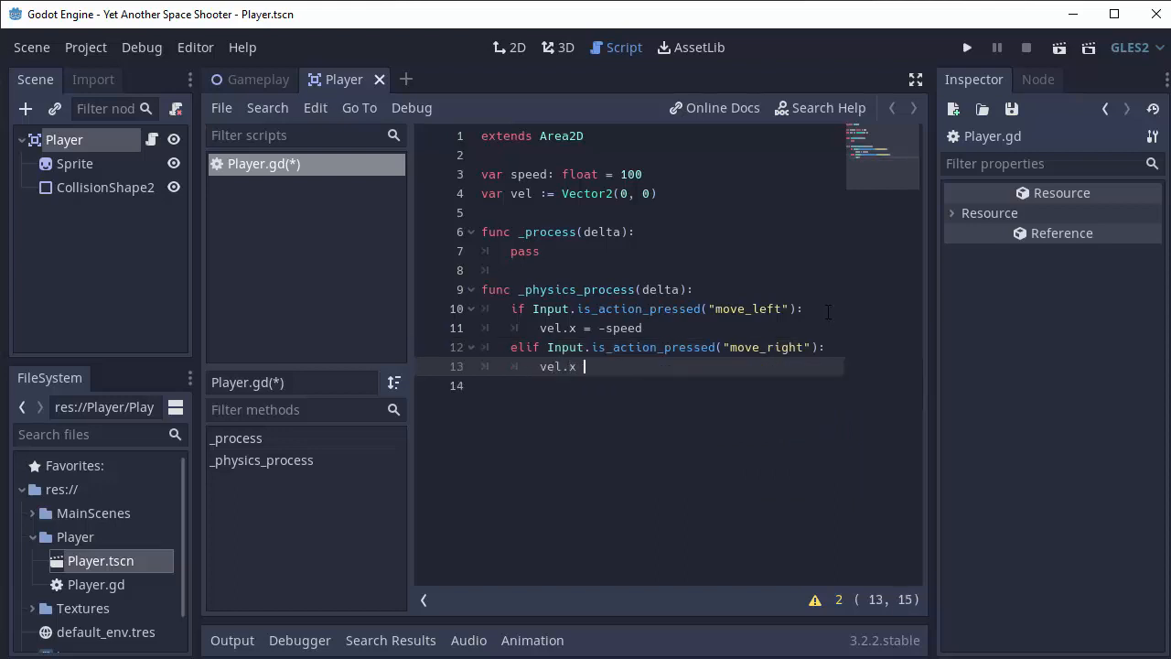
pyautogui.write('= spe')
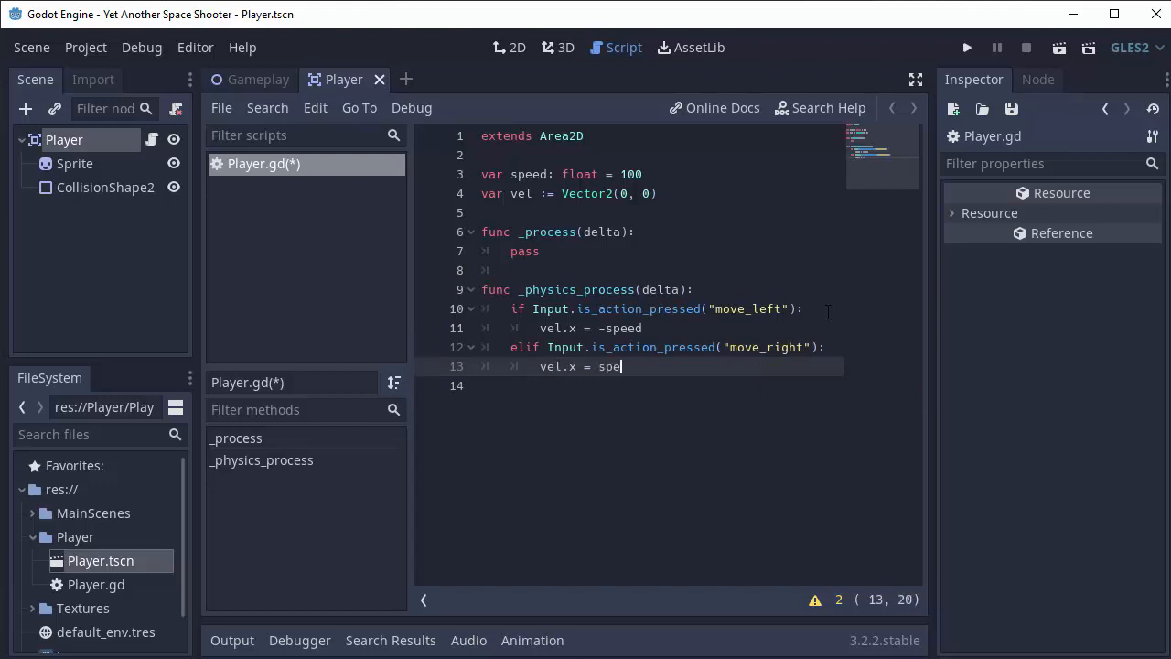
pyautogui.write('ed')
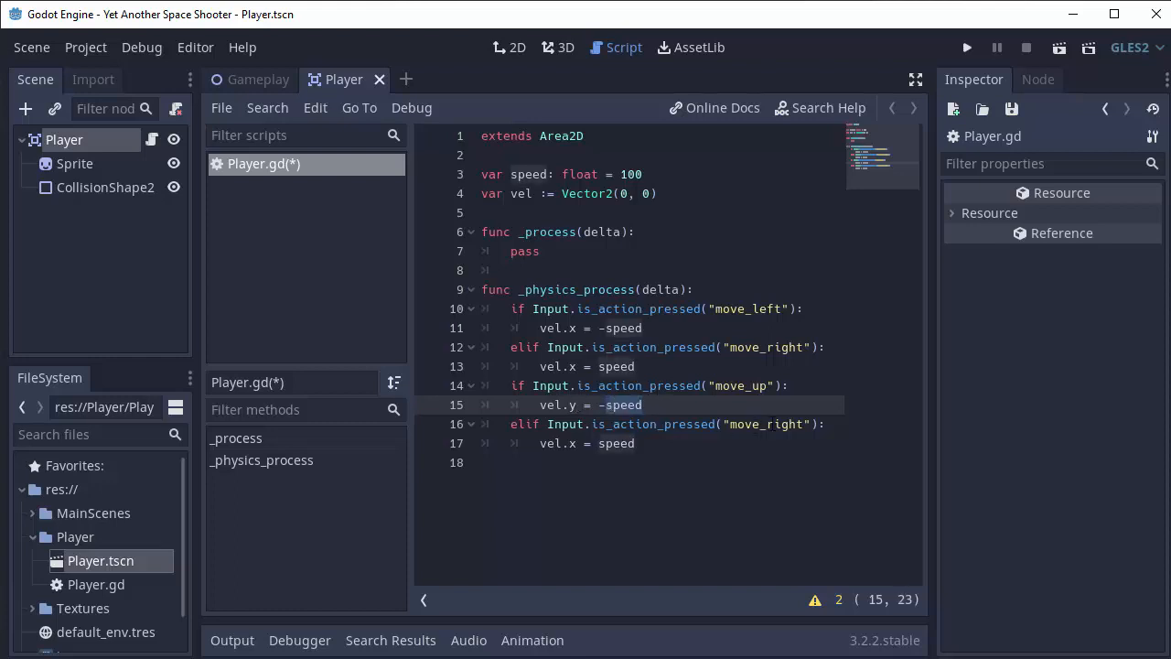
# Change the copied block's action to move_down so it sets vel.y = speed.
pyautogui.write('move_down')
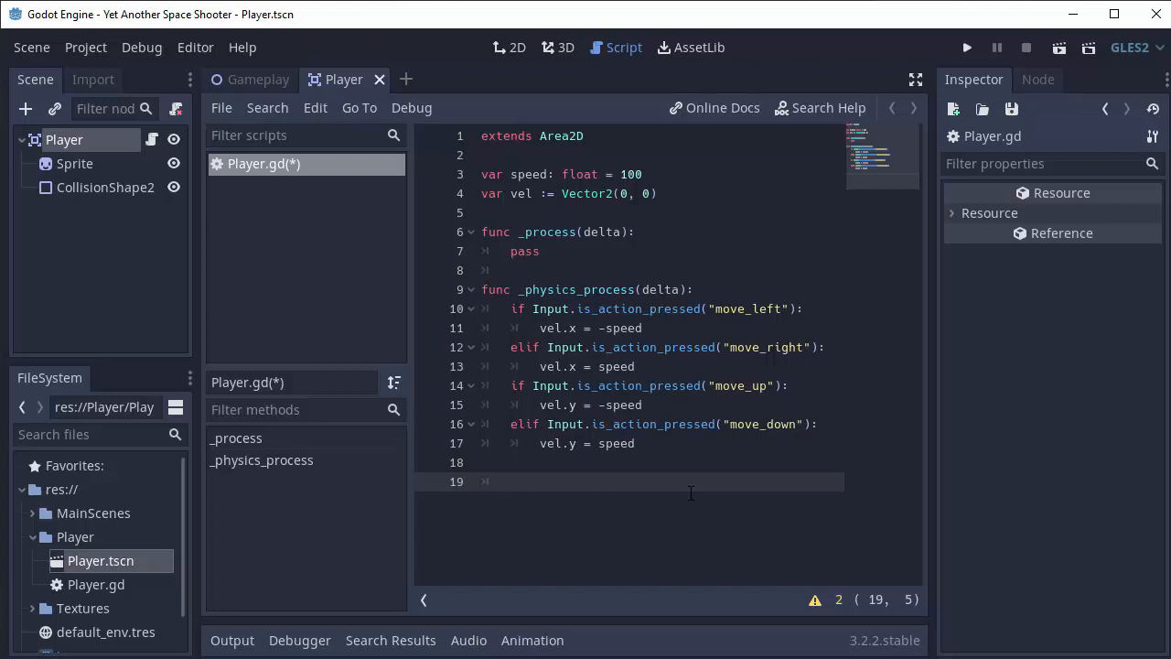
# Write position += vel * delta in _physics_process and return to the Gameplay scene.
pyautogui.write('position')
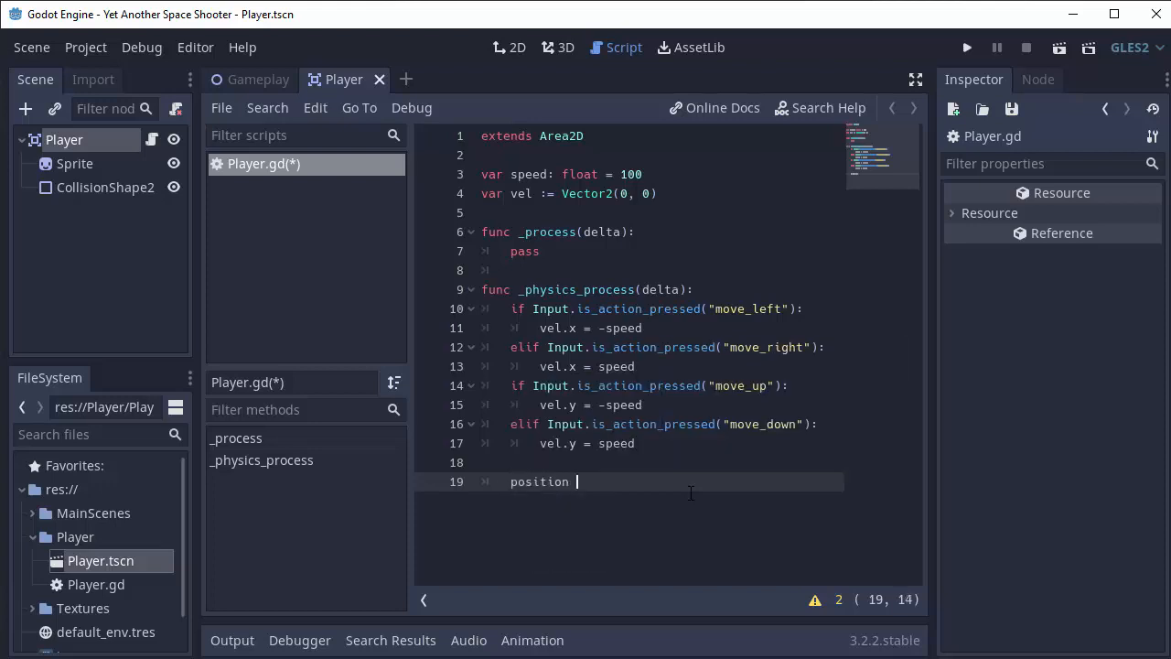
pyautogui.write('+=')
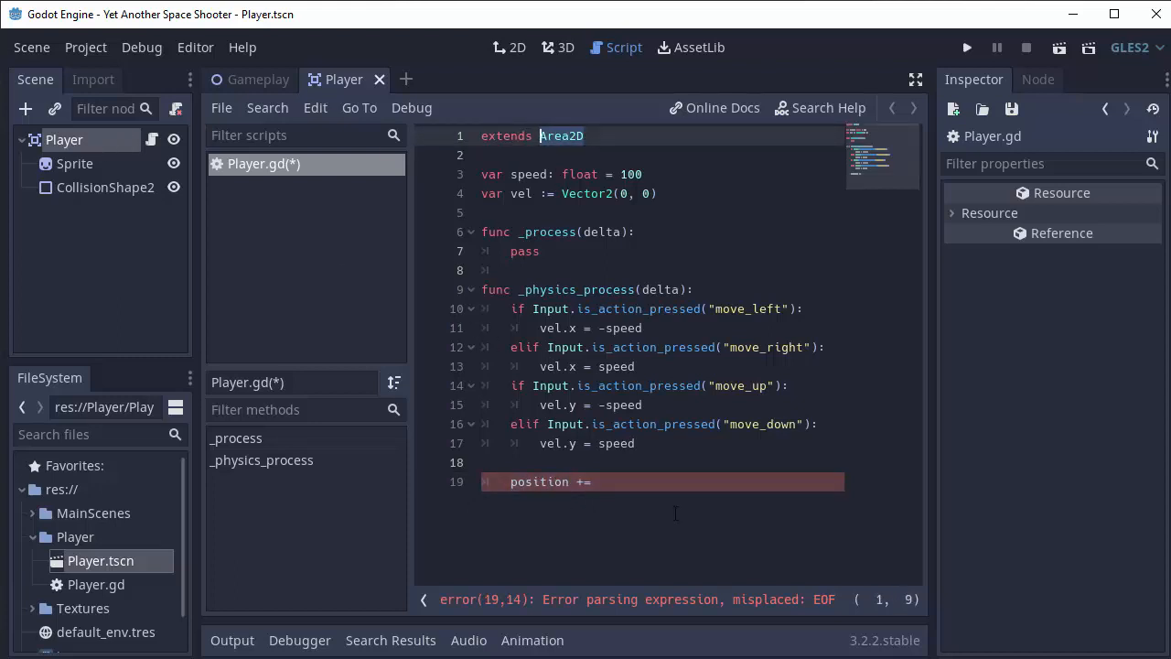
pyautogui.write('vel')
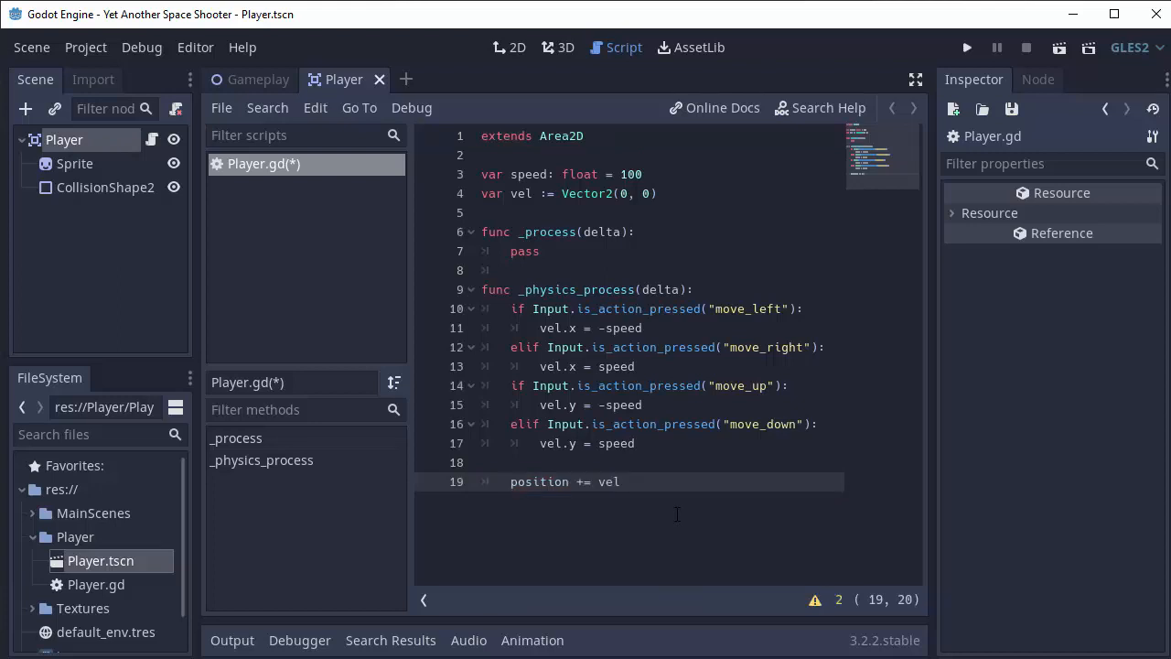
pyautogui.doubleClick(606, 482)
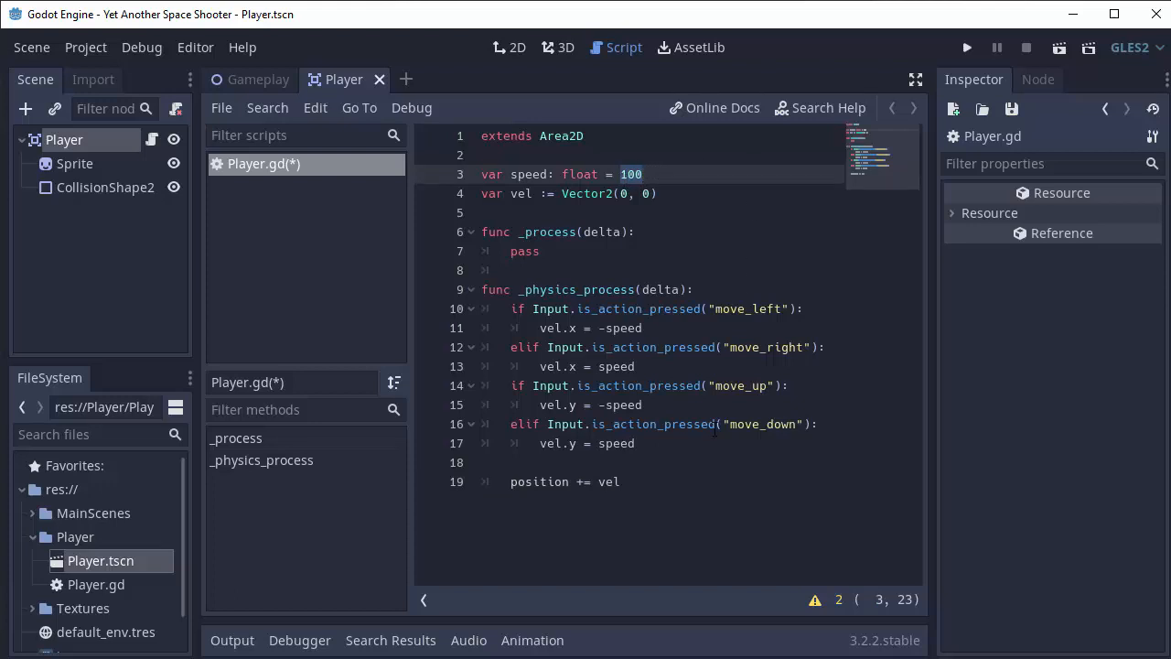
pyautogui.write('* delta')
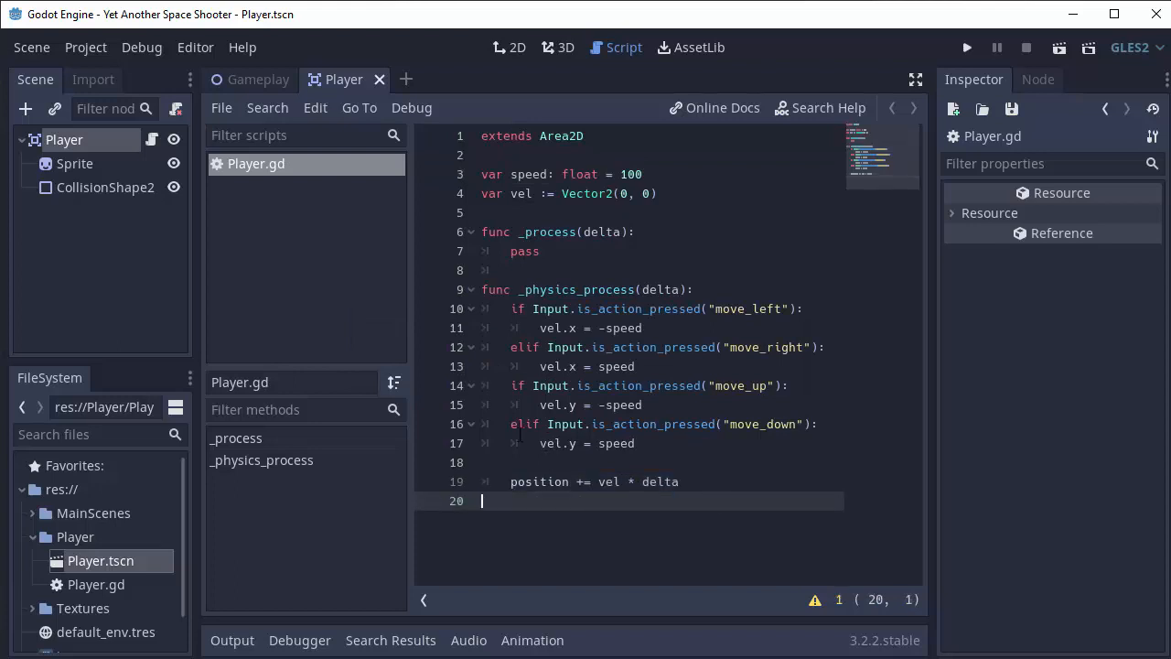
pyautogui.click(258, 80)
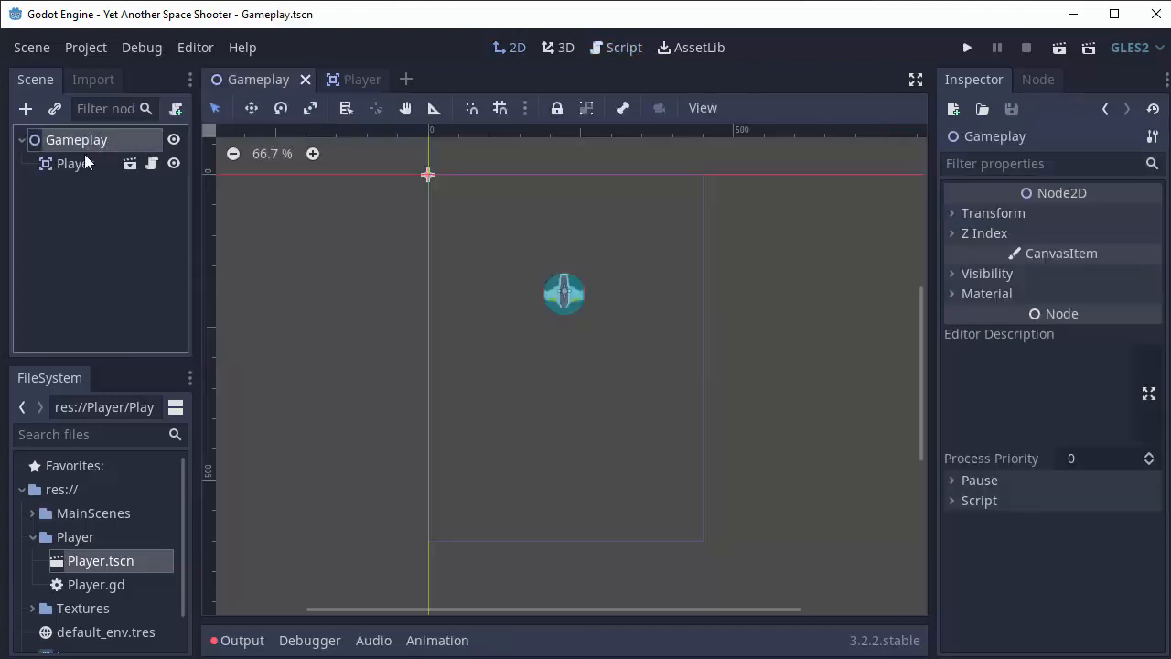
# Run the game, watch the ship, close the game window, and reopen Player.gd.
pyautogui.click(967, 47)
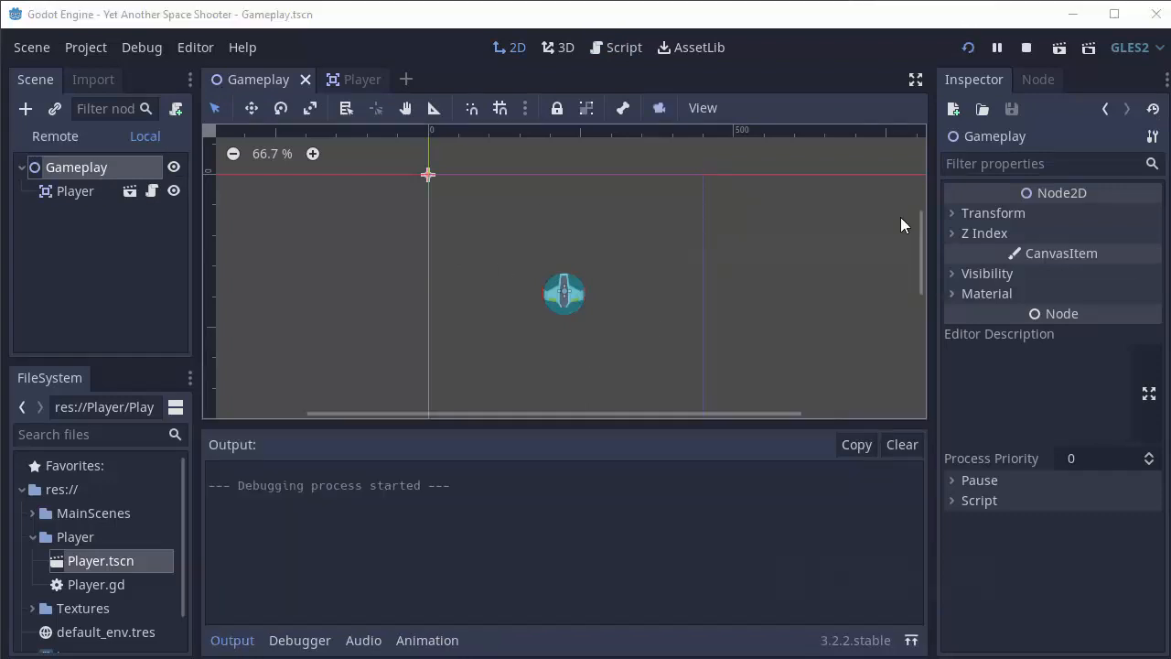
pyautogui.click(970, 49)
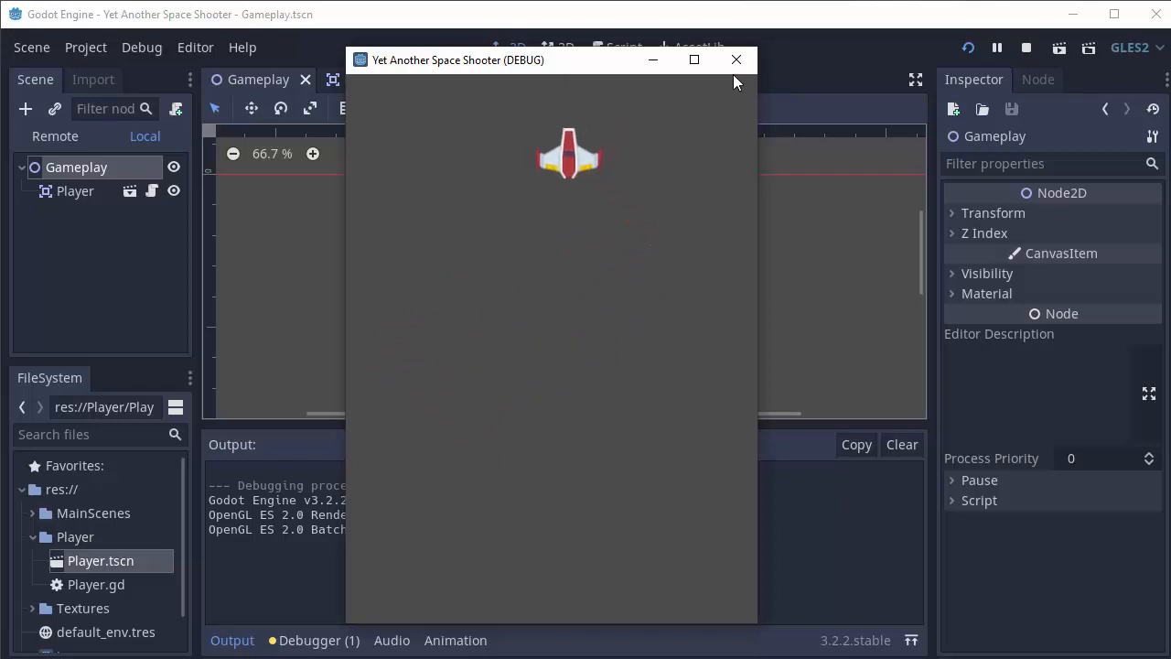
pyautogui.click(736, 60)
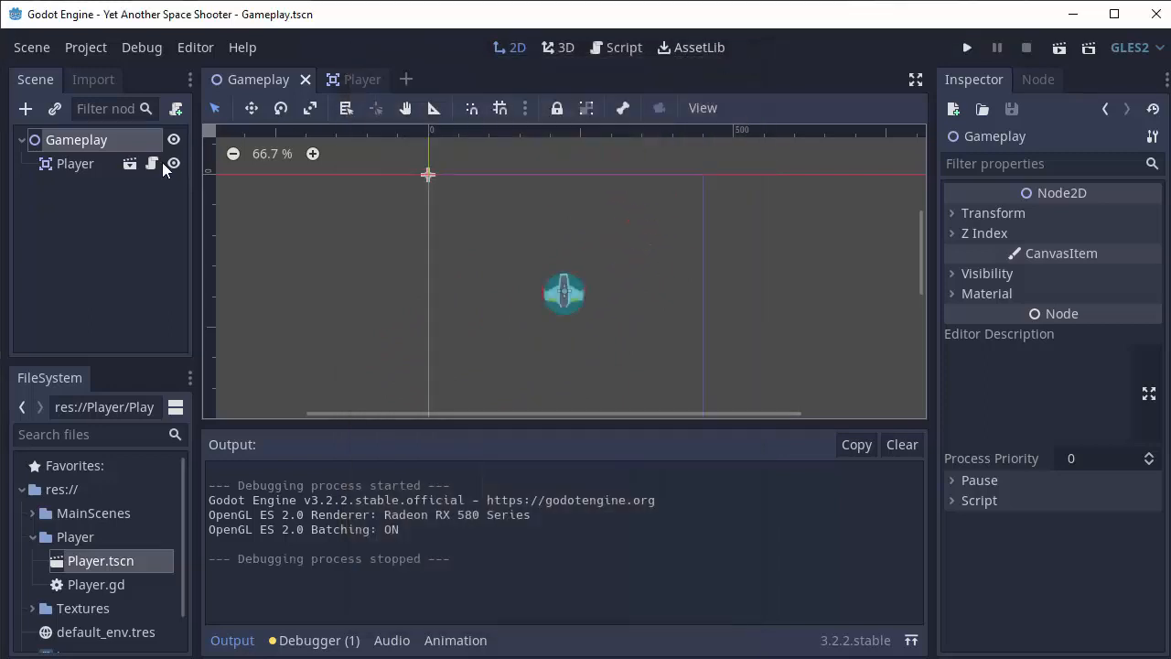
pyautogui.click(621, 47)
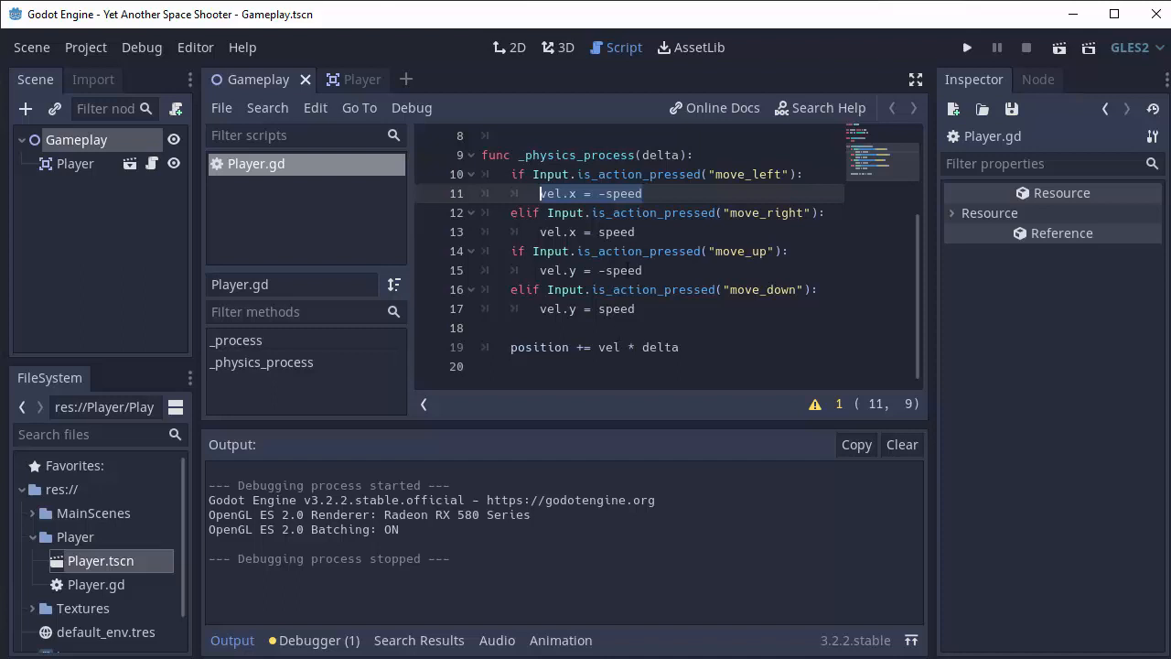
# Add 'vel.x = 0' and 'vel.y = 0' lines at the top of _physics_process.
pyautogui.press('Enter')
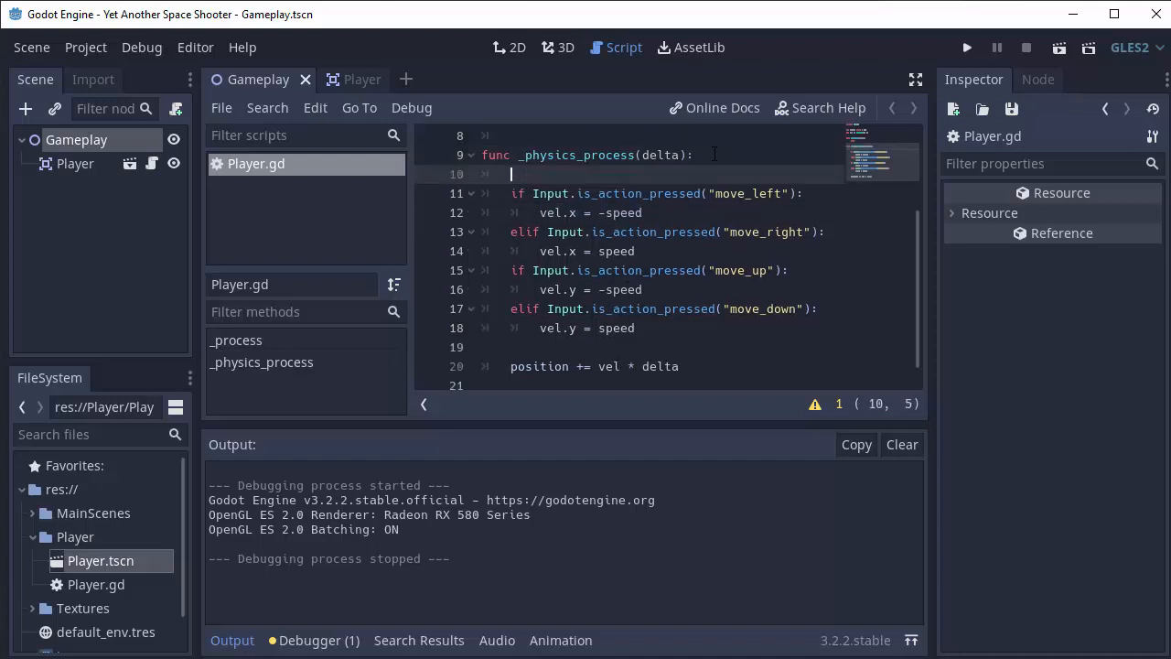
pyautogui.write('vel.')
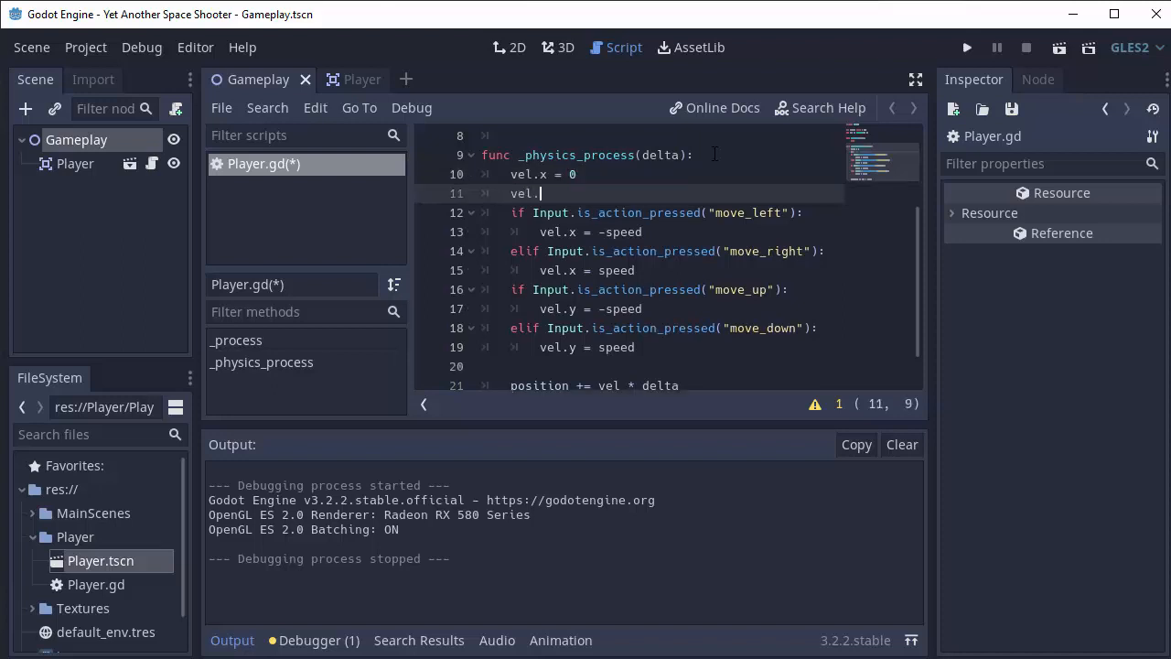
pyautogui.write('y = 0')
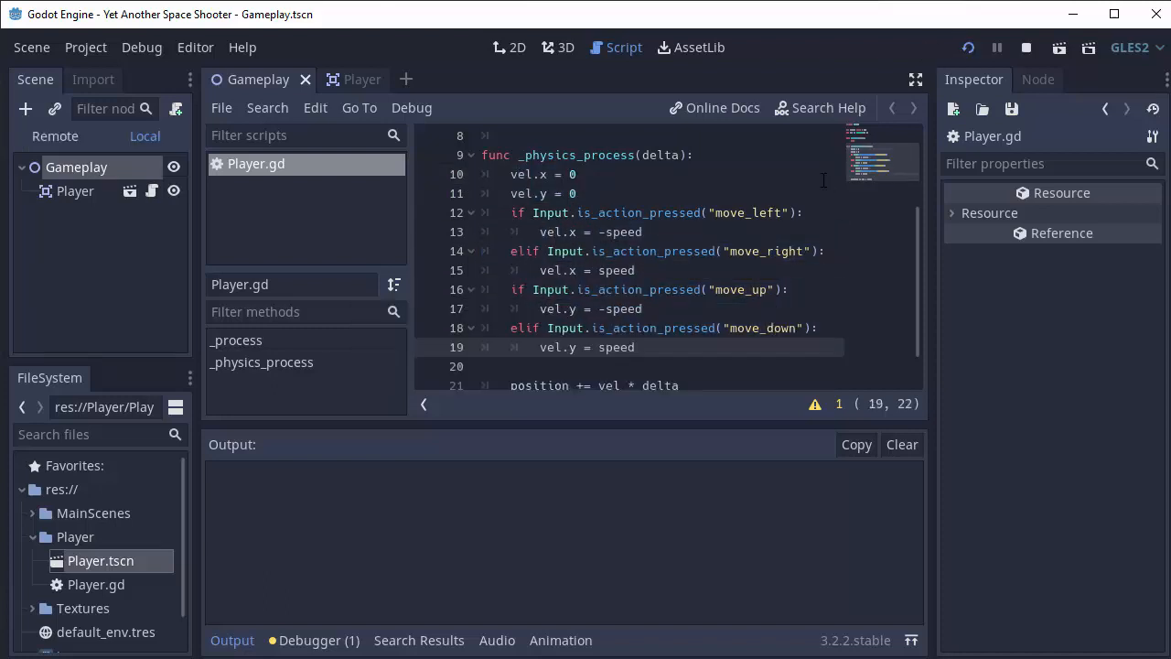
pyautogui.click(969, 47)
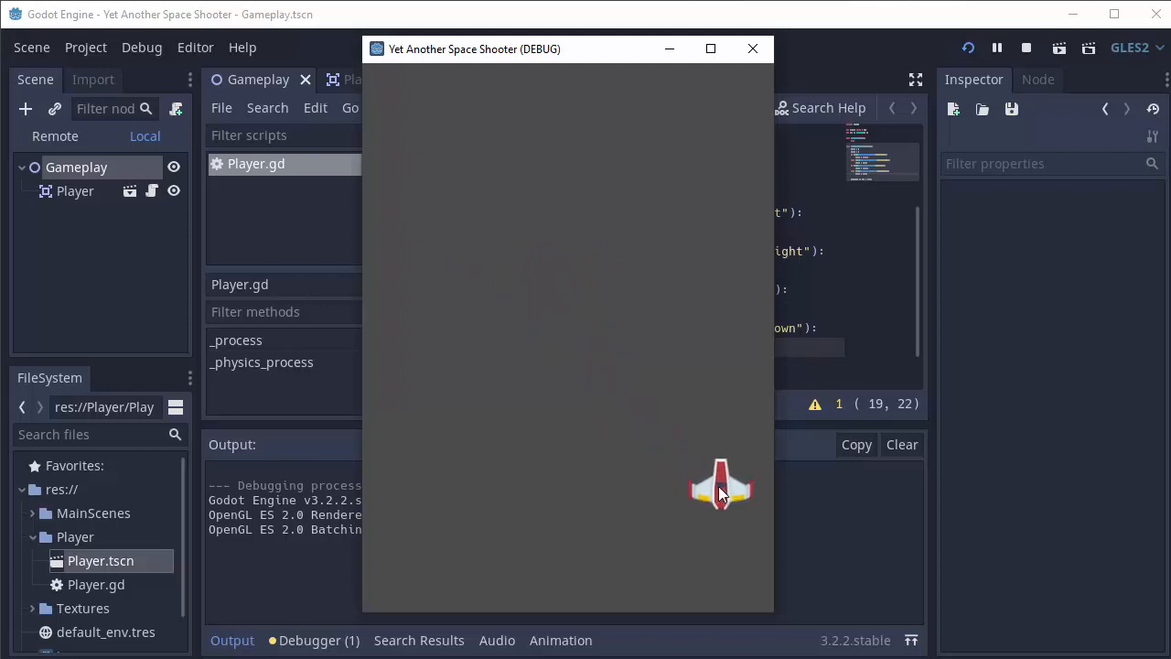
pyautogui.moveTo(721, 492)
pyautogui.write('v')
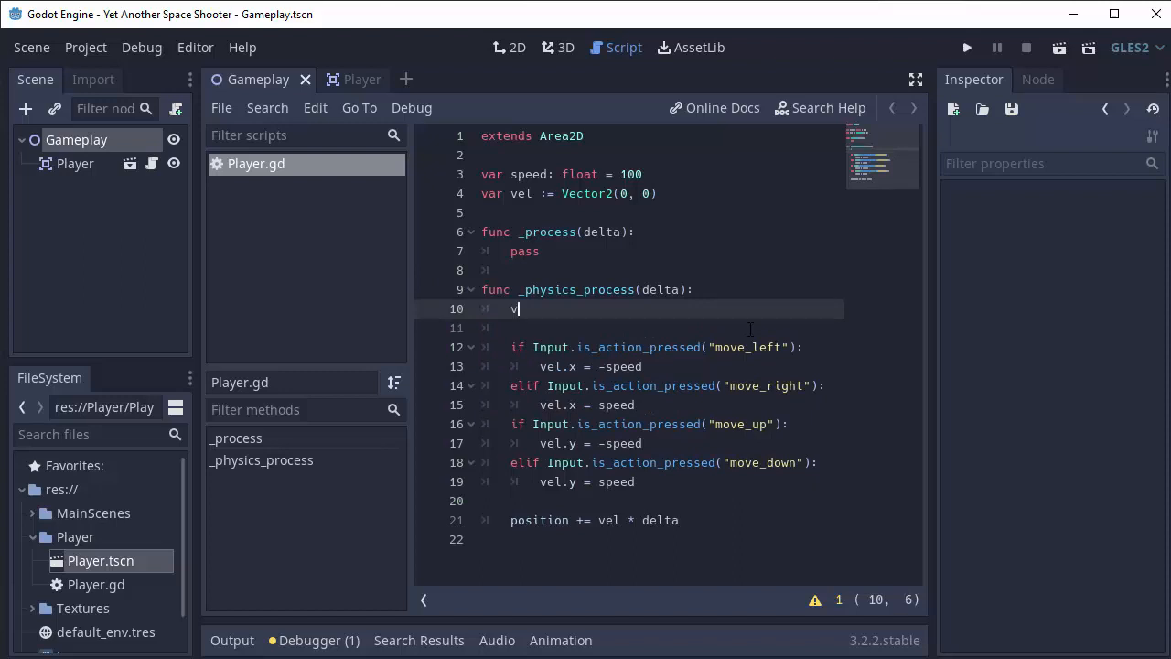
# Declare 'var dirVec := Vector2(0, 0)' in _physics_process.
pyautogui.write('ar')
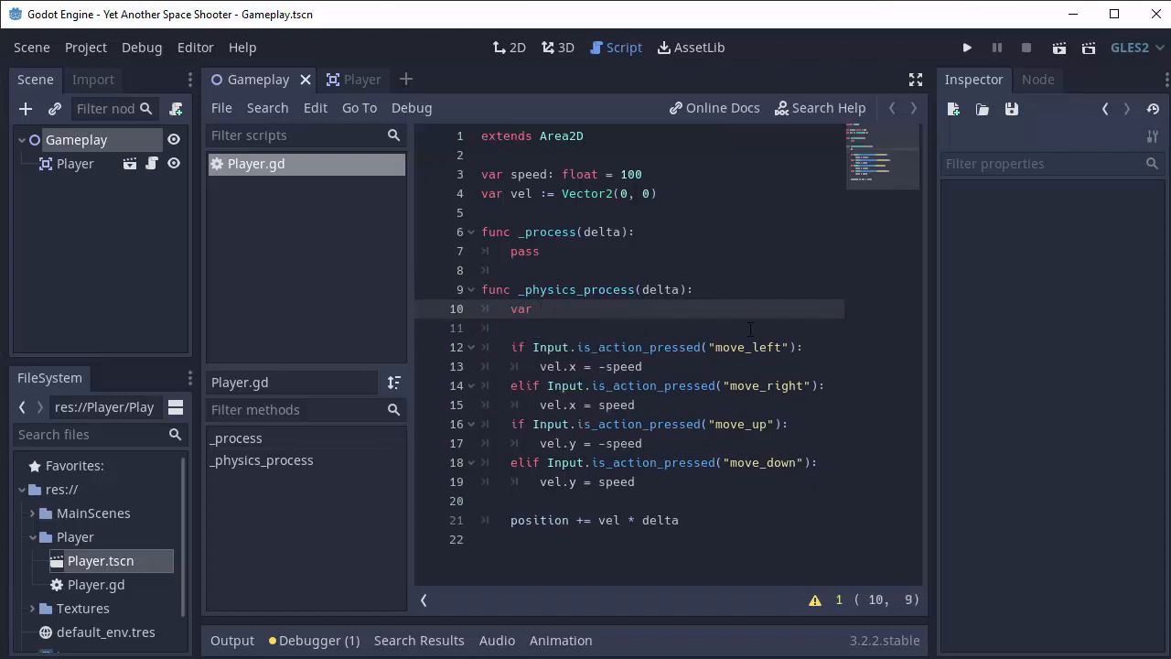
pyautogui.write('dirVec')
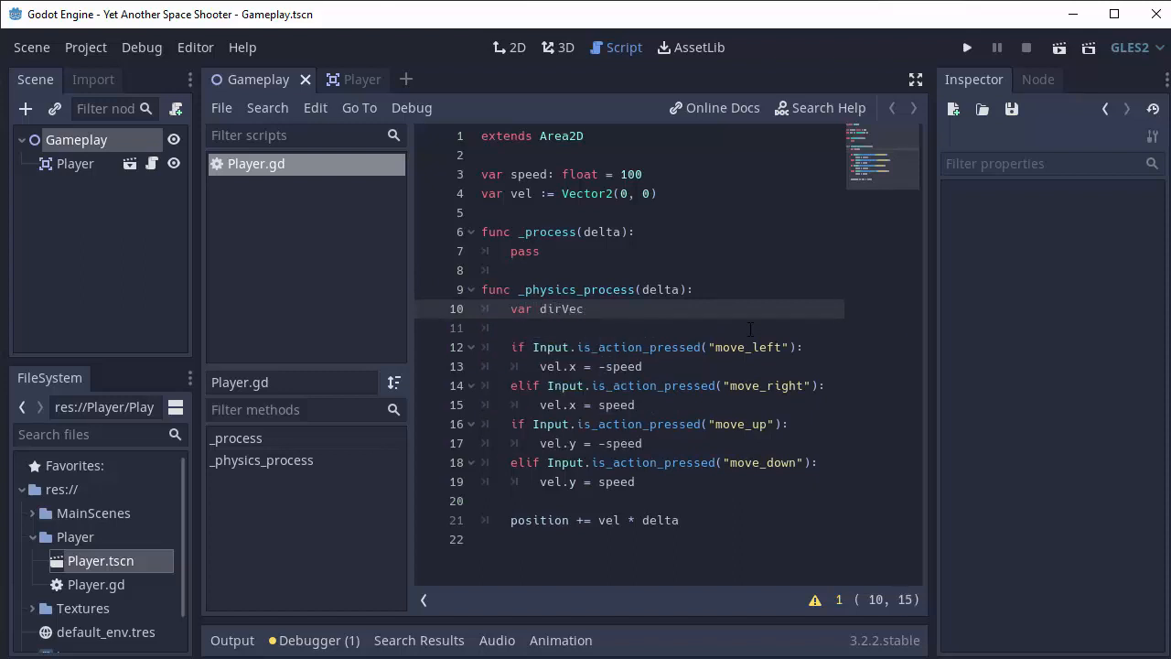
pyautogui.write('" "')
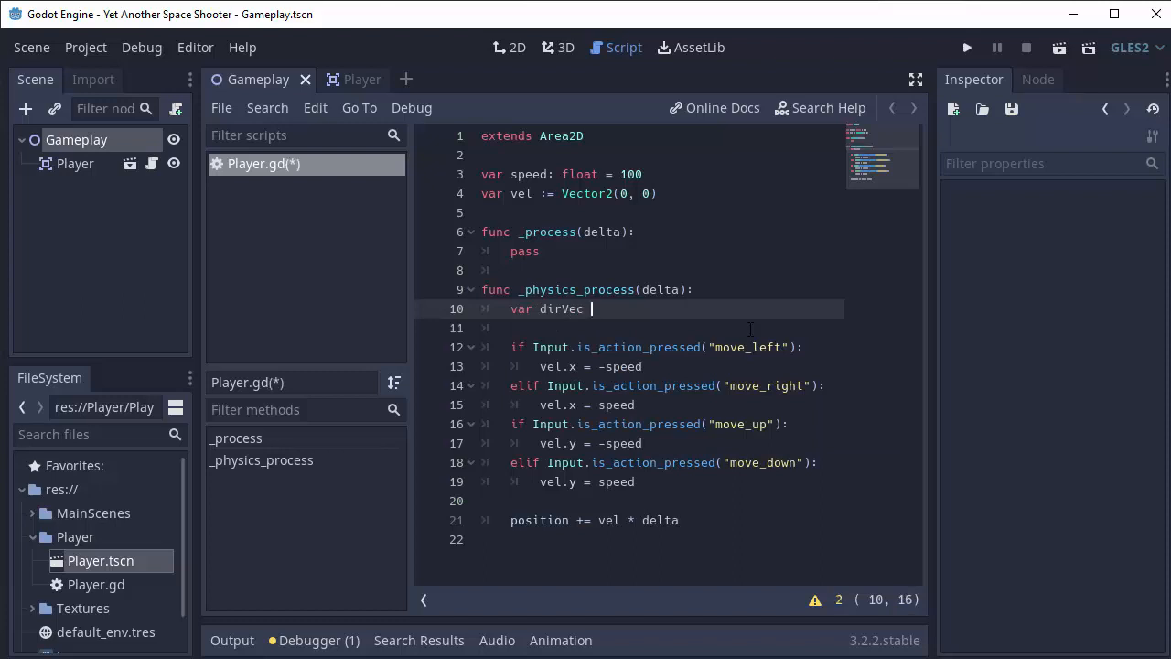
pyautogui.write(':= Vector2')
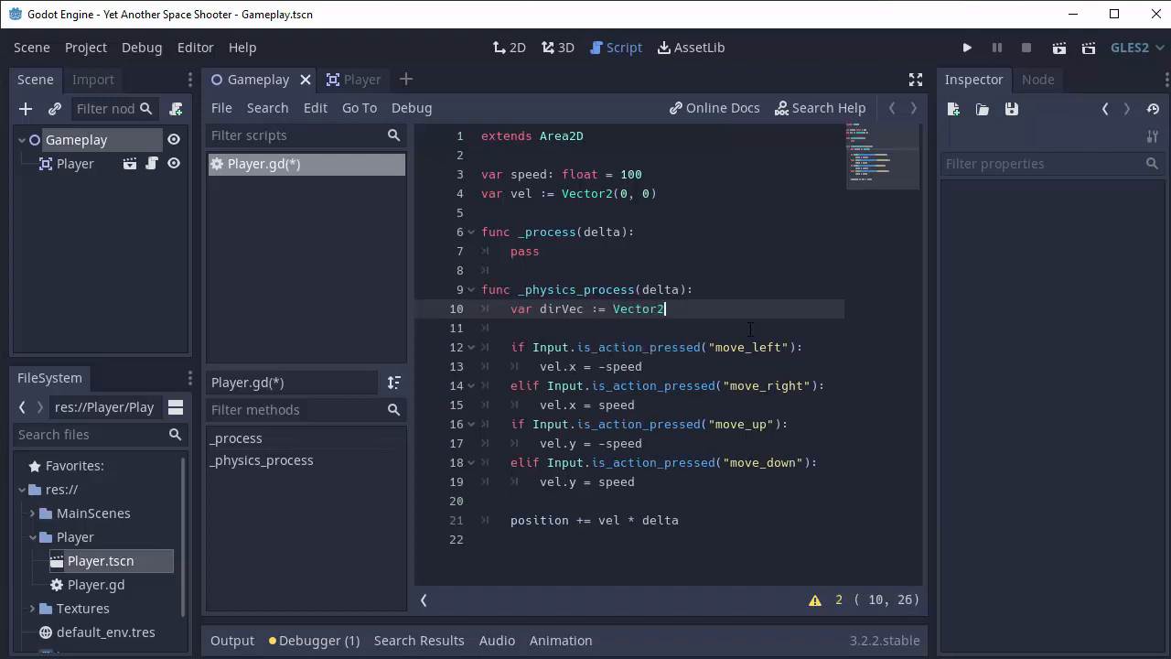
pyautogui.write('(0, 0)')
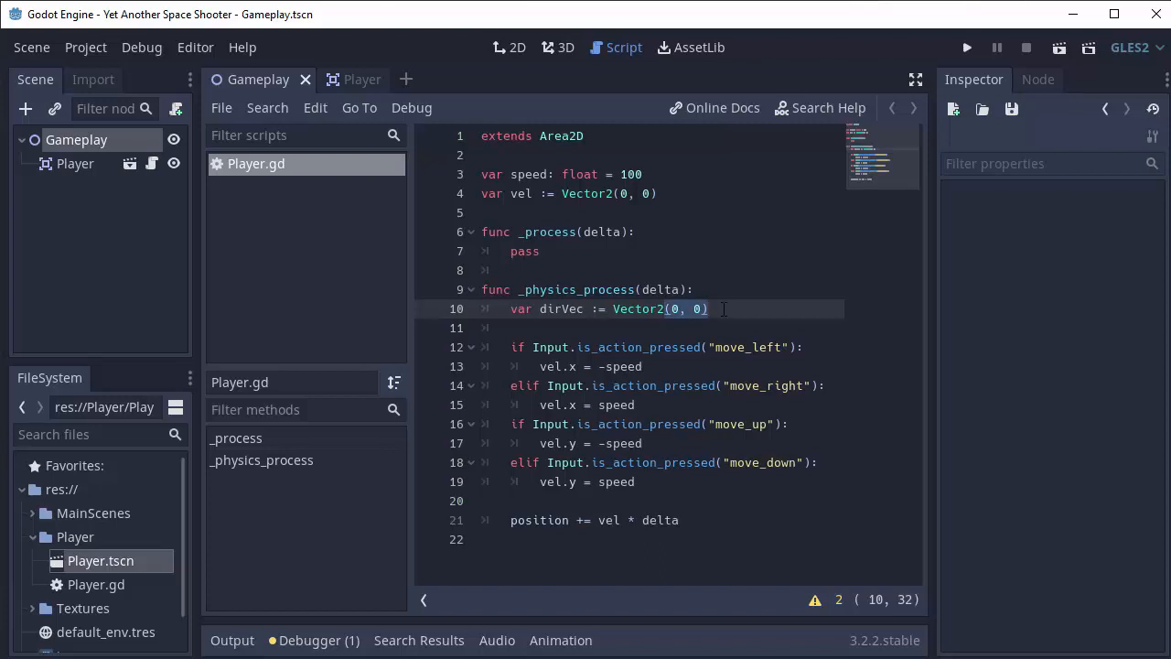
# Replace the move assignments with dirVec.x = -1 / 1 and dirVec.y = -1 / 1.
pyautogui.click(549, 366)
pyautogui.write('dirVec')
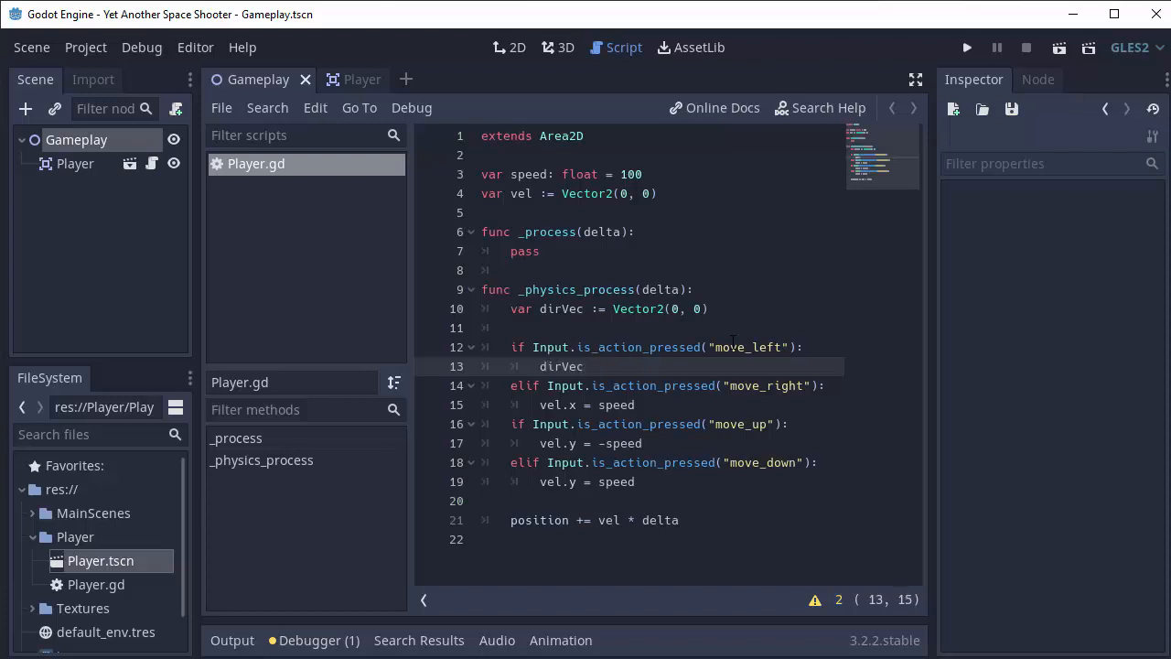
pyautogui.write('.x = -1')
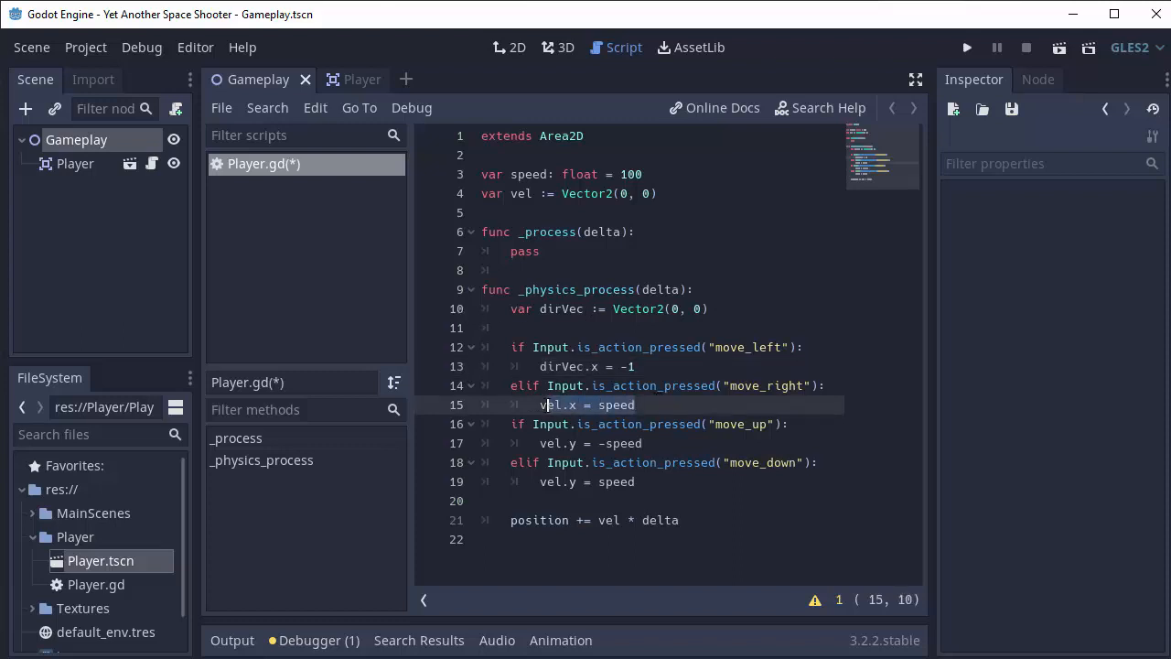
pyautogui.write('dirVec.')
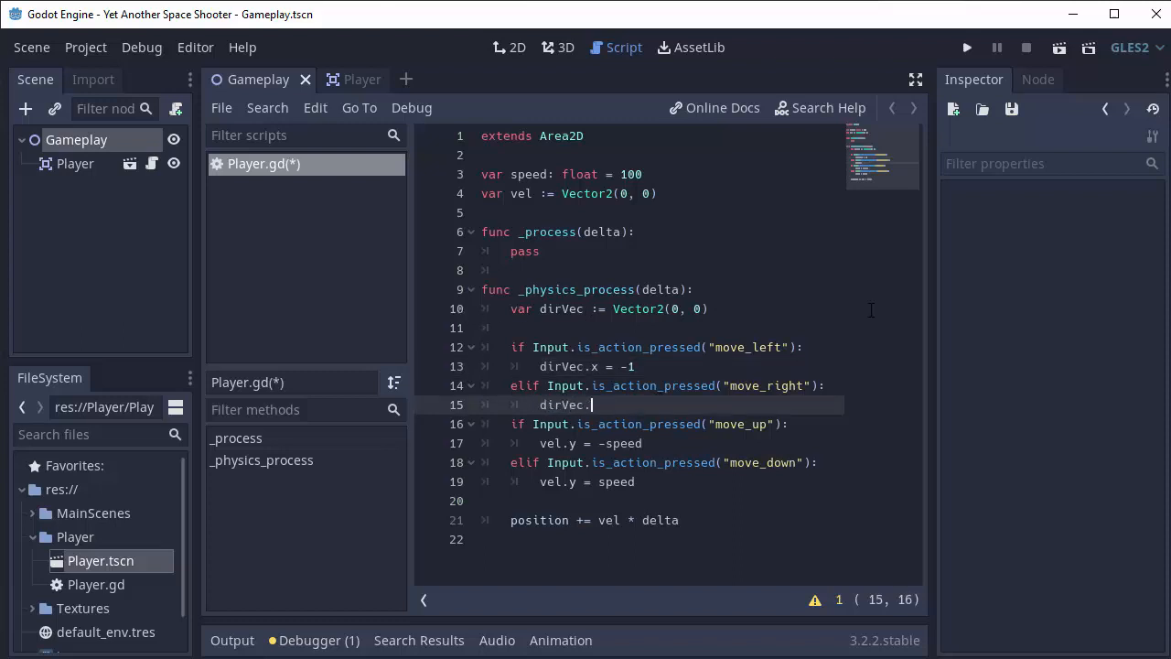
pyautogui.write('x = 1')
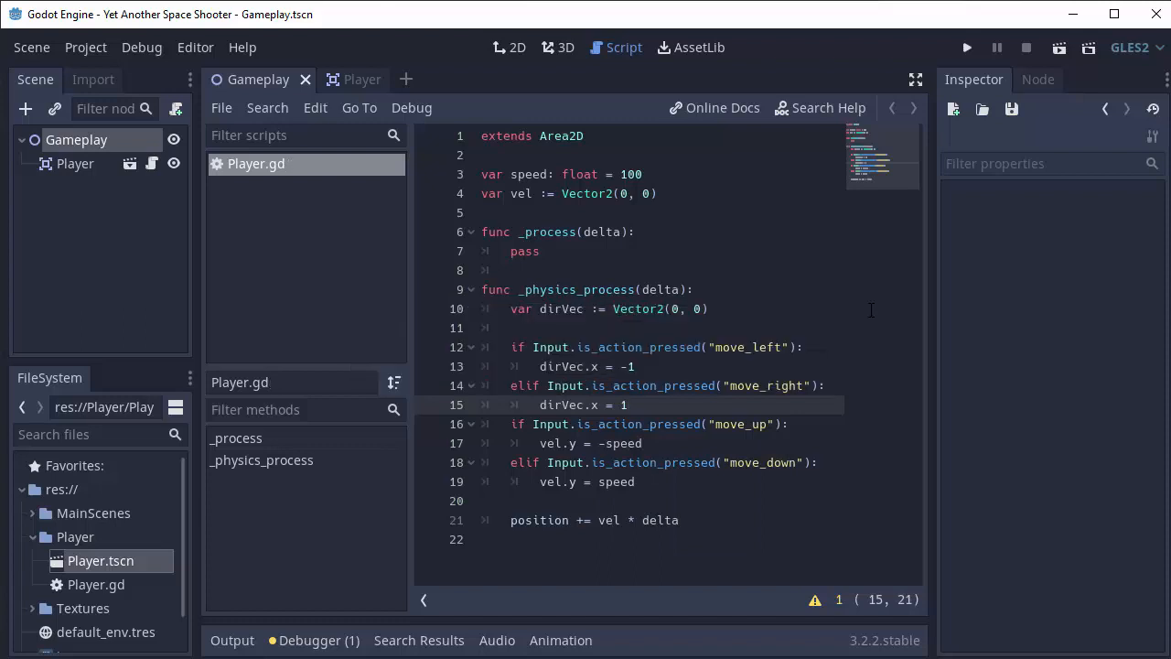
pyautogui.moveTo(685, 456)
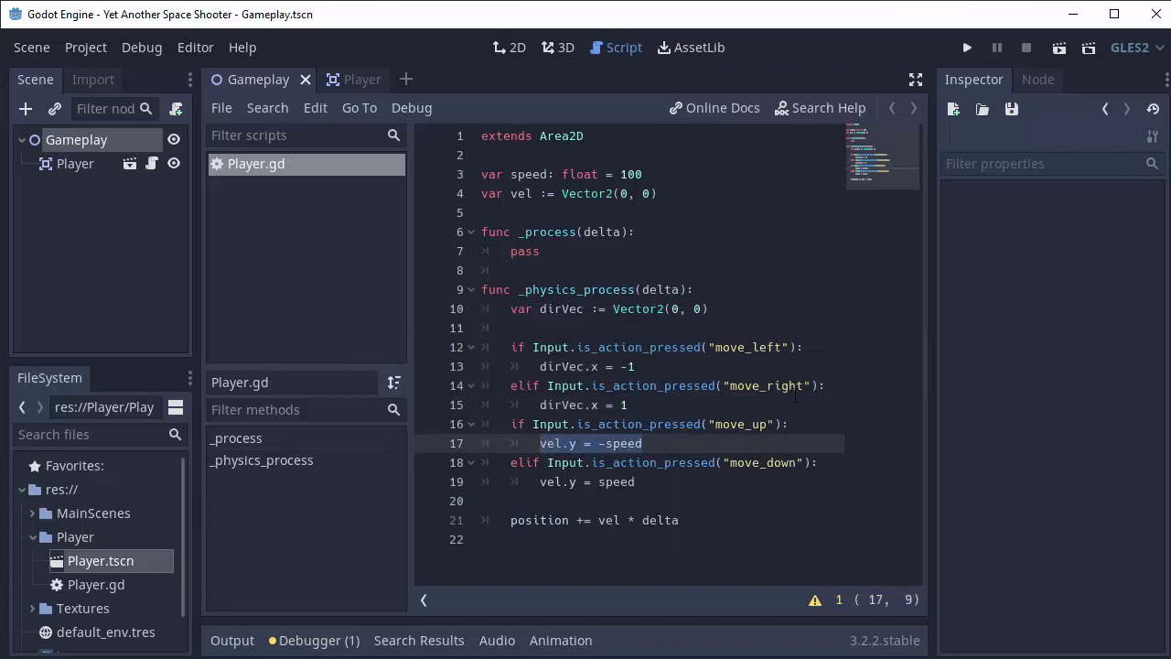
pyautogui.write('dirVec.y')
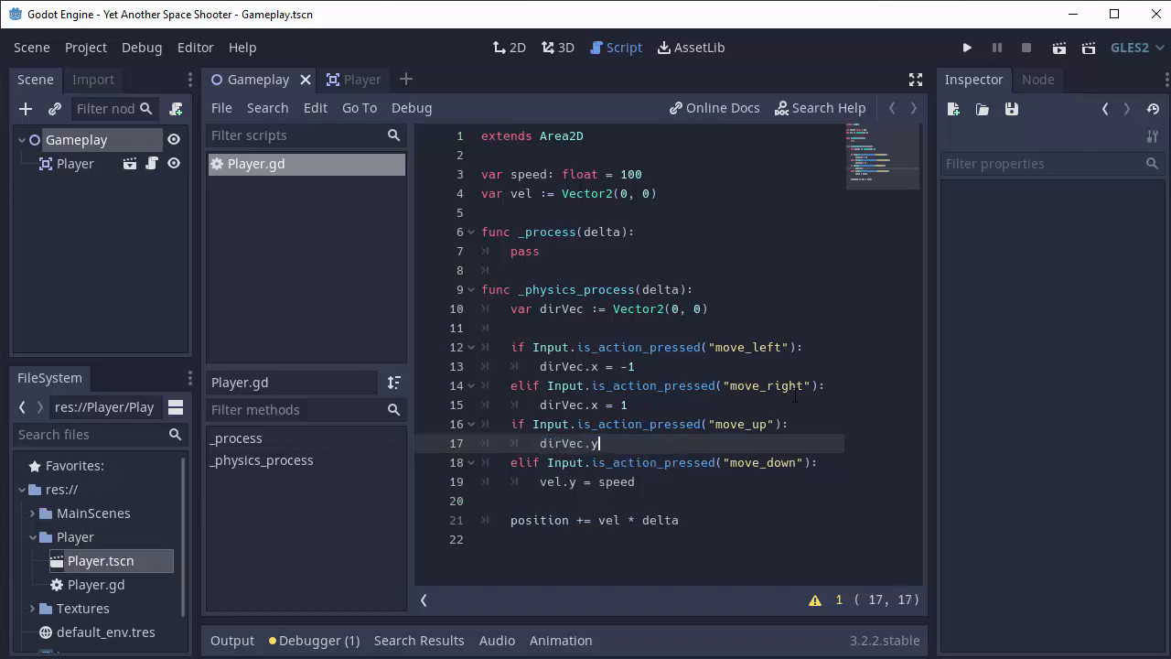
pyautogui.write('= -1')
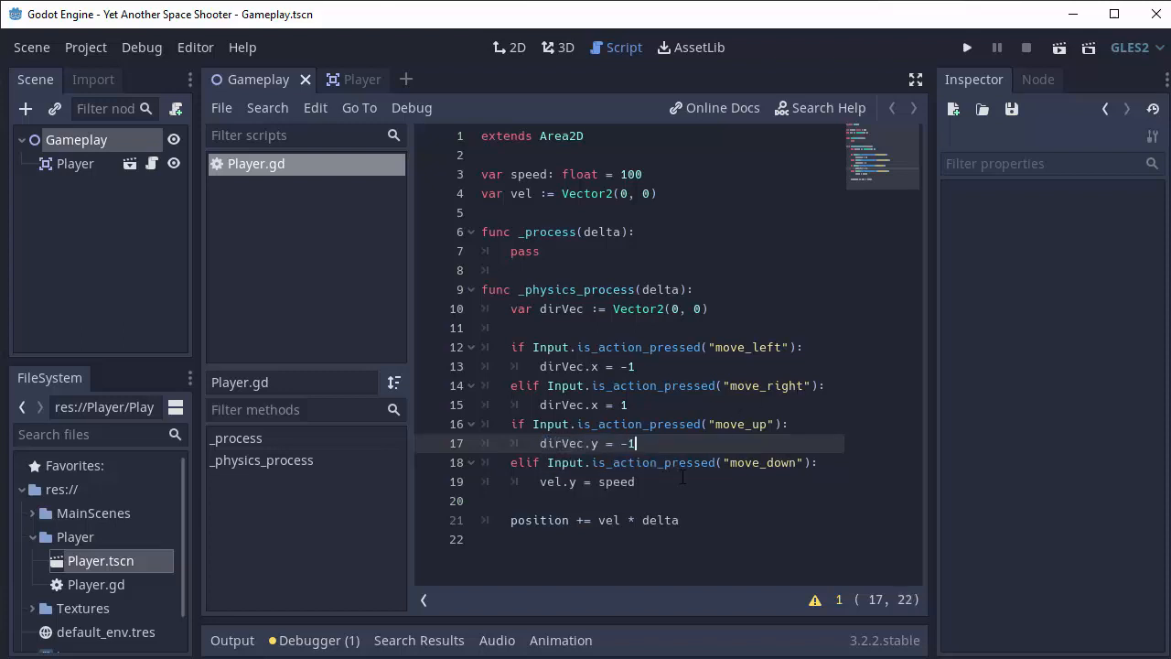
pyautogui.press('Delete')
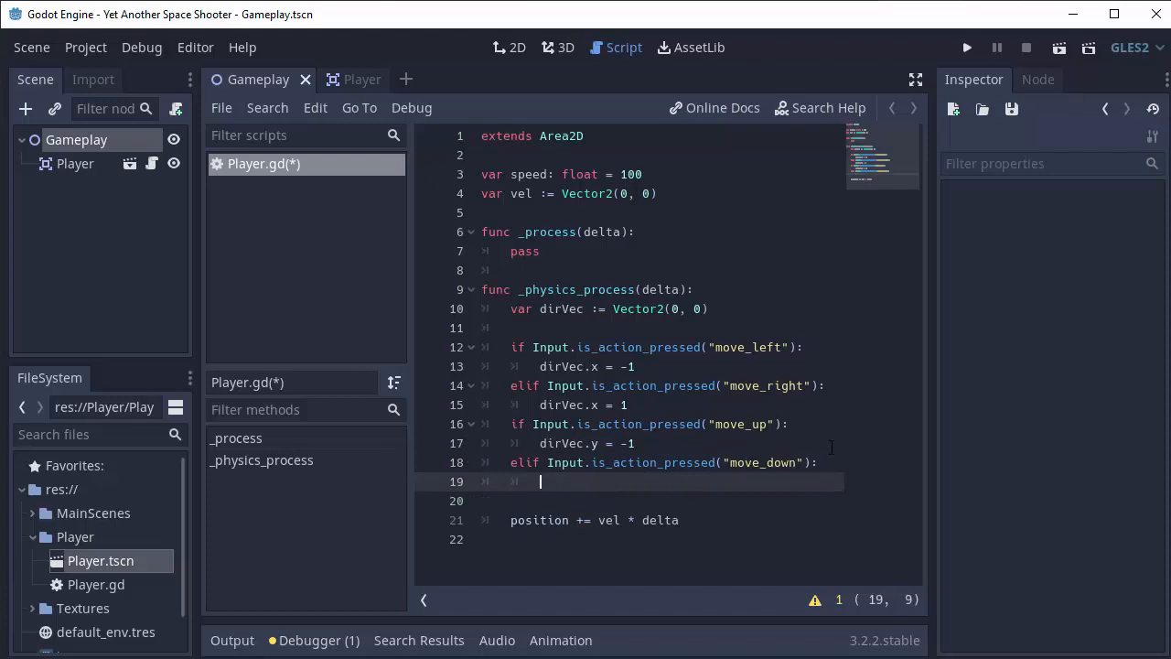
pyautogui.write('dirVec.y = 1')
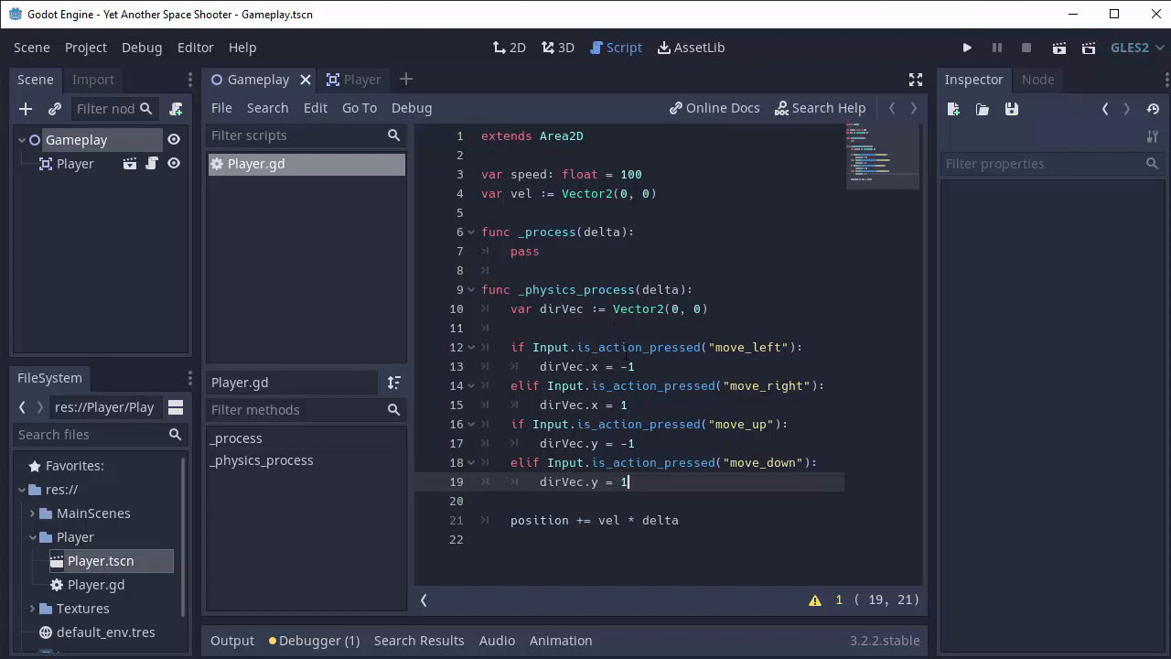
pyautogui.moveTo(645, 470)
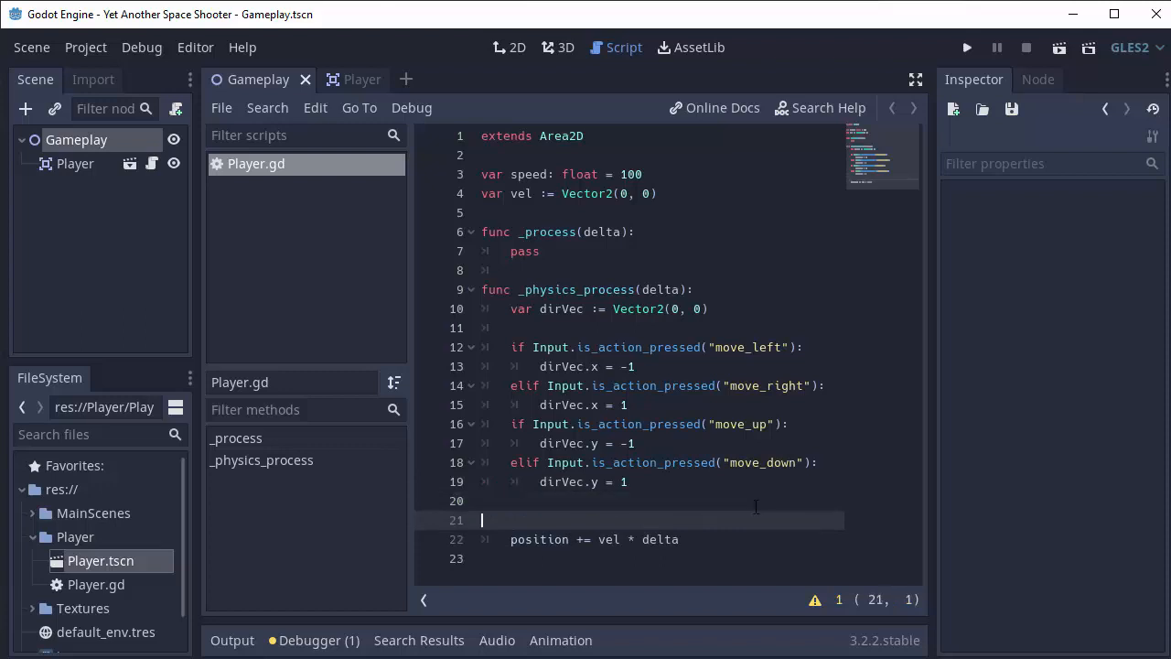
# Set vel = dirVec.normalized() * speed on line 21 and save Player.gd.
pyautogui.write('vel')
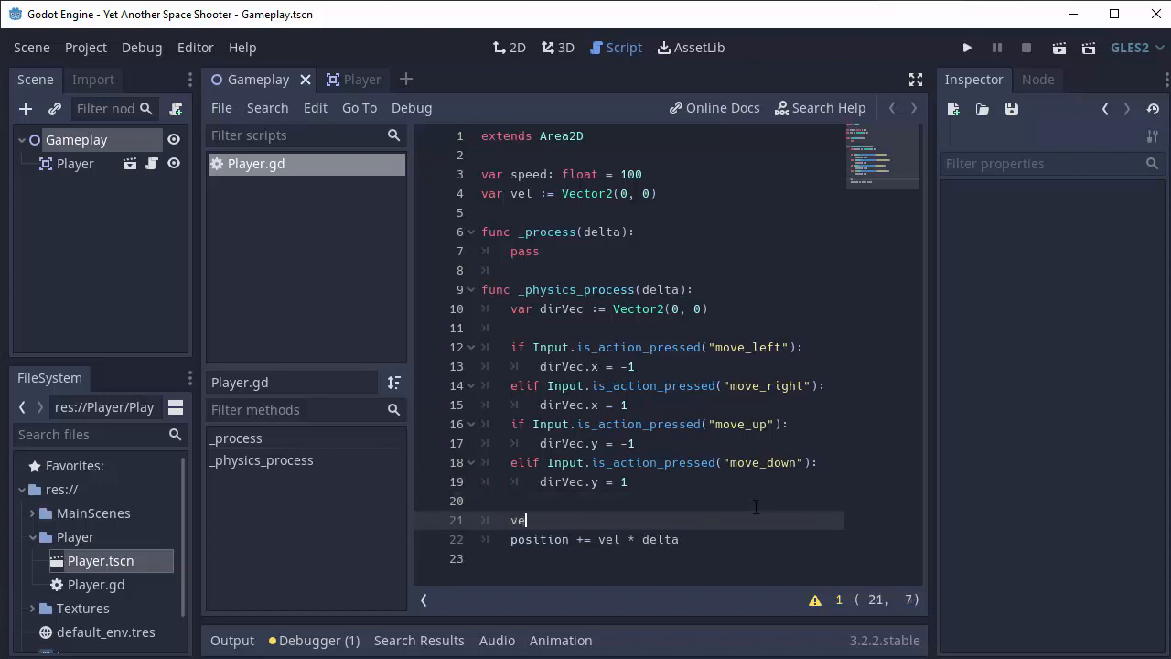
pyautogui.write('=')
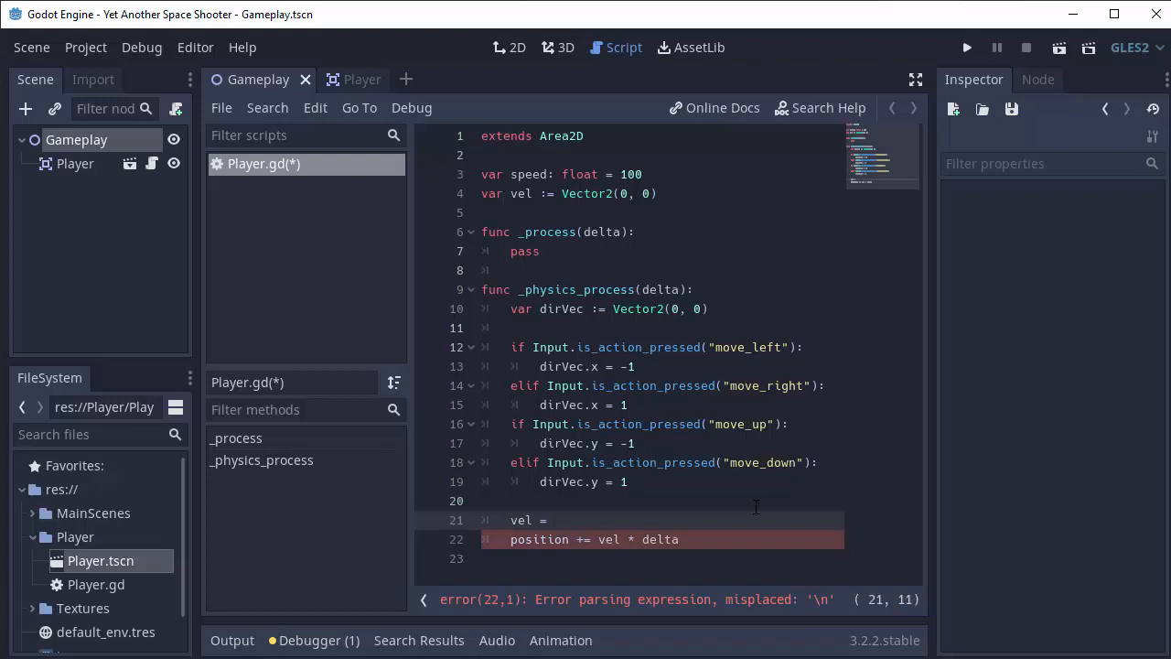
pyautogui.write('dirVec.')
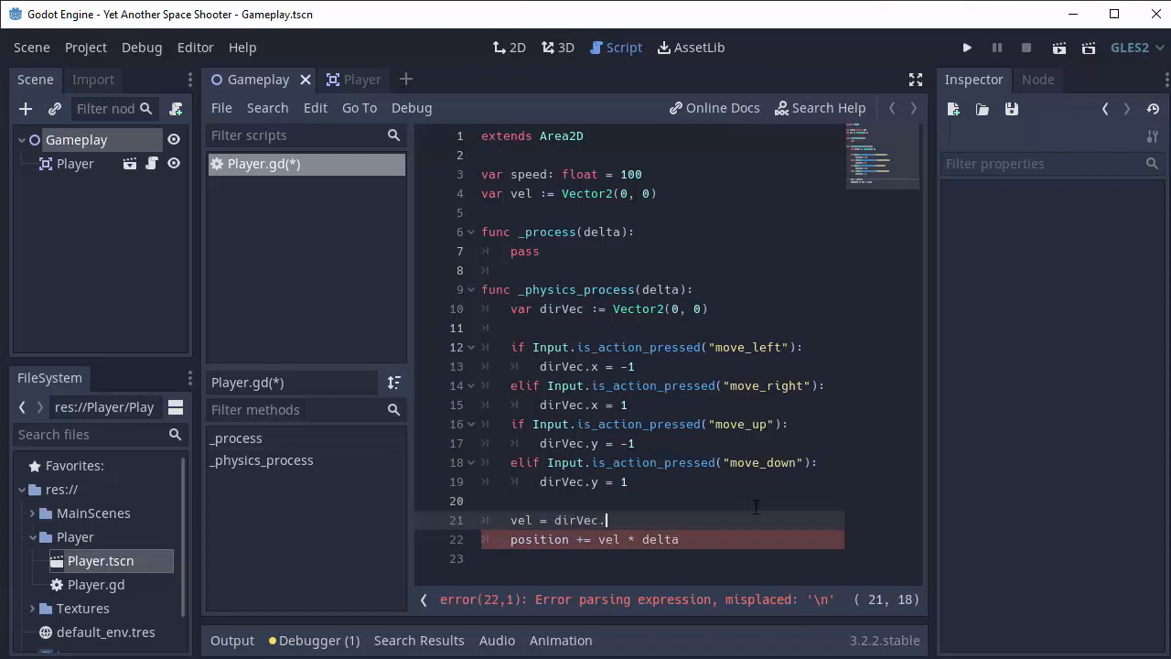
pyautogui.write('normalized() * speed')
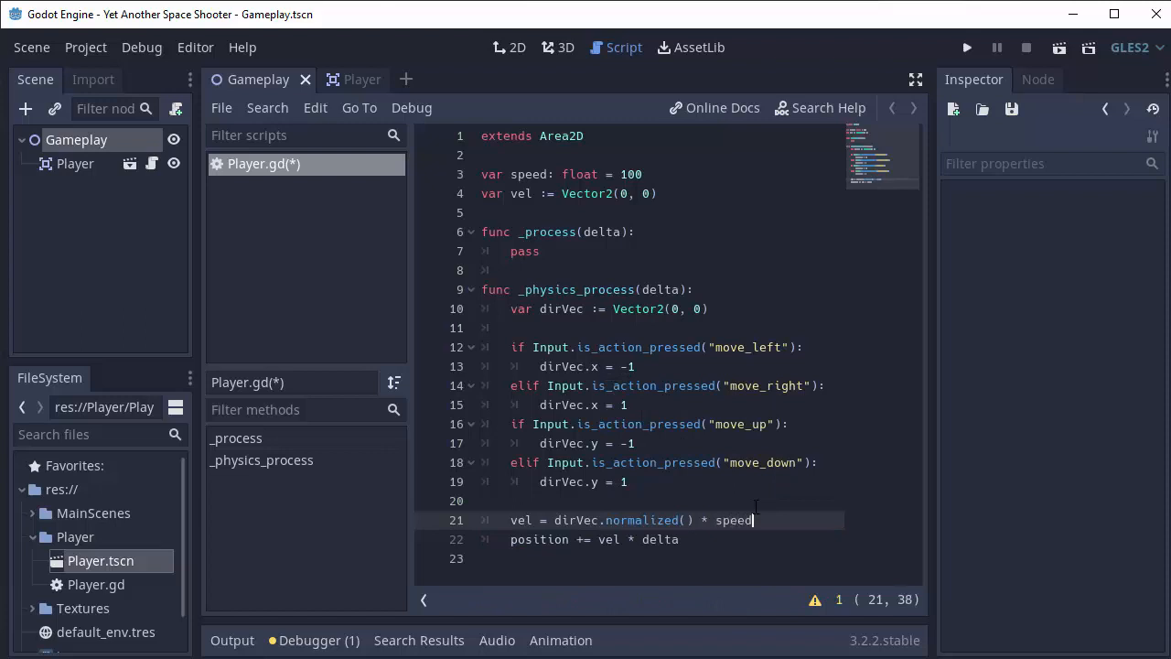
pyautogui.press('ctrl+s')
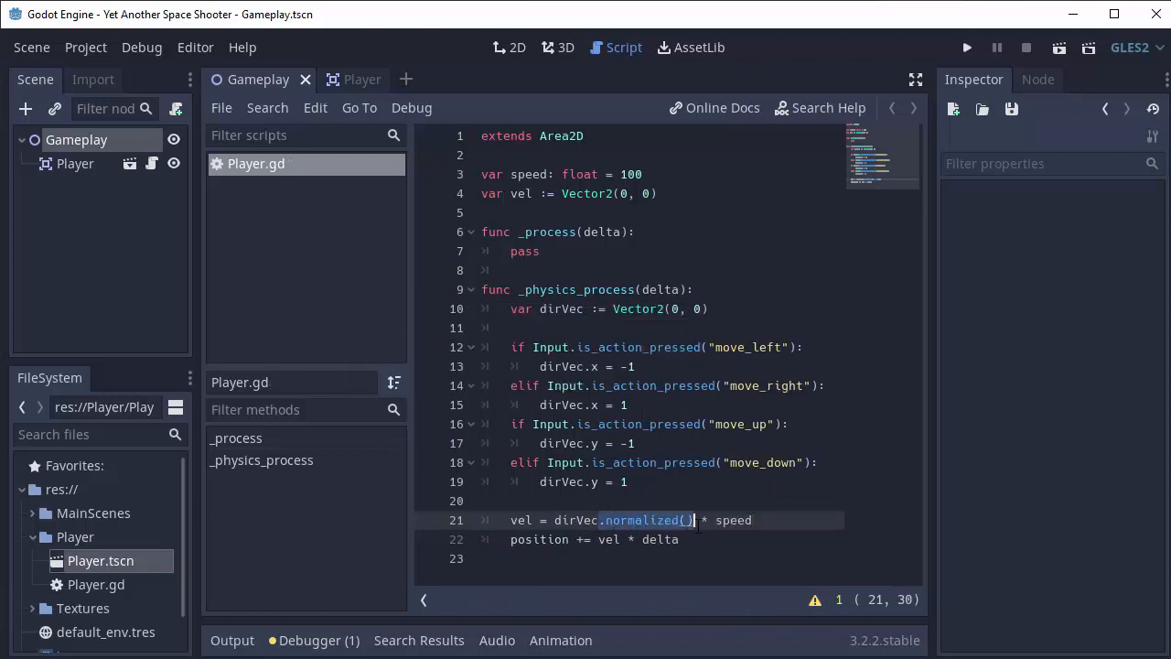
pyautogui.click(686, 539)
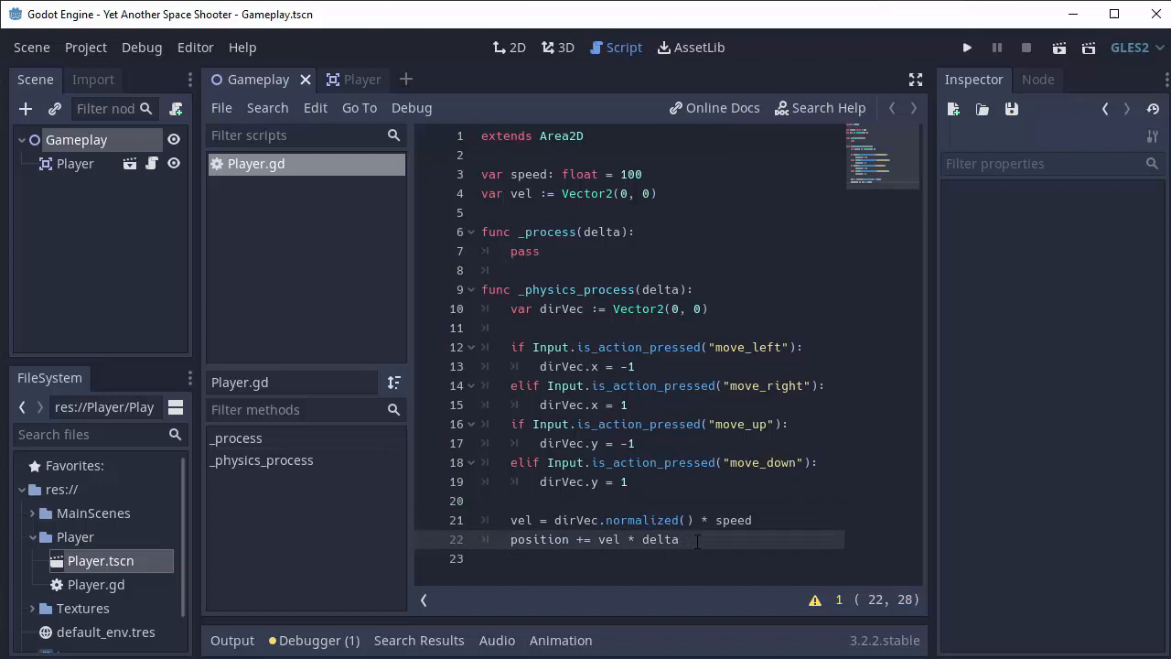
pyautogui.click(697, 539)
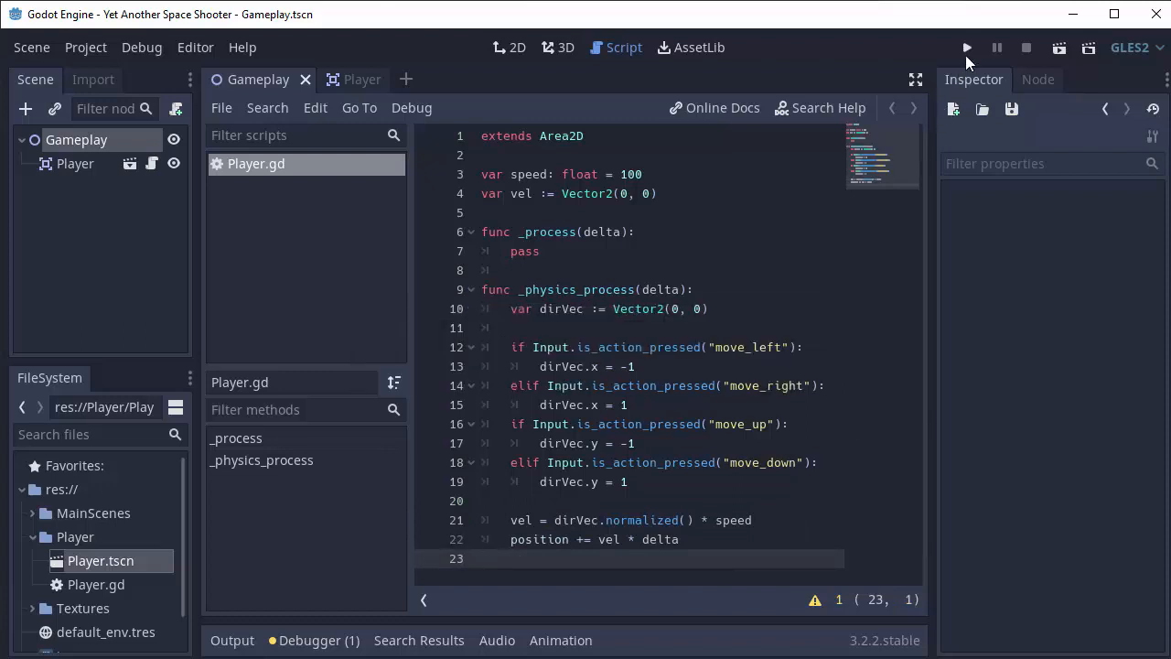
pyautogui.click(966, 48)
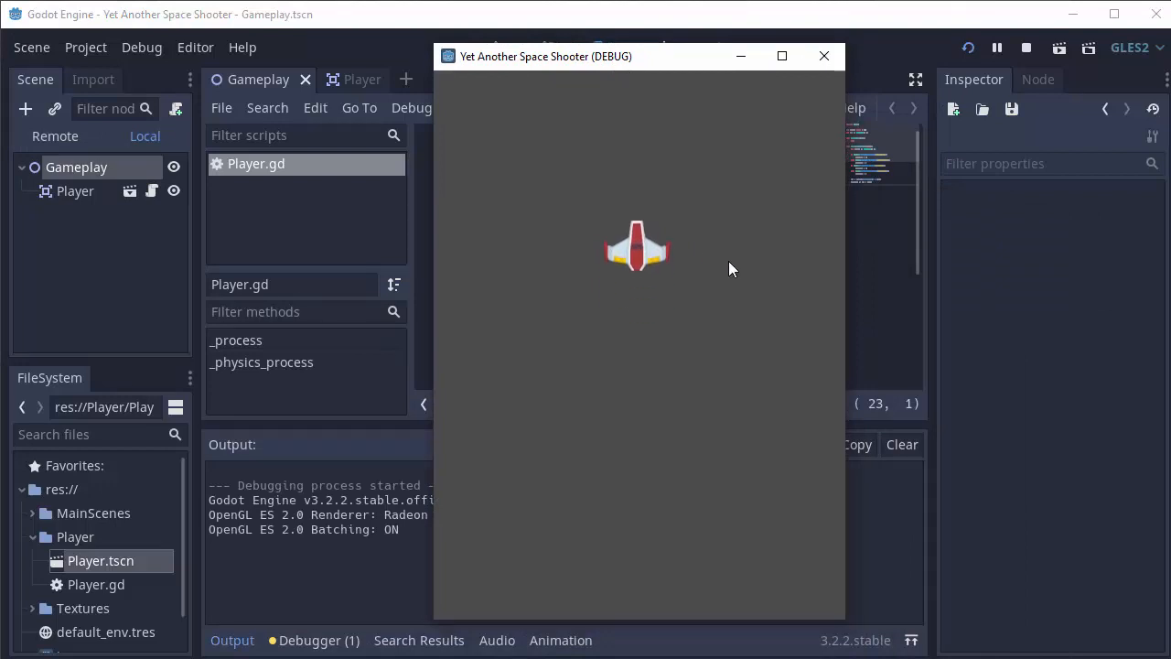
pyautogui.moveTo(702, 268)
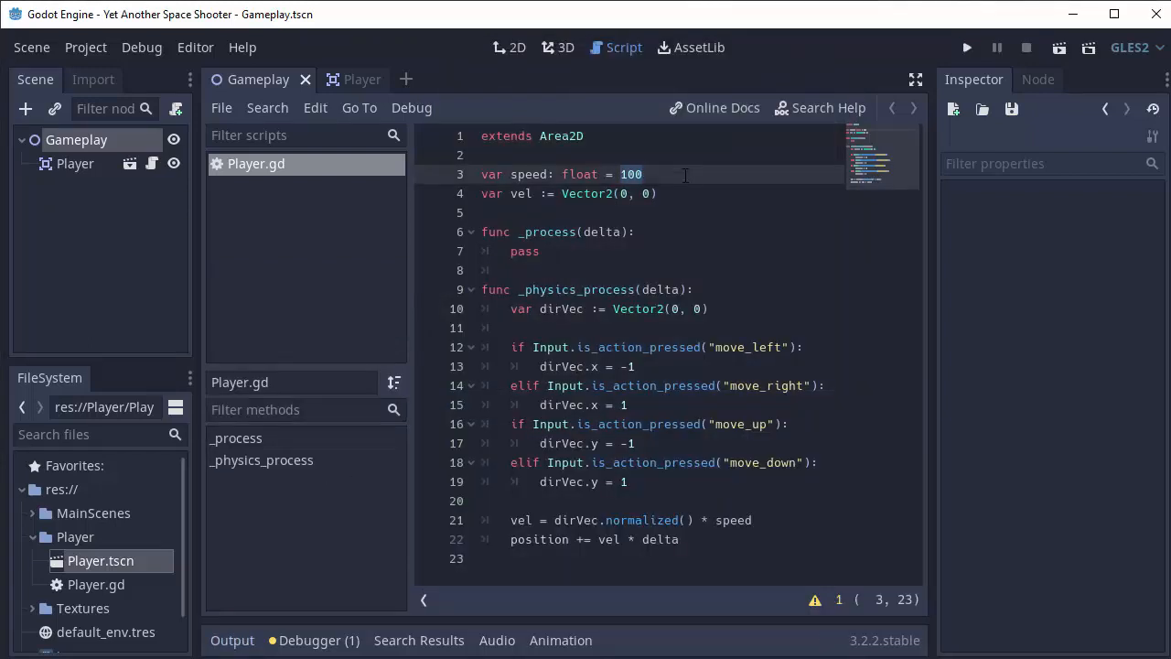
# Prefix 'var speed' with export and show Speed 100 in the Player's Inspector.
pyautogui.click(353, 79)
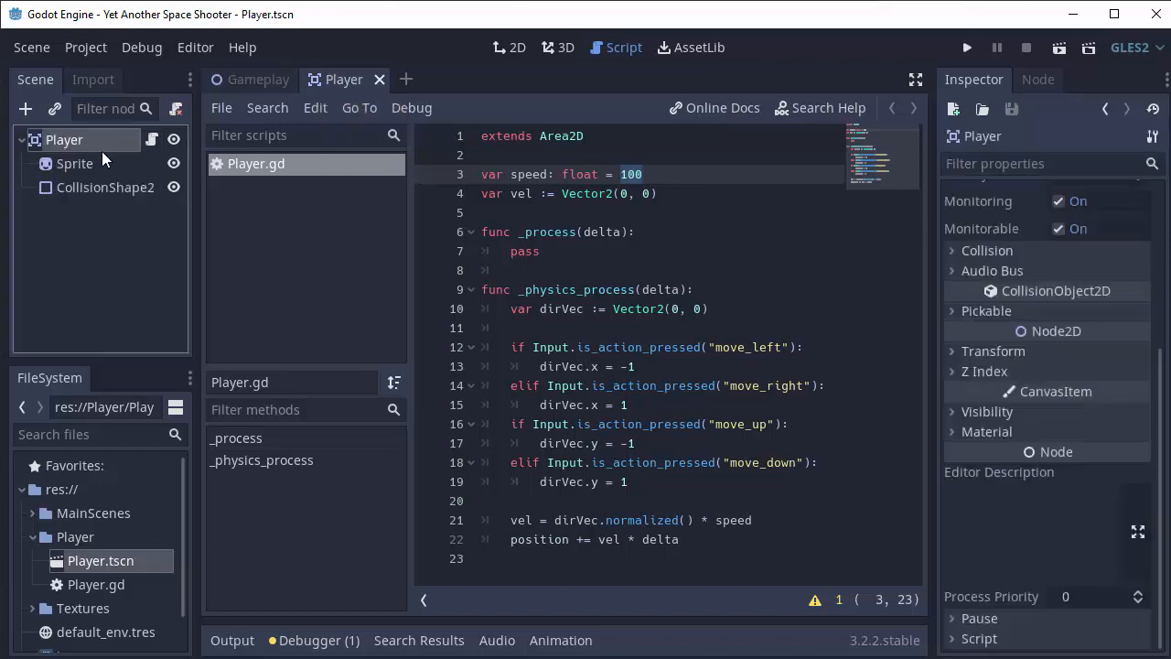
pyautogui.click(514, 47)
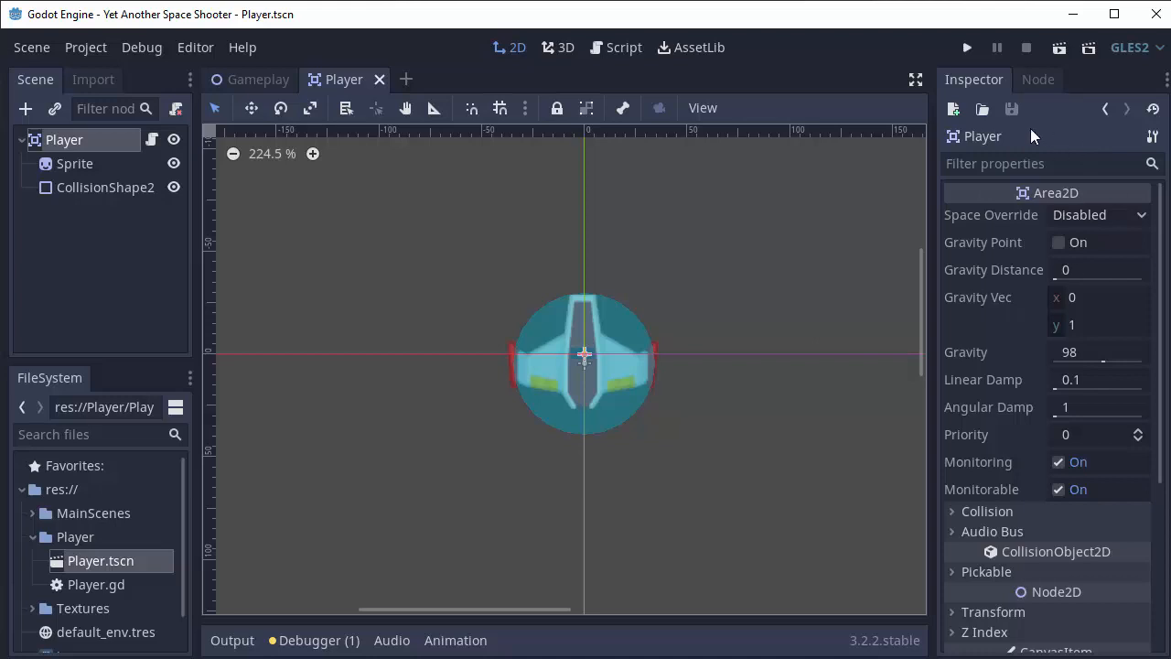
pyautogui.moveTo(852, 220)
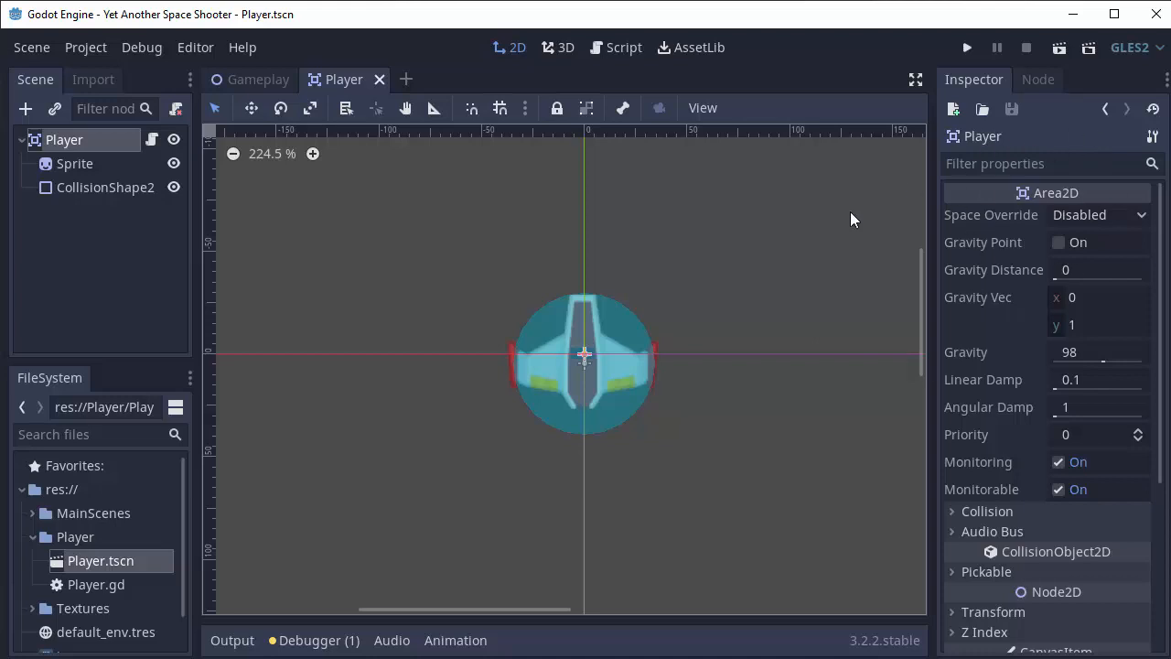
pyautogui.moveTo(991, 199)
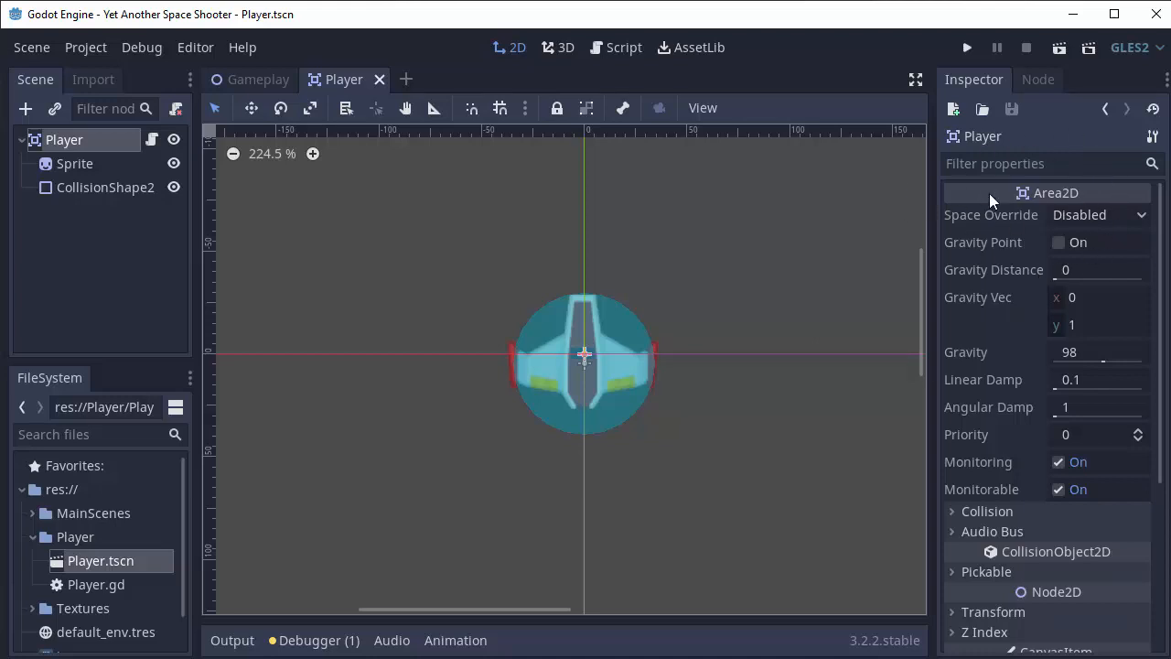
pyautogui.moveTo(878, 215)
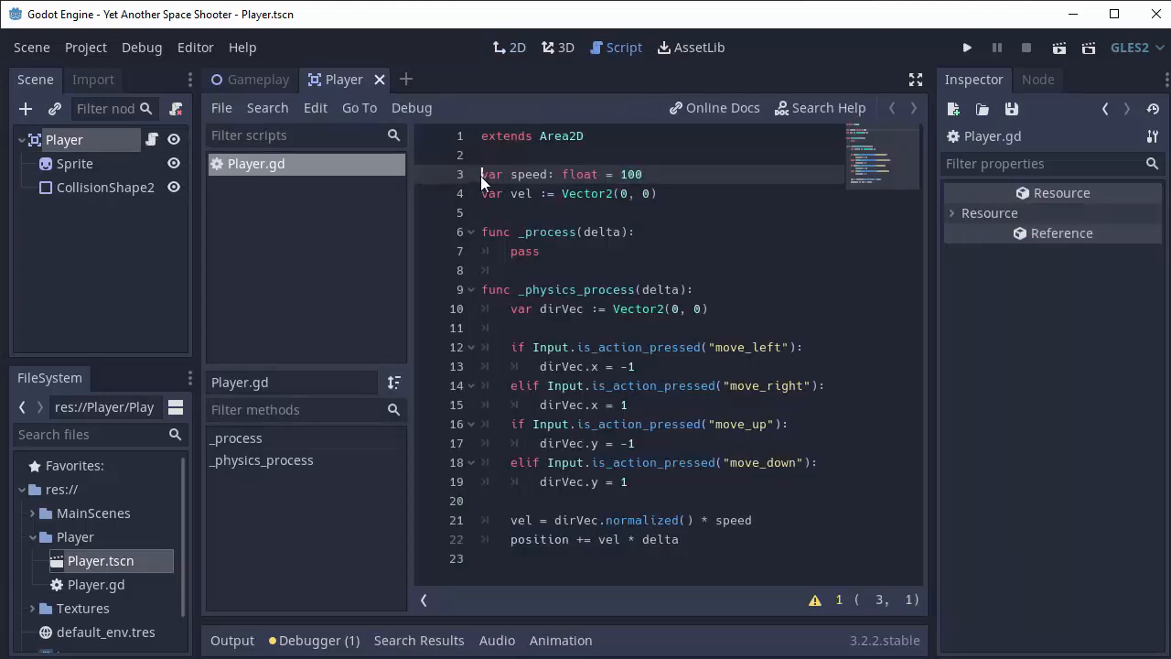
pyautogui.write('export')
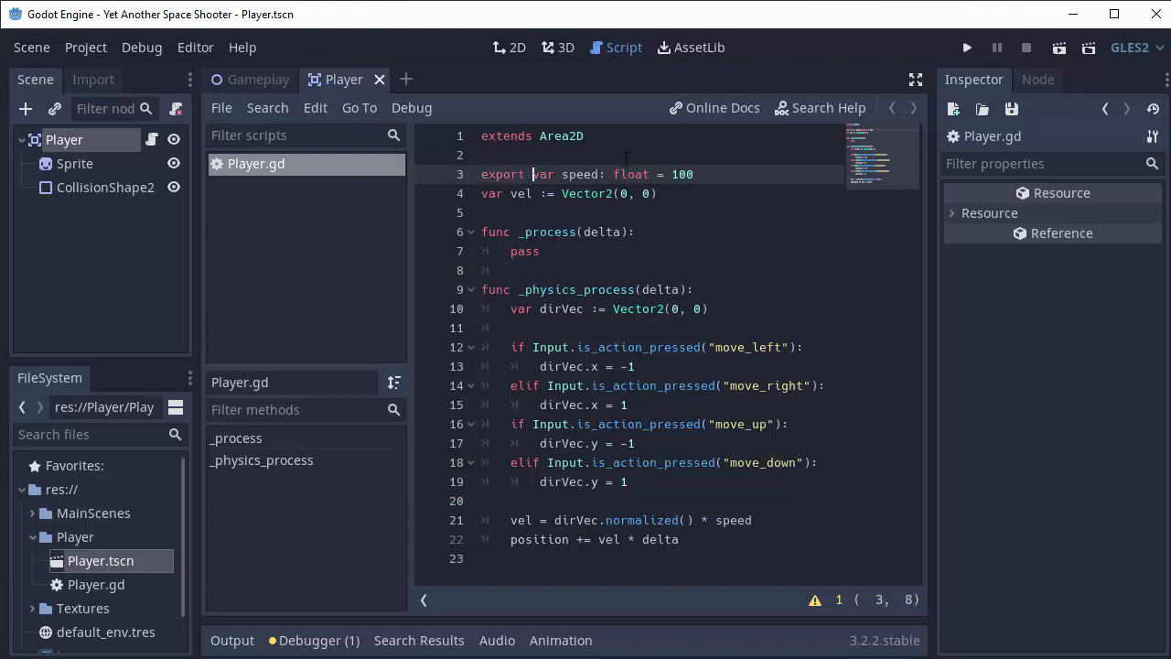
pyautogui.doubleClick(582, 174)
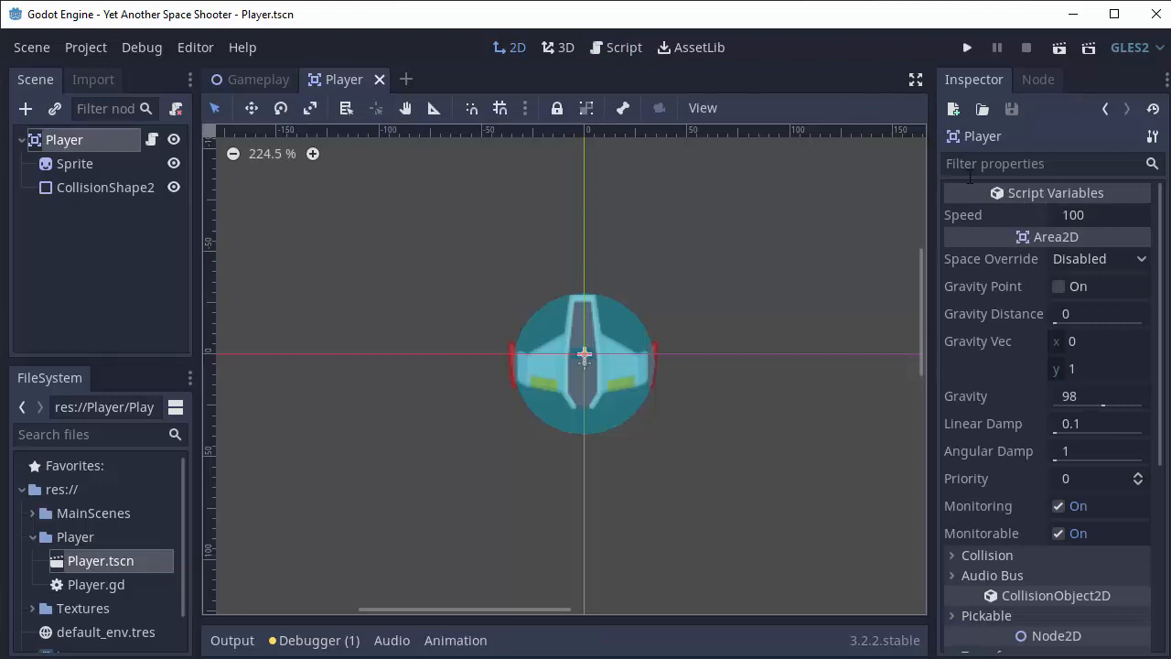
pyautogui.moveTo(1096, 192)
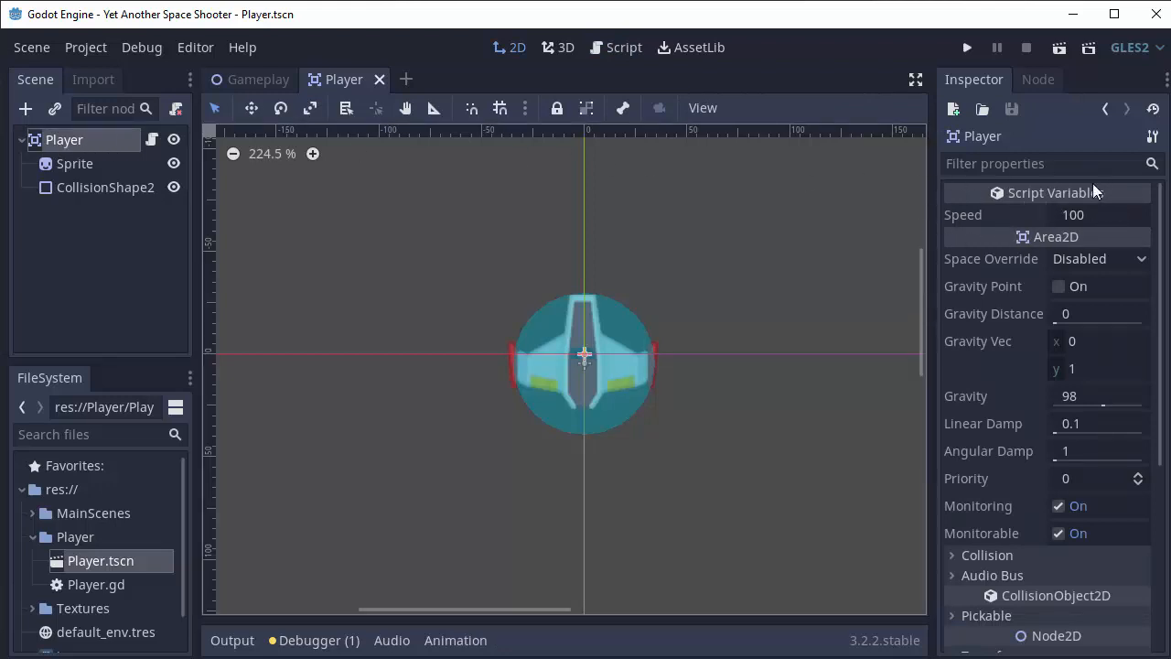
# Set the Player's Speed to 300, test-run the game, and return to the script.
pyautogui.click(1098, 214)
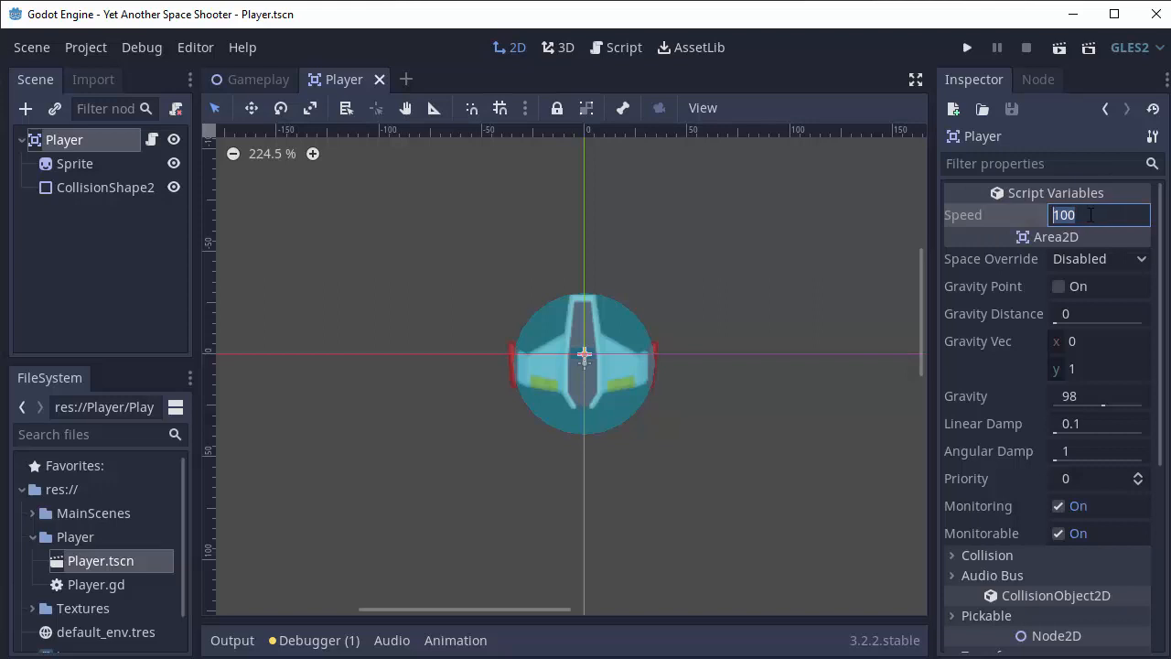
pyautogui.moveTo(1106, 224)
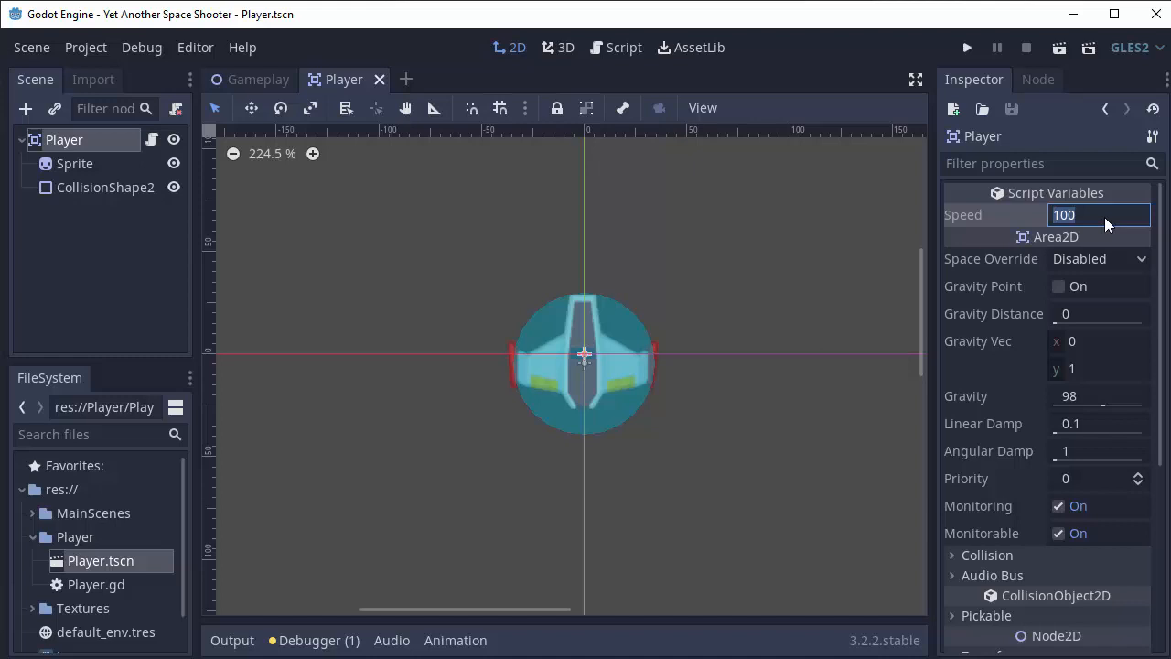
pyautogui.write('300')
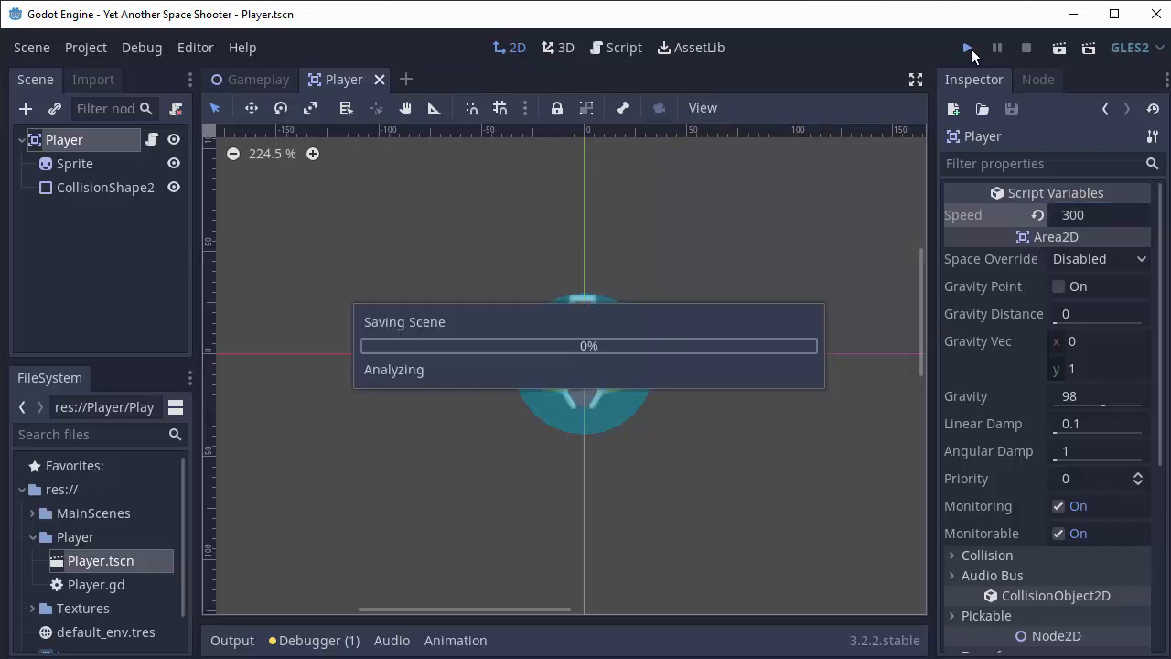
pyautogui.click(967, 48)
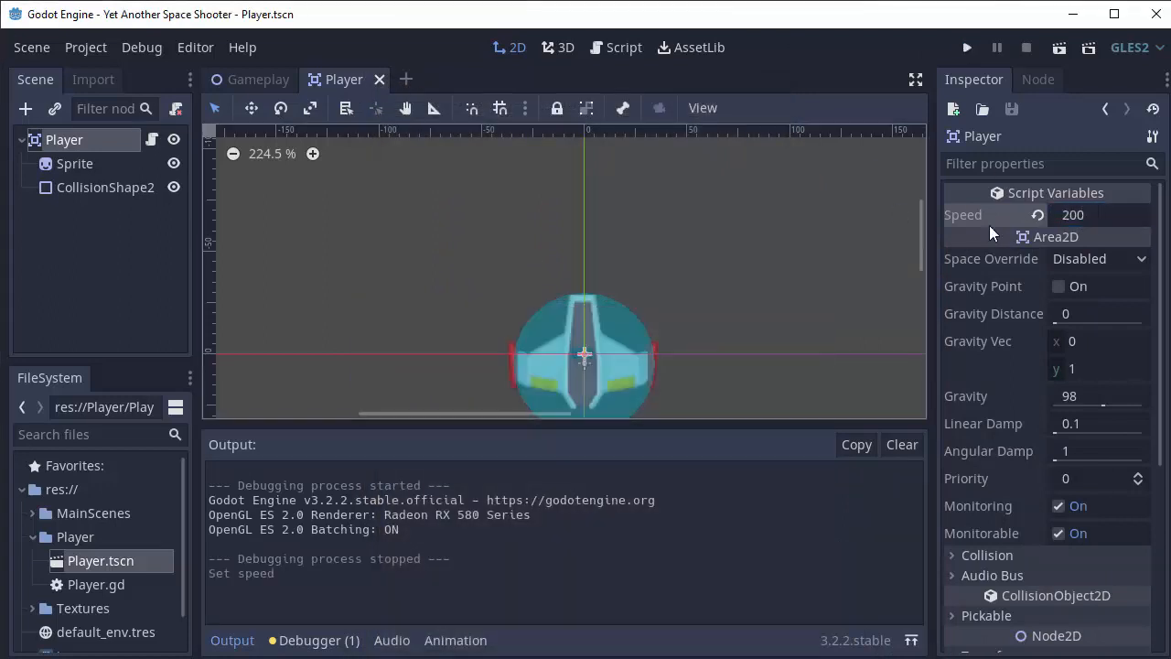
pyautogui.click(621, 47)
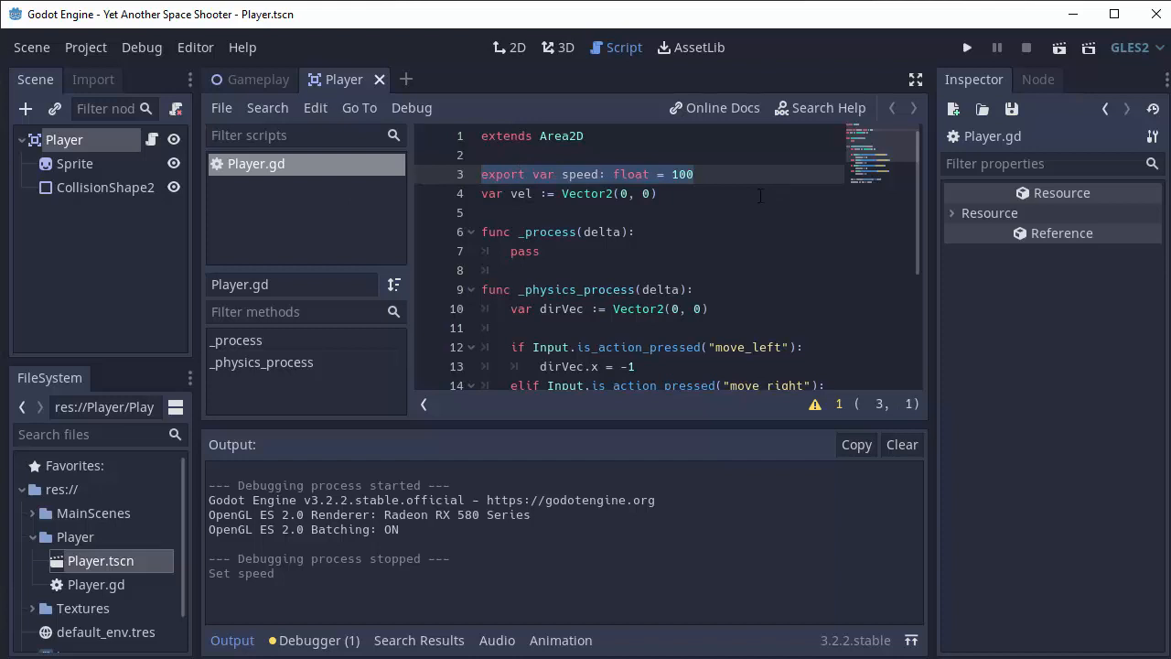
pyautogui.click(658, 193)
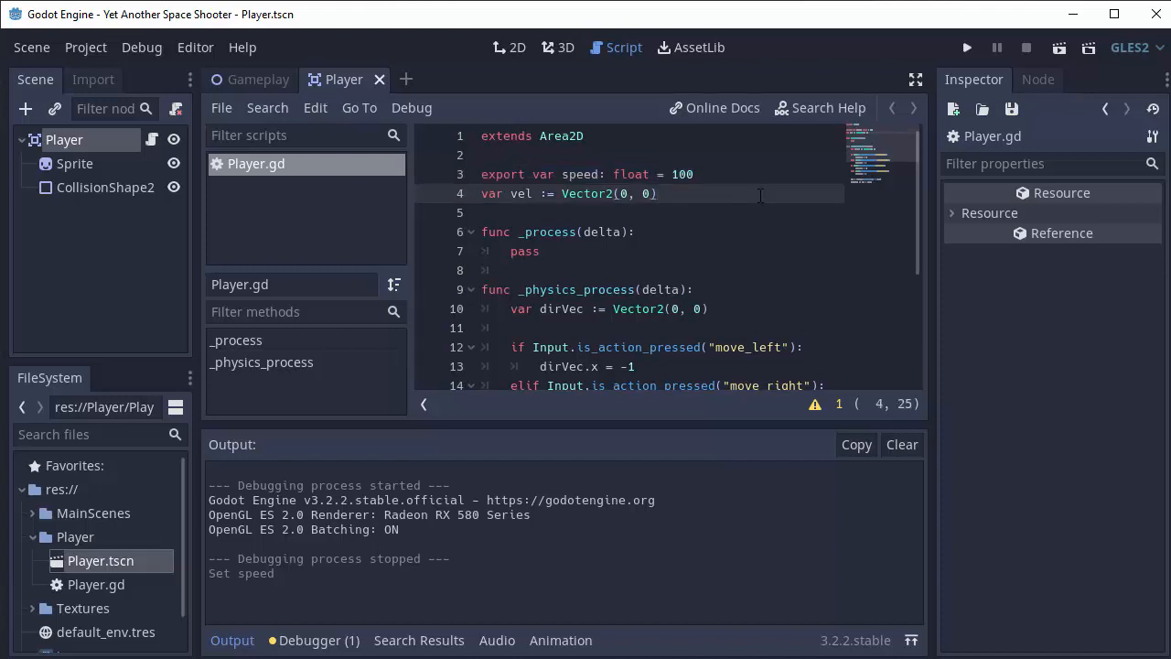